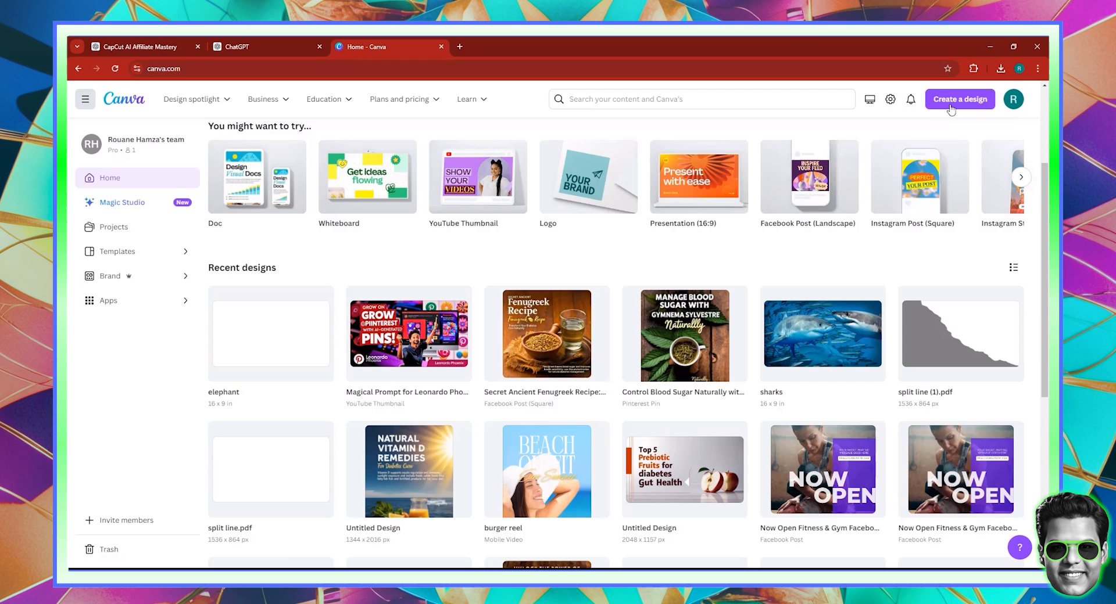
# Step: Search designs for 'infographic' and start a blank 800 × 2000 px Infographic
pyautogui.click(959, 99)
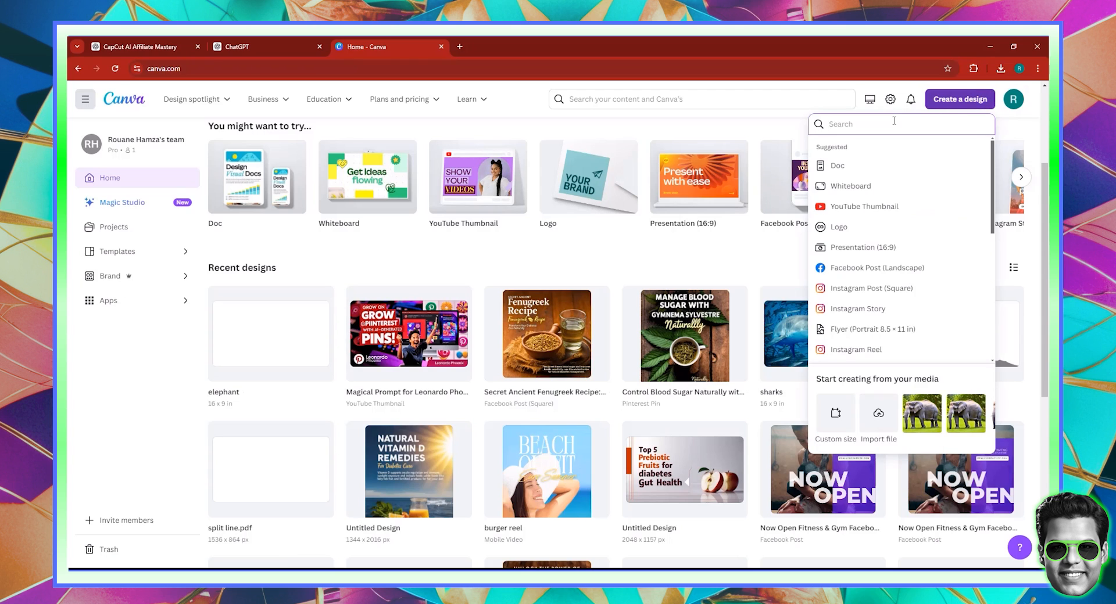
pyautogui.write('inforgraphic')
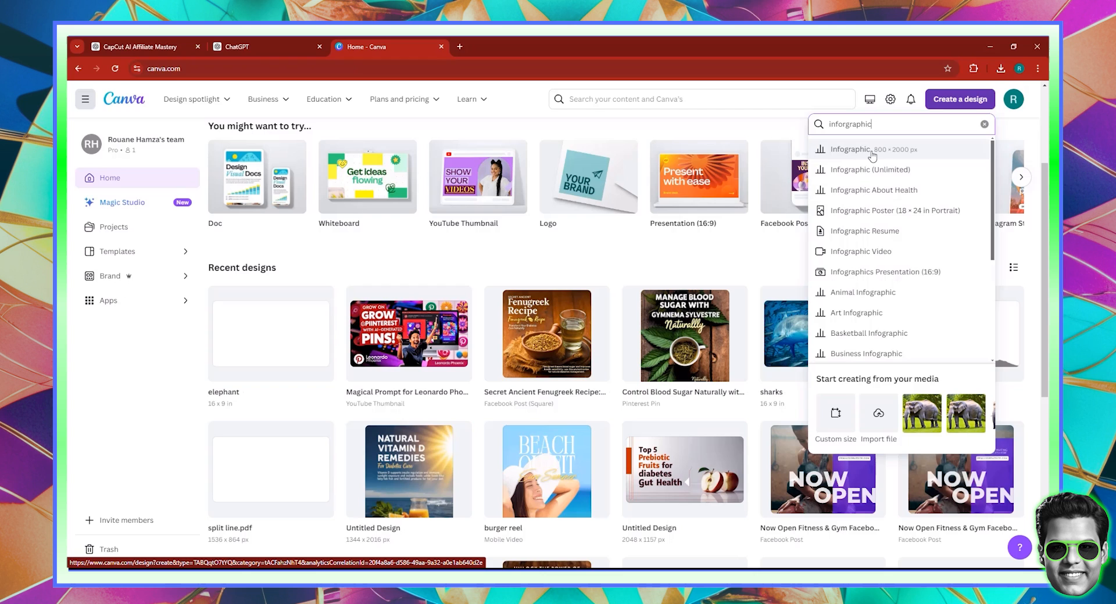
pyautogui.click(878, 149)
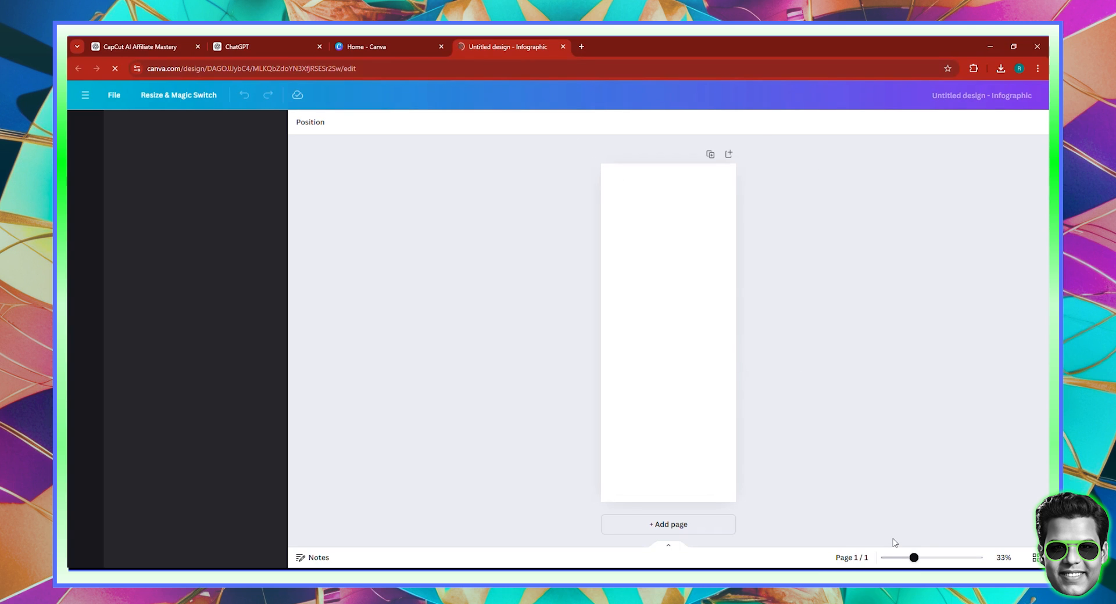
# Step: Browse the Design panel's infographic templates, then bring up the empty ChatGPT chat
pyautogui.click(85, 127)
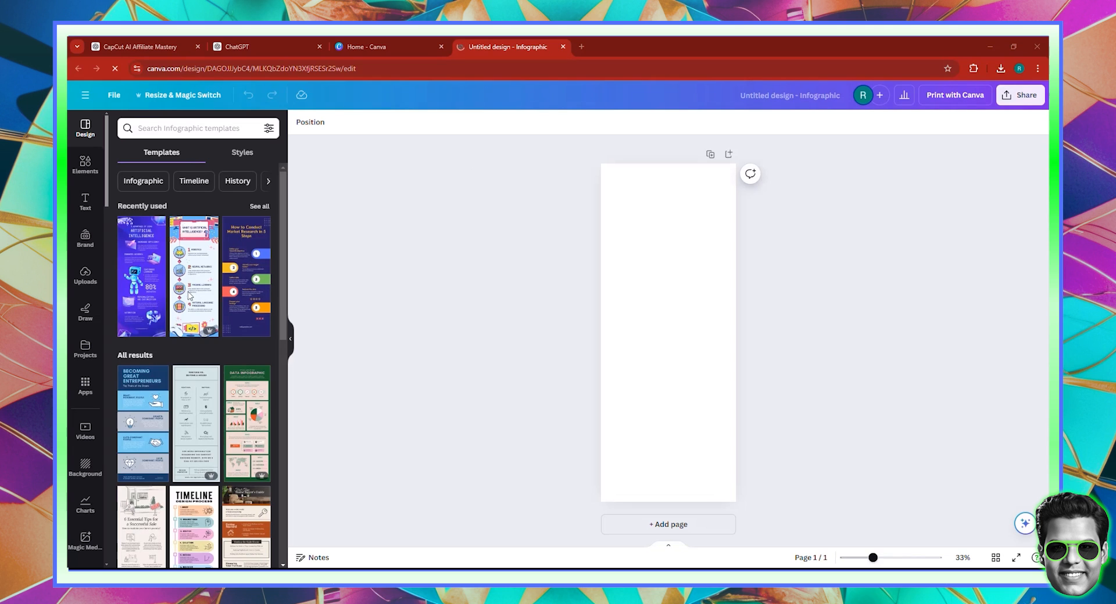
pyautogui.scroll(-3)
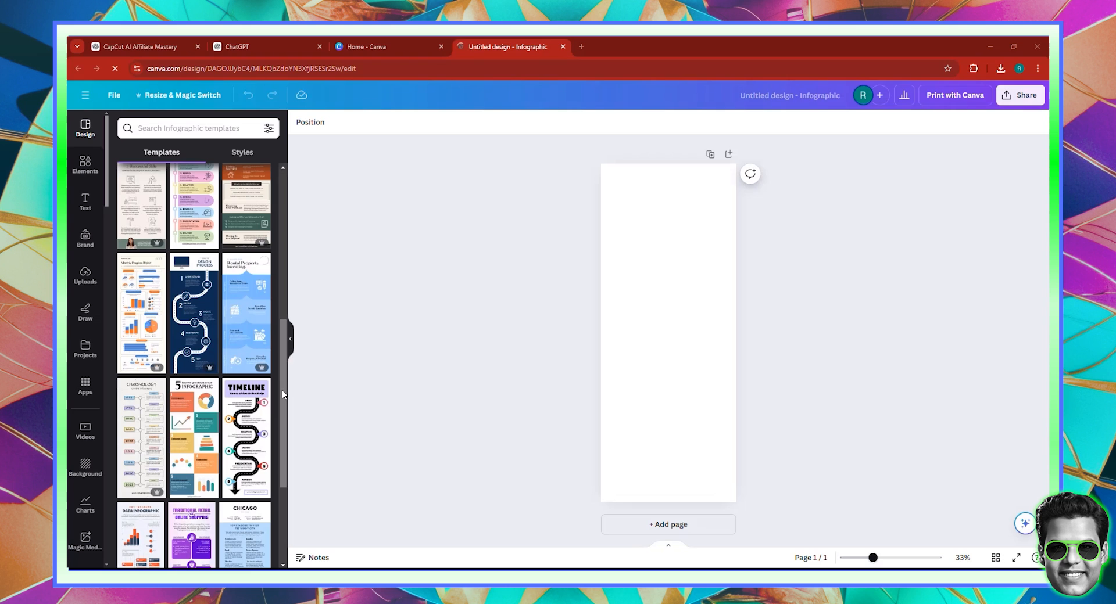
pyautogui.scroll(-3)
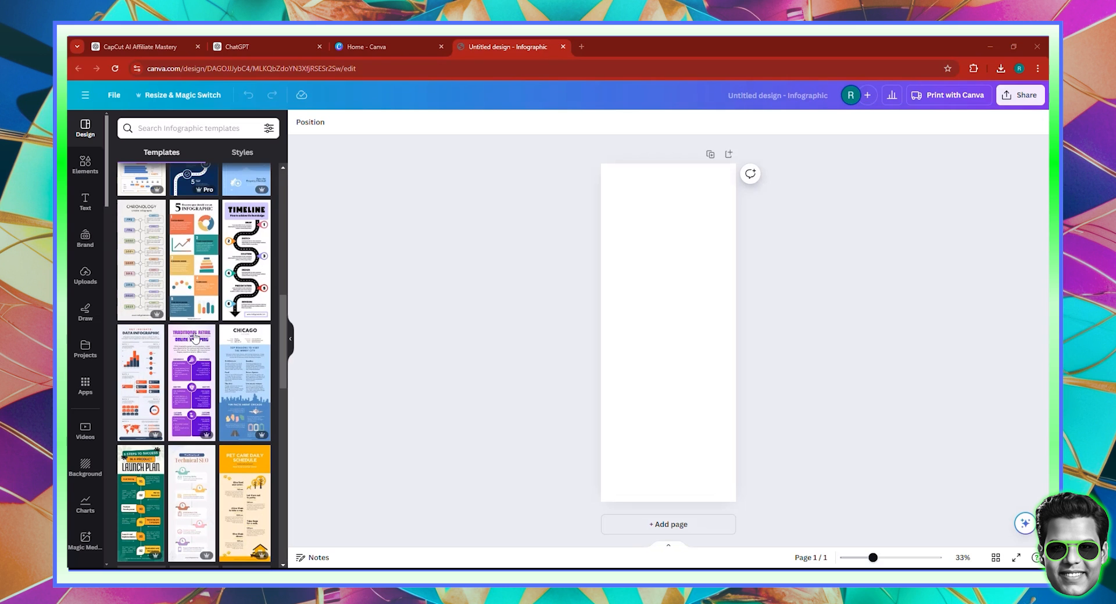
pyautogui.scroll(-3)
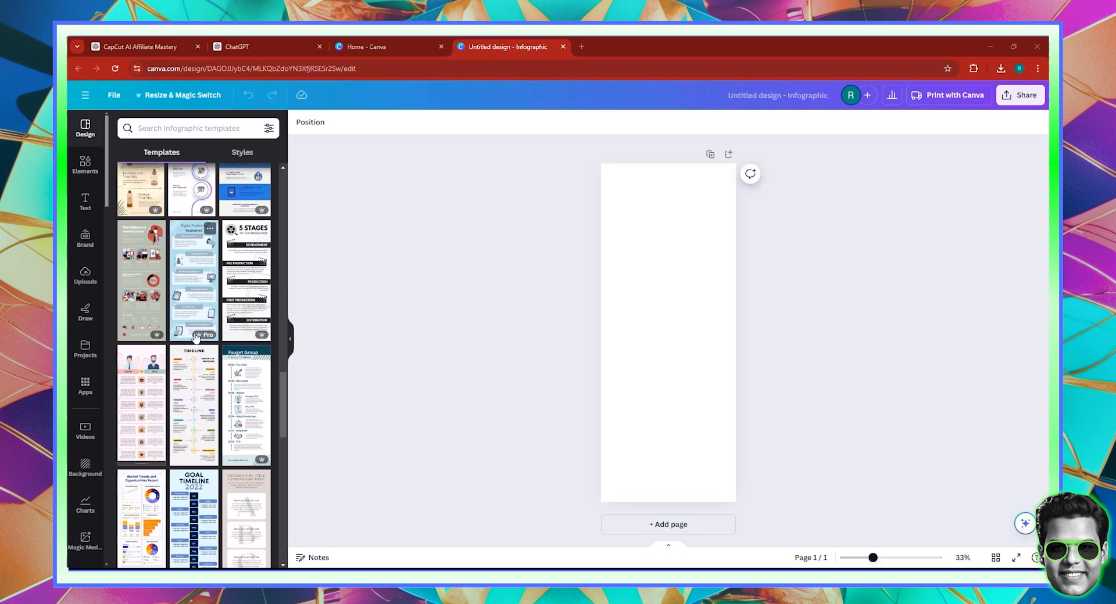
pyautogui.scroll(-3)
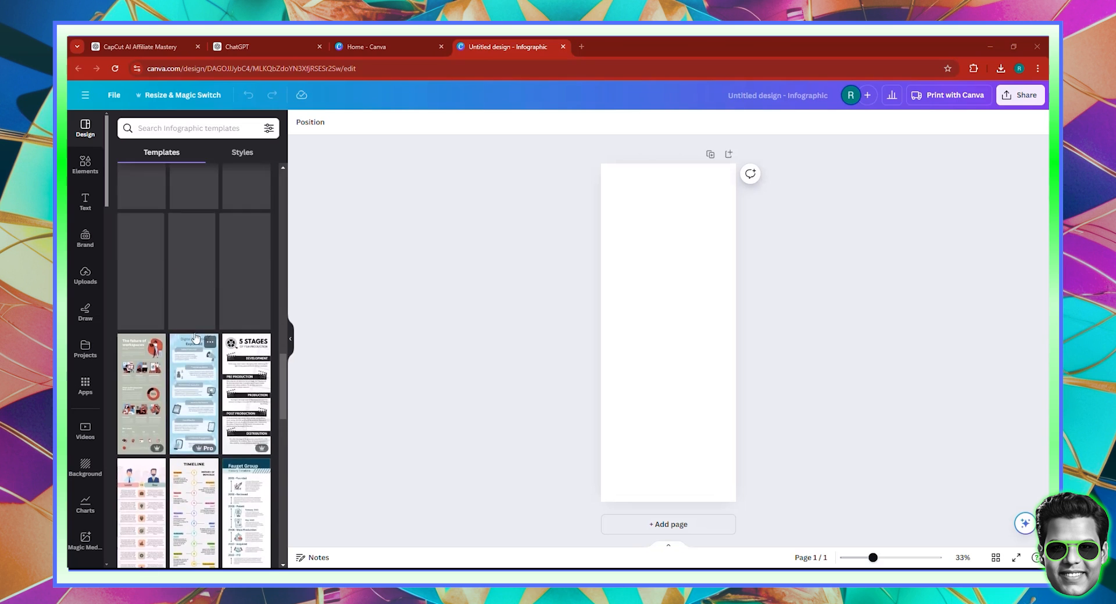
pyautogui.click(235, 47)
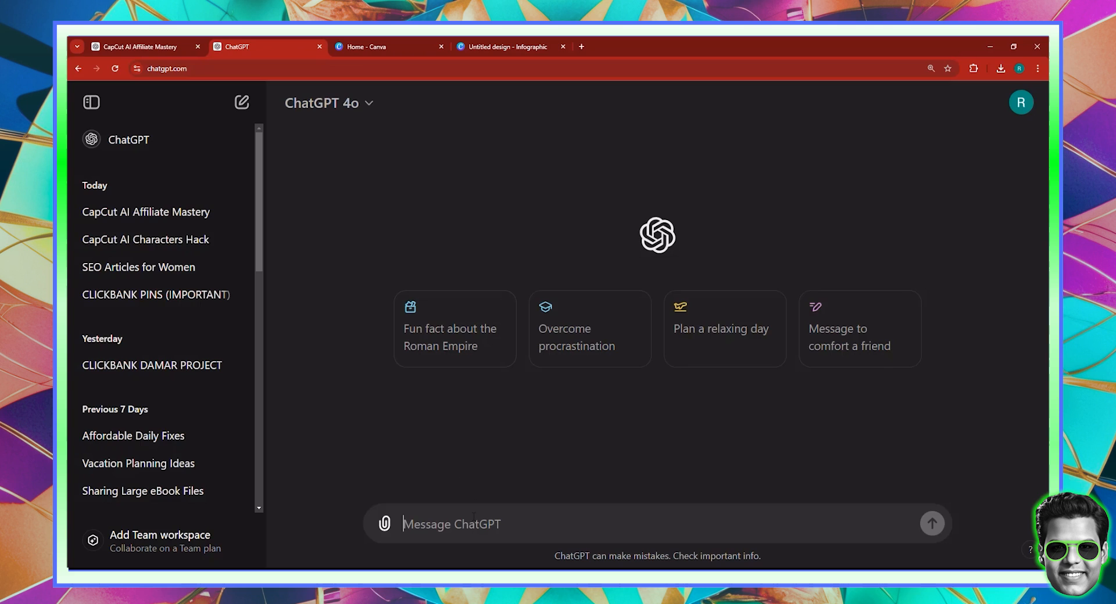
# Step: Ask ChatGPT for a great title for an infographic about top 5 AI image generation models in 2024
pyautogui.write('give')
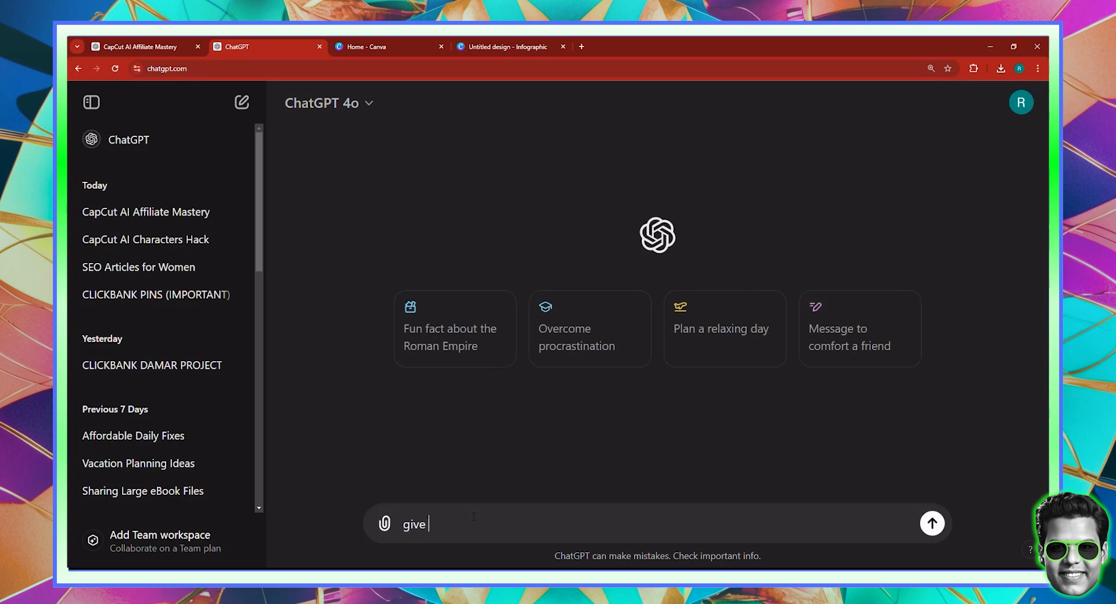
pyautogui.write('me a great title for an info')
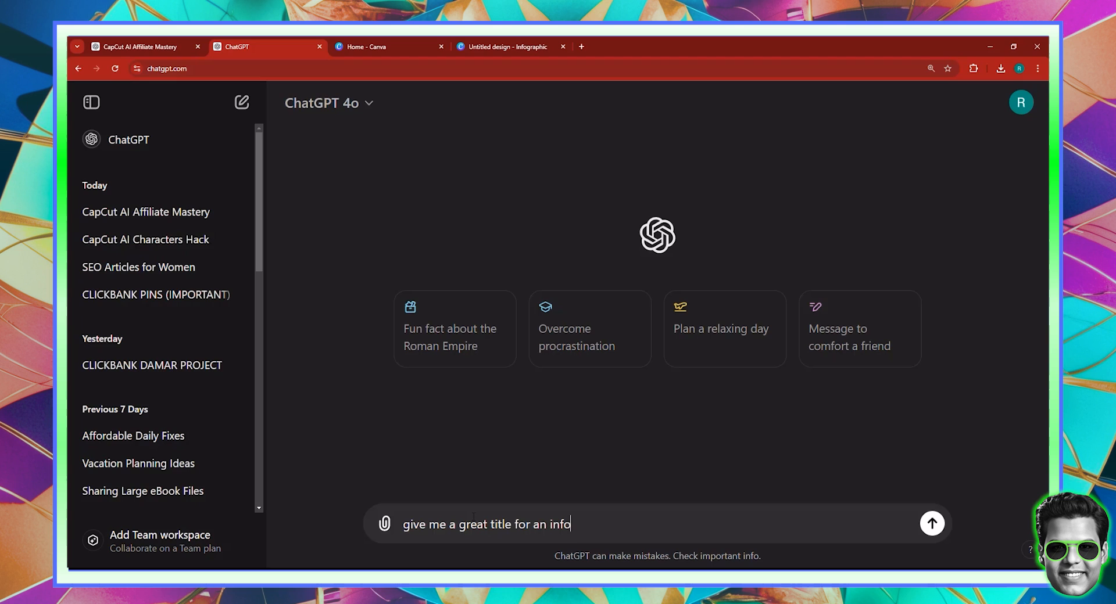
pyautogui.write('graphic about')
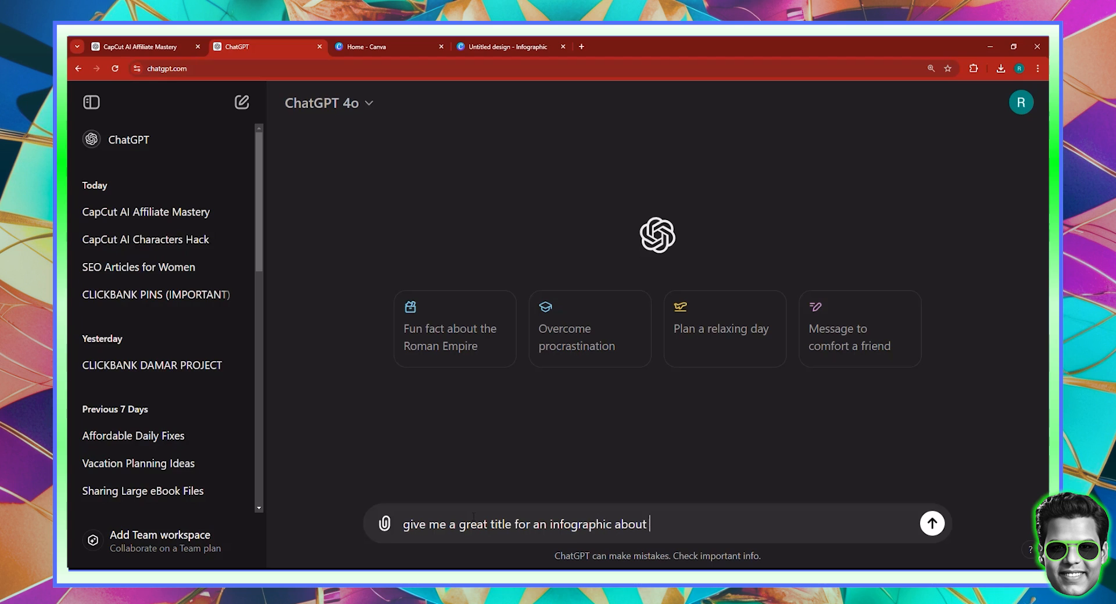
pyautogui.write('top 5 ai')
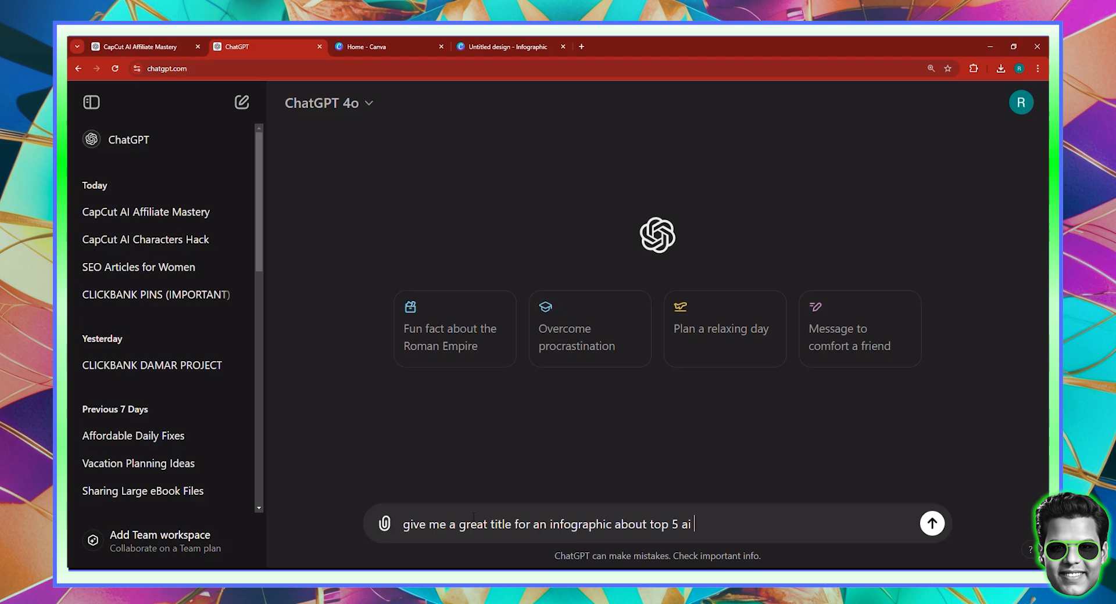
pyautogui.write('image generati')
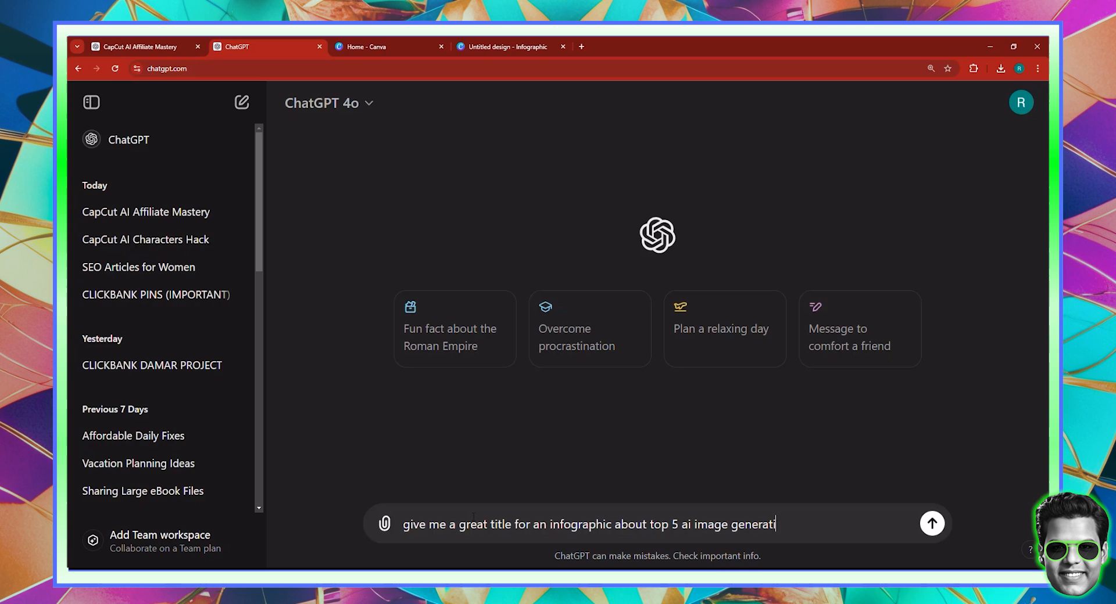
pyautogui.write('on models i')
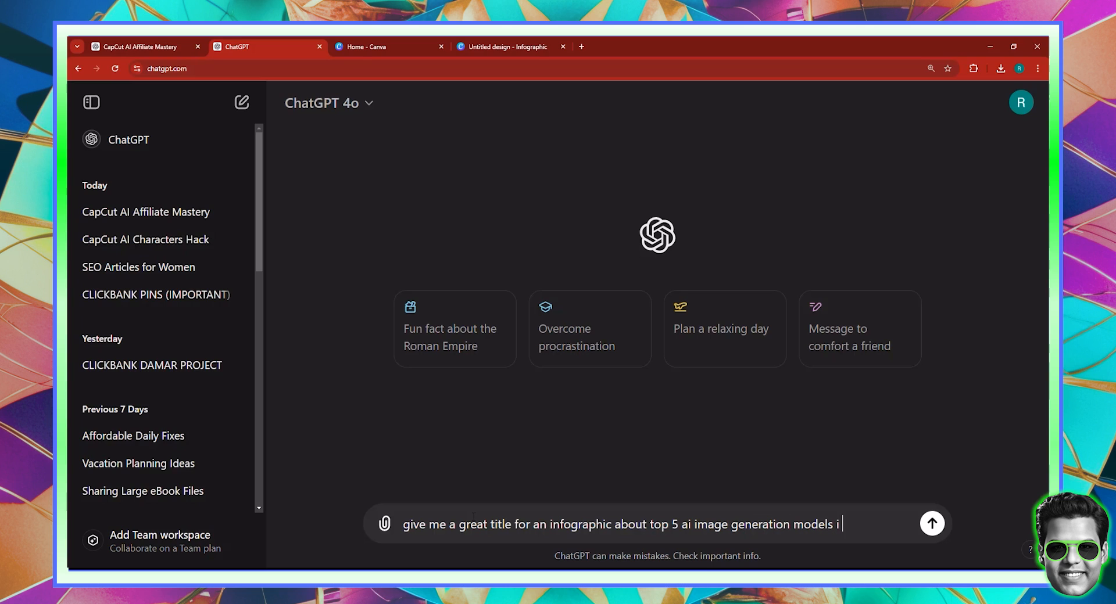
pyautogui.write('n 2024')
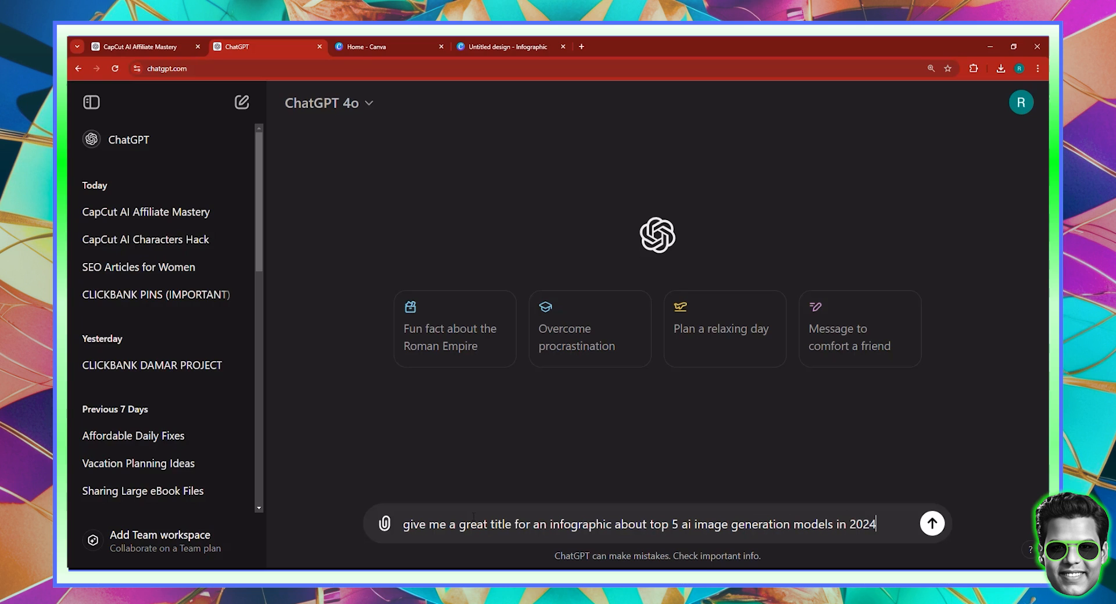
pyautogui.click(931, 524)
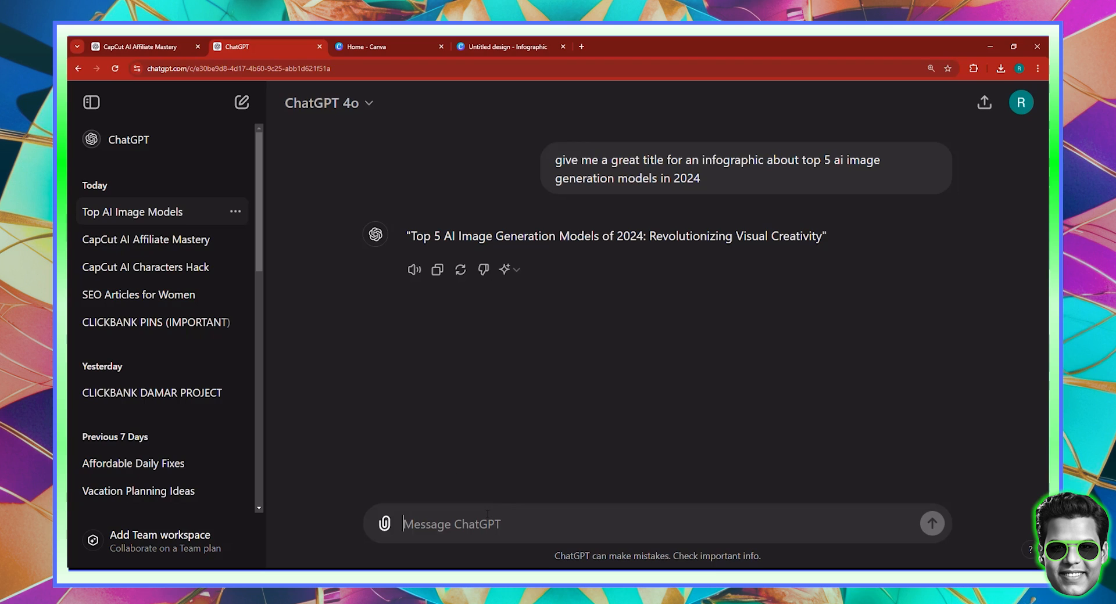
# Step: Ask ChatGPT for each model's name with a very short paragraph about it
pyautogui.write('wr')
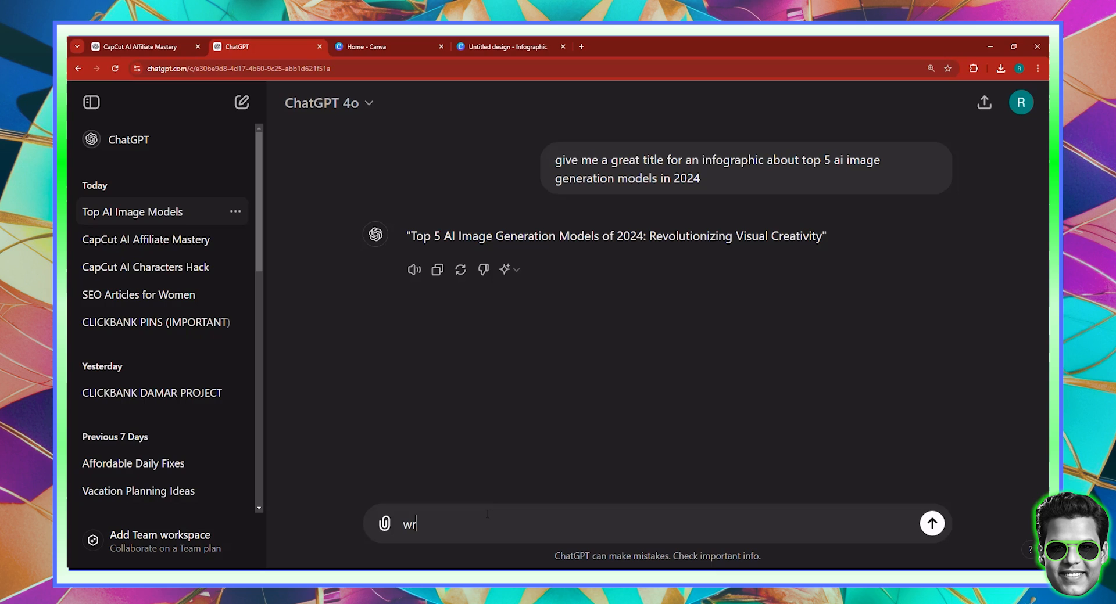
pyautogui.write('give me the name')
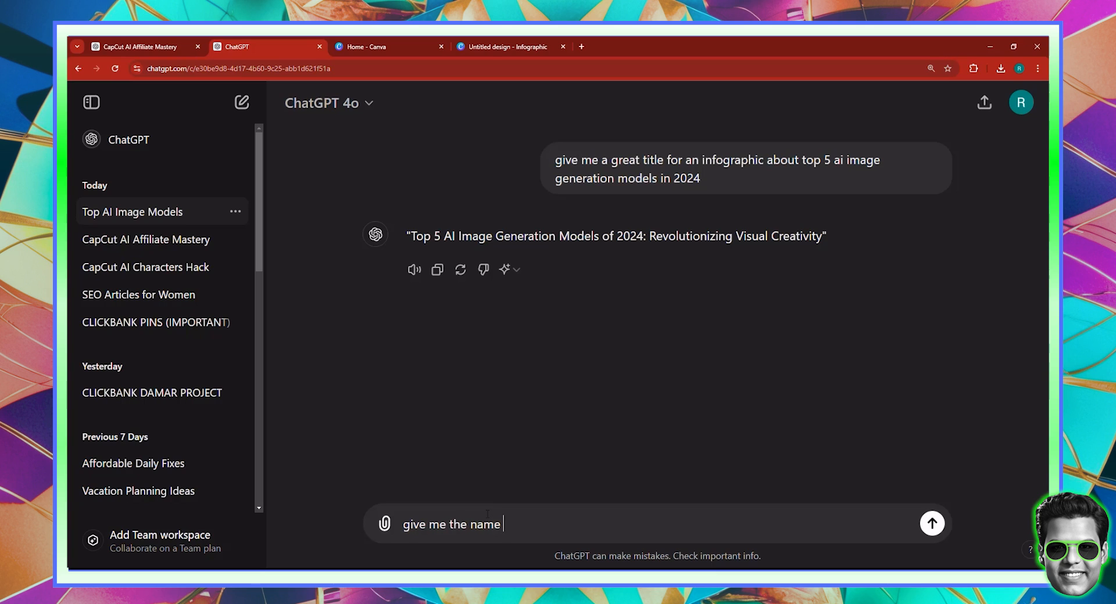
pyautogui.write('of the model, and w')
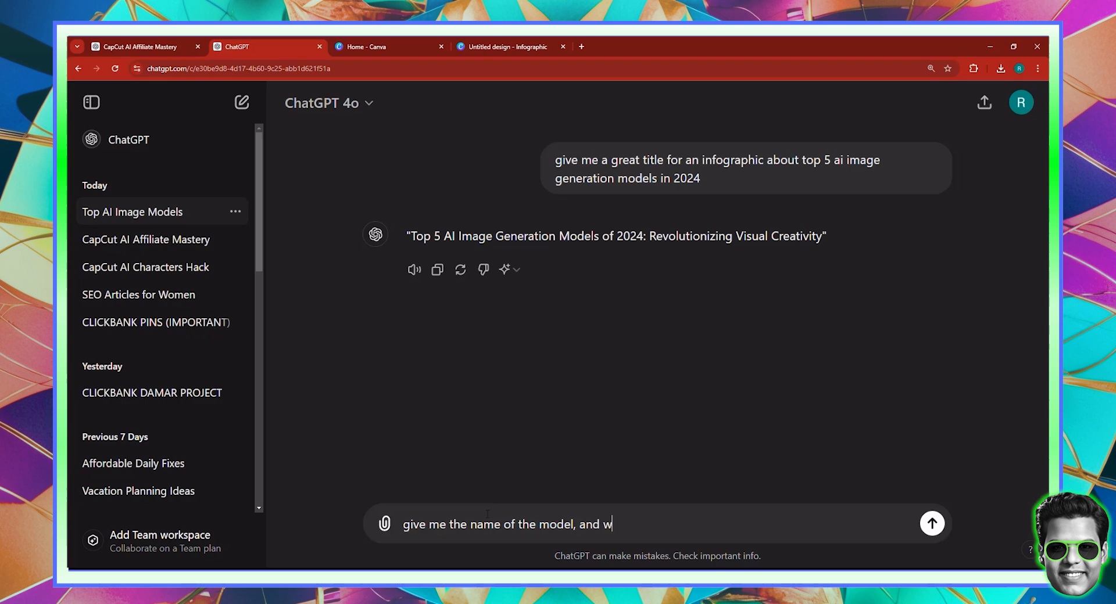
pyautogui.write('rite a very short very short pa')
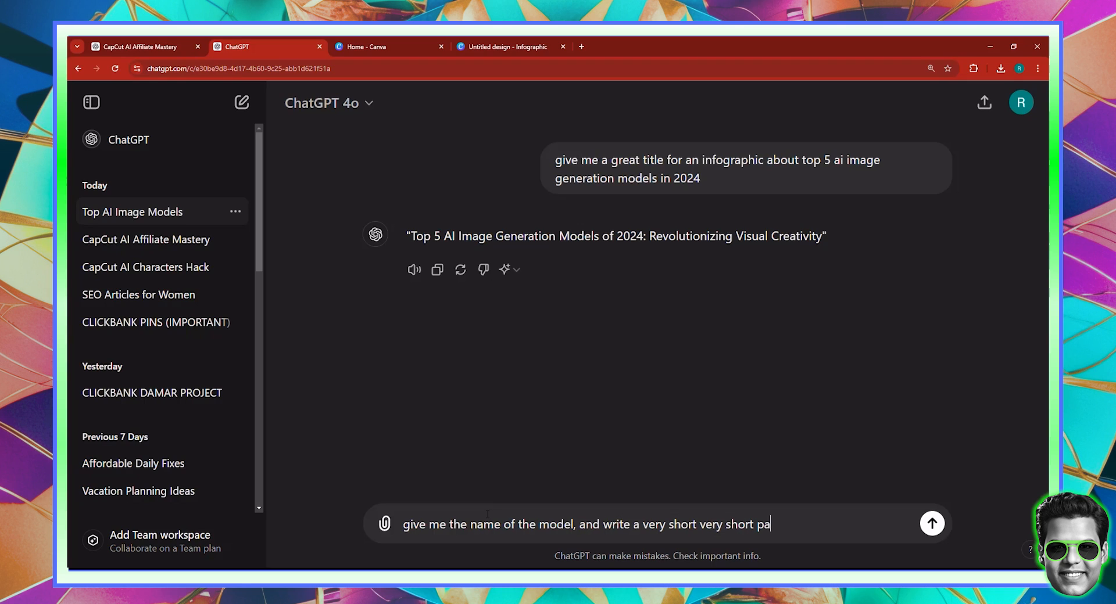
pyautogui.write('ragraph about t')
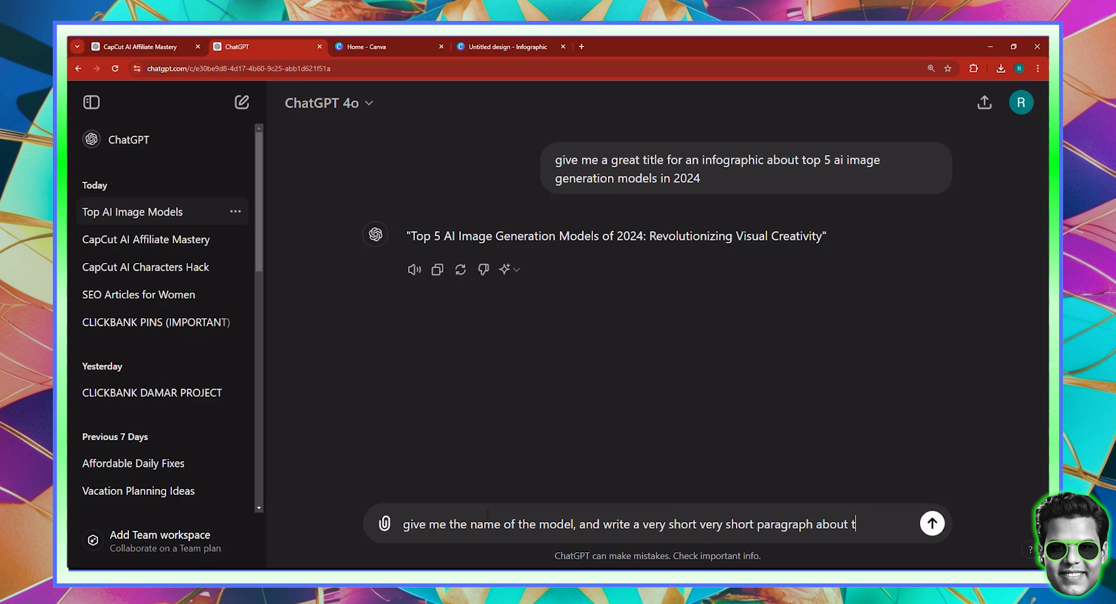
pyautogui.click(932, 524)
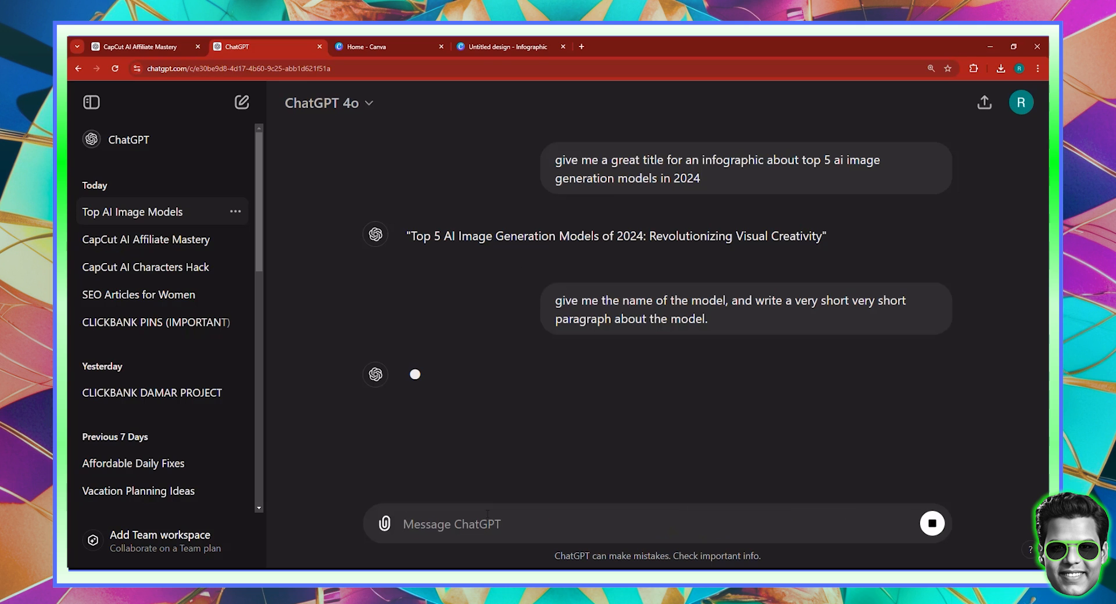
pyautogui.click(504, 46)
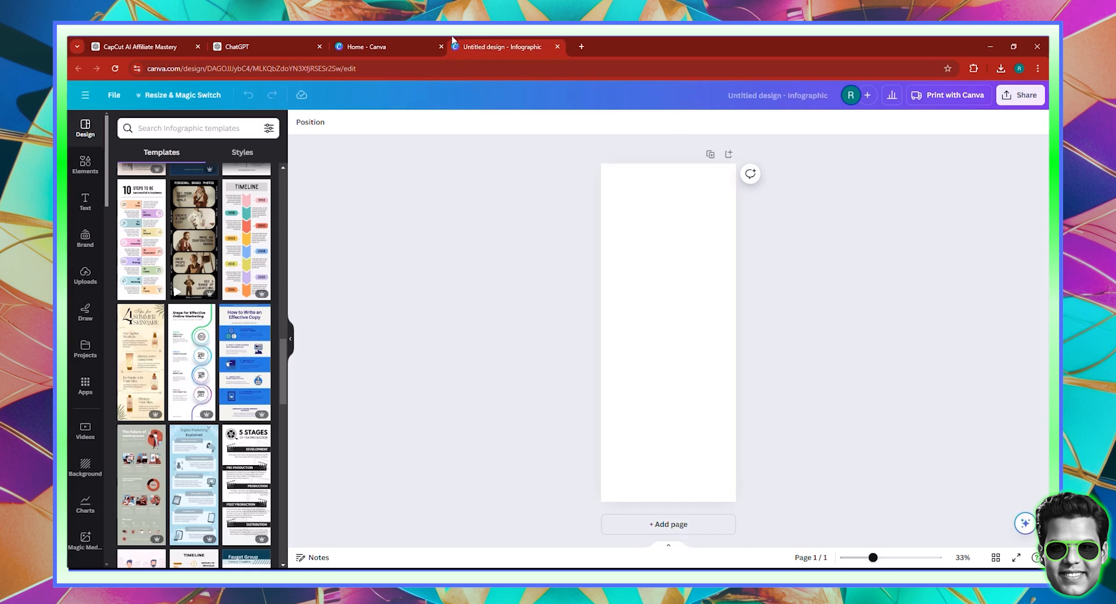
# Step: Copy ChatGPT's suggested title and use it as the Canva design's name
pyautogui.click(235, 47)
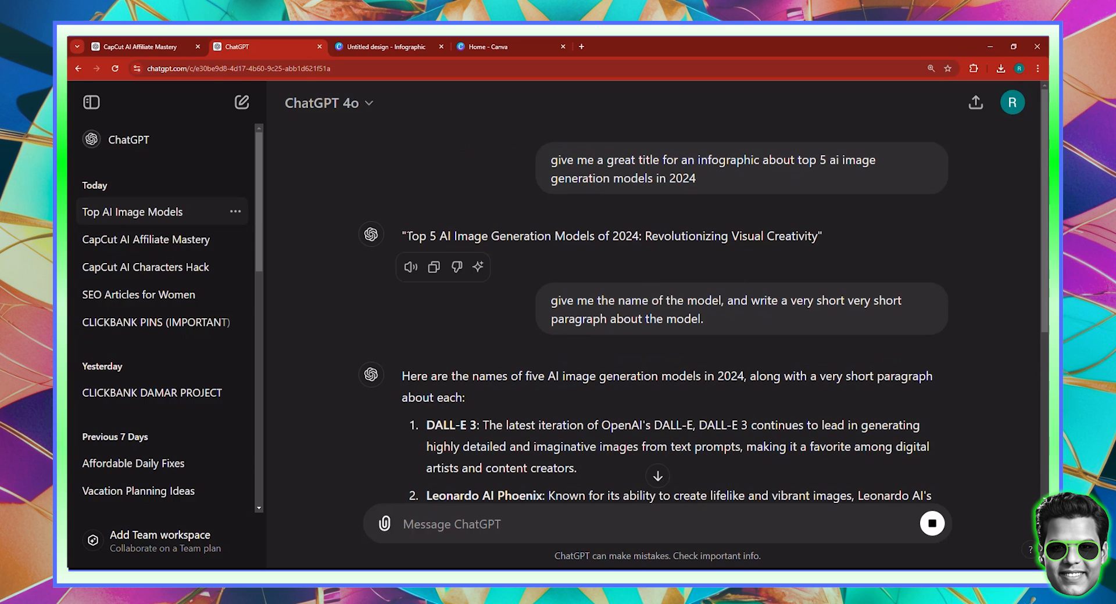
pyautogui.moveTo(406, 236); pyautogui.dragTo(797, 237)
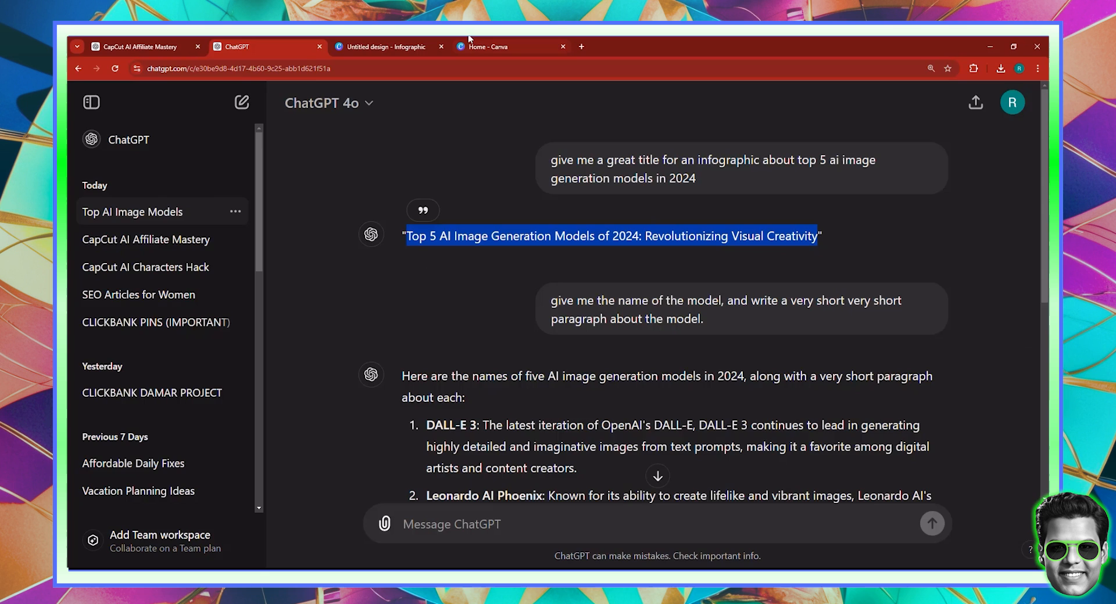
pyautogui.click(387, 47)
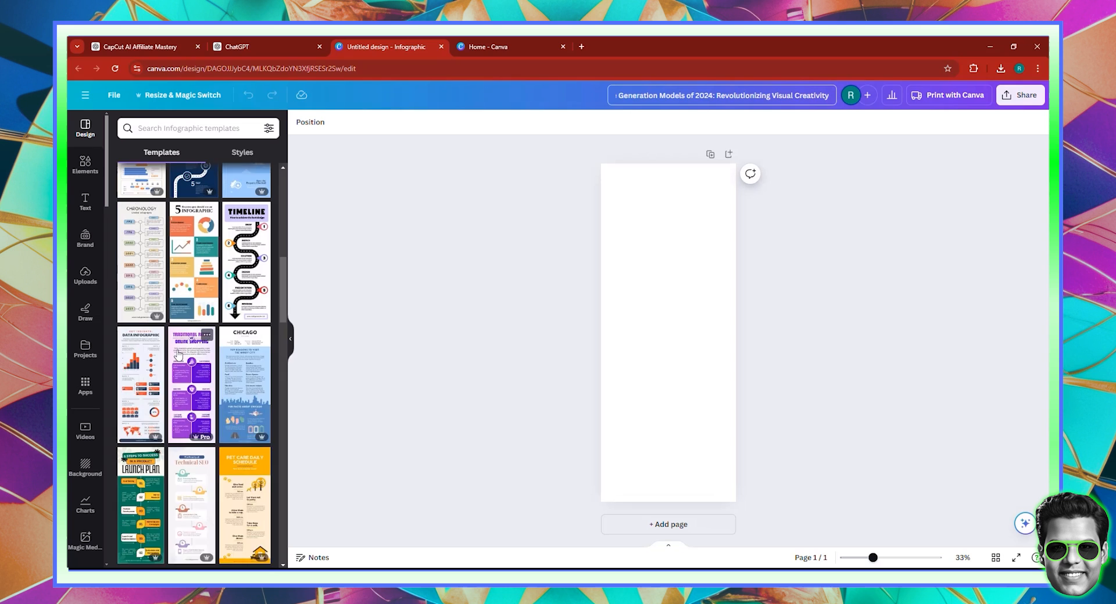
# Step: Search templates for 'ai' and apply the purple Artificial Intelligence infographic template
pyautogui.scroll(-3)
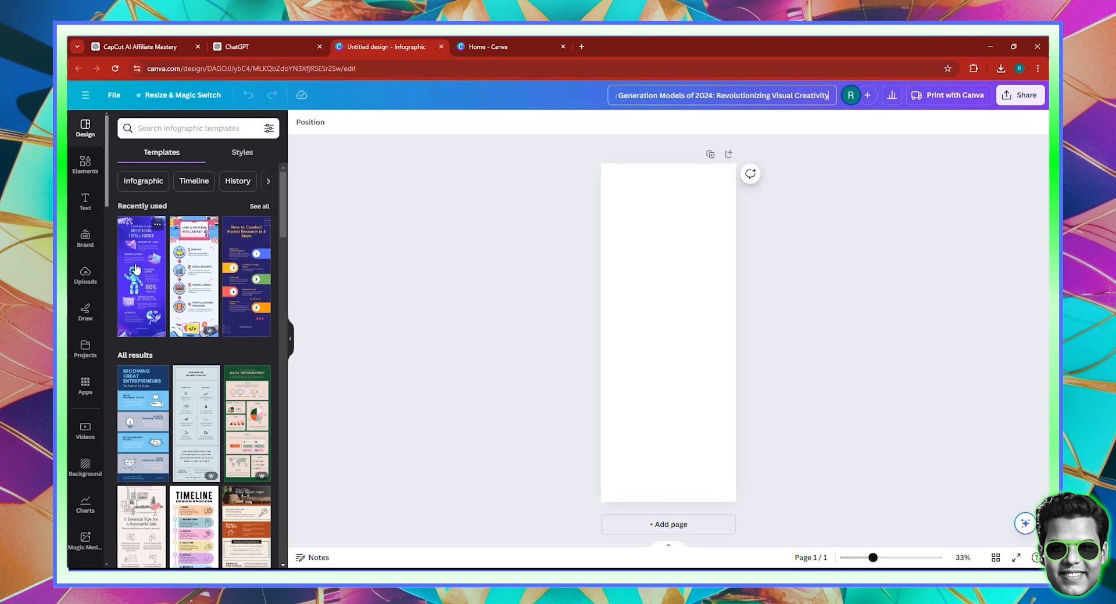
pyautogui.click(193, 127)
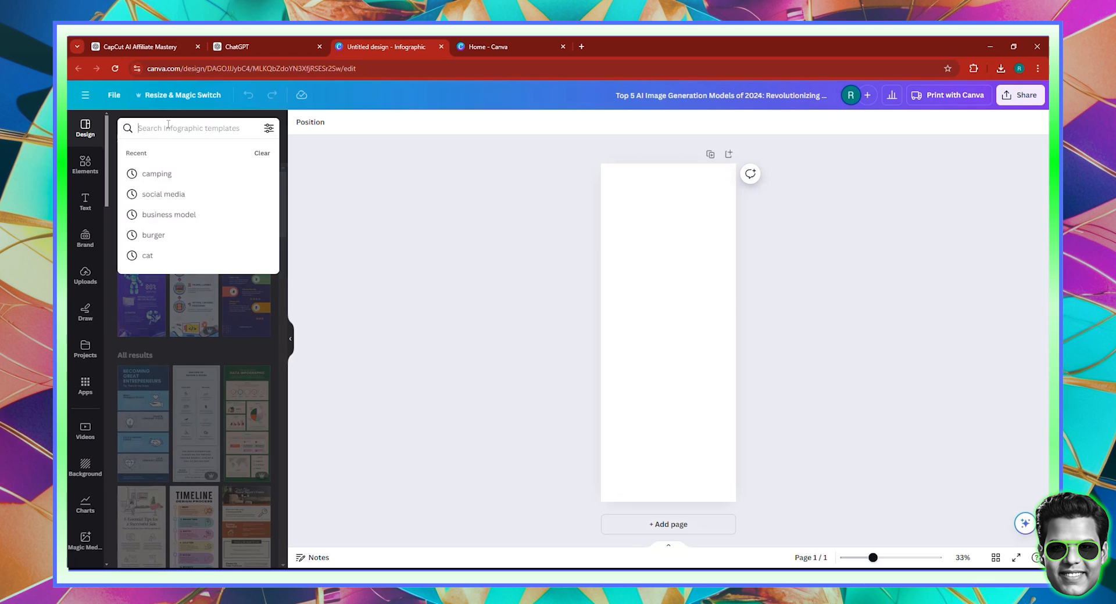
pyautogui.write('ai')
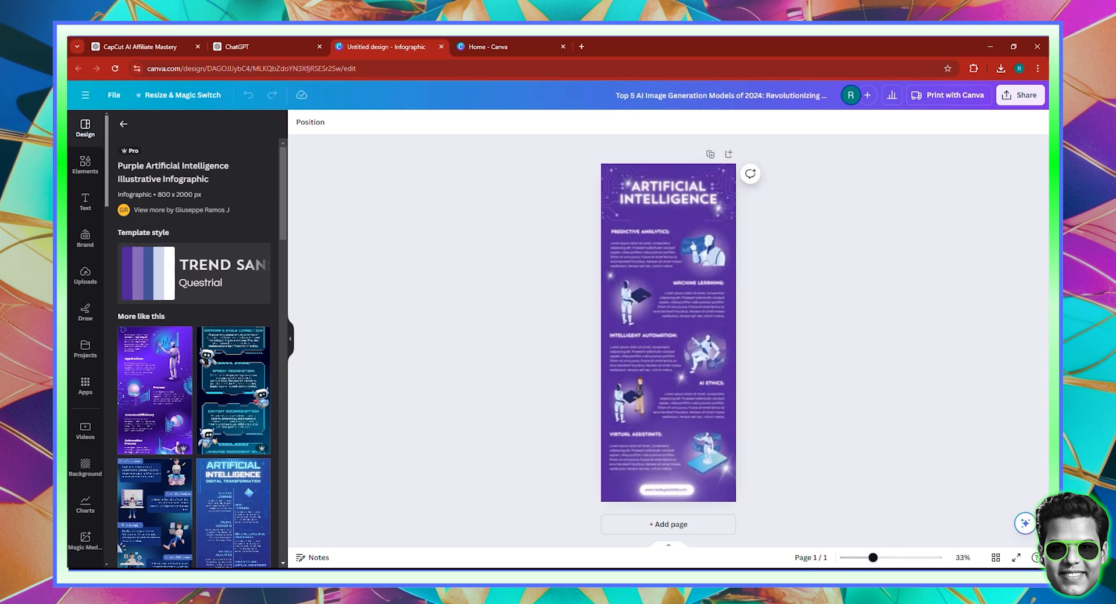
pyautogui.moveTo(807, 383)
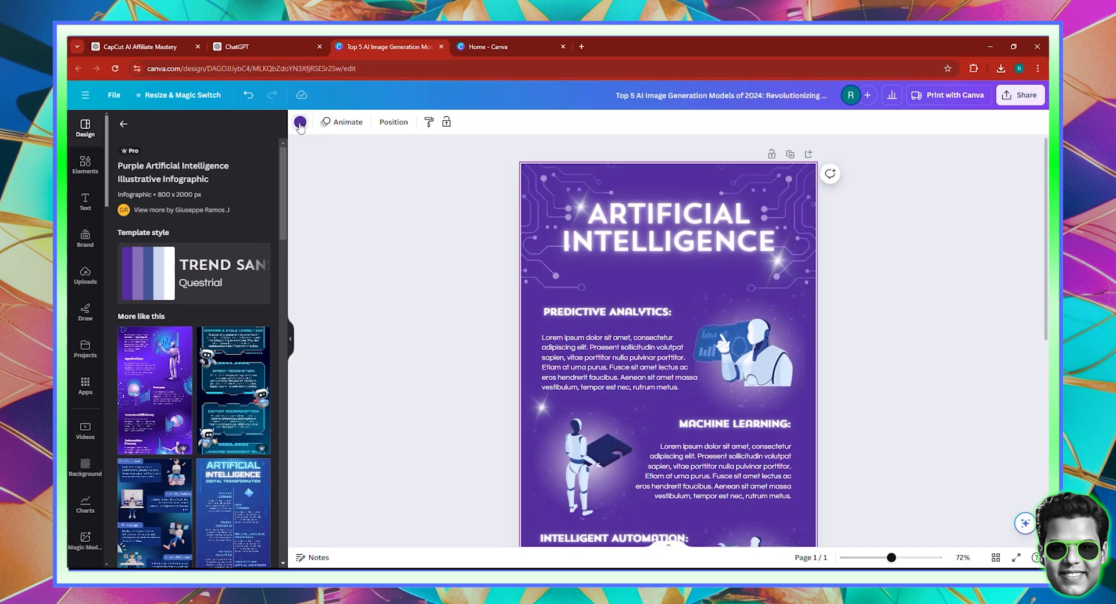
# Step: Try blue gradient backgrounds, then set the background to solid blue #305ba4
pyautogui.click(300, 121)
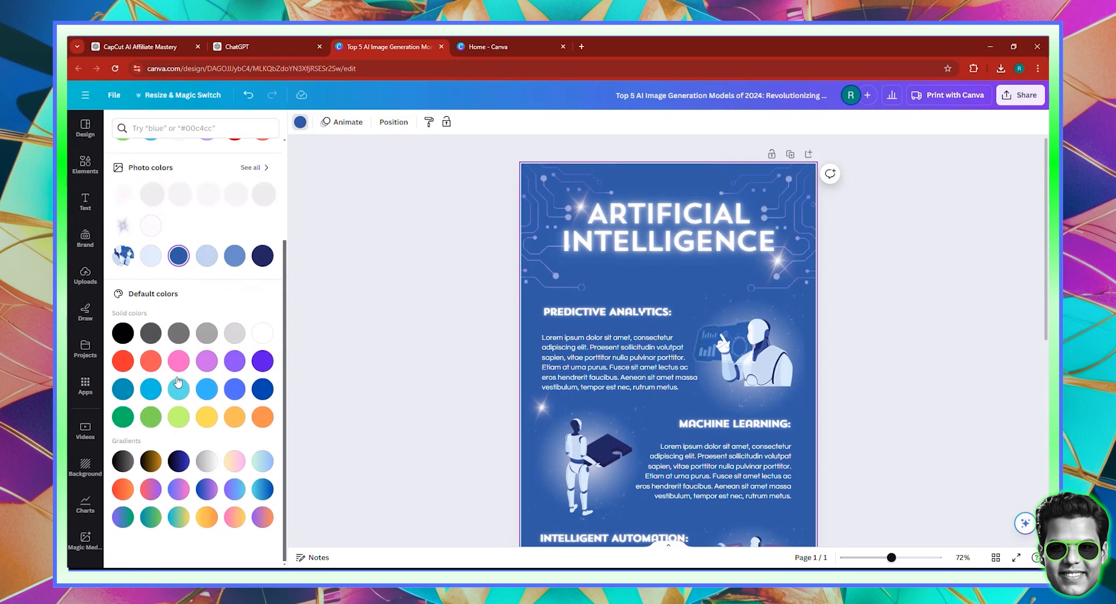
pyautogui.click(262, 489)
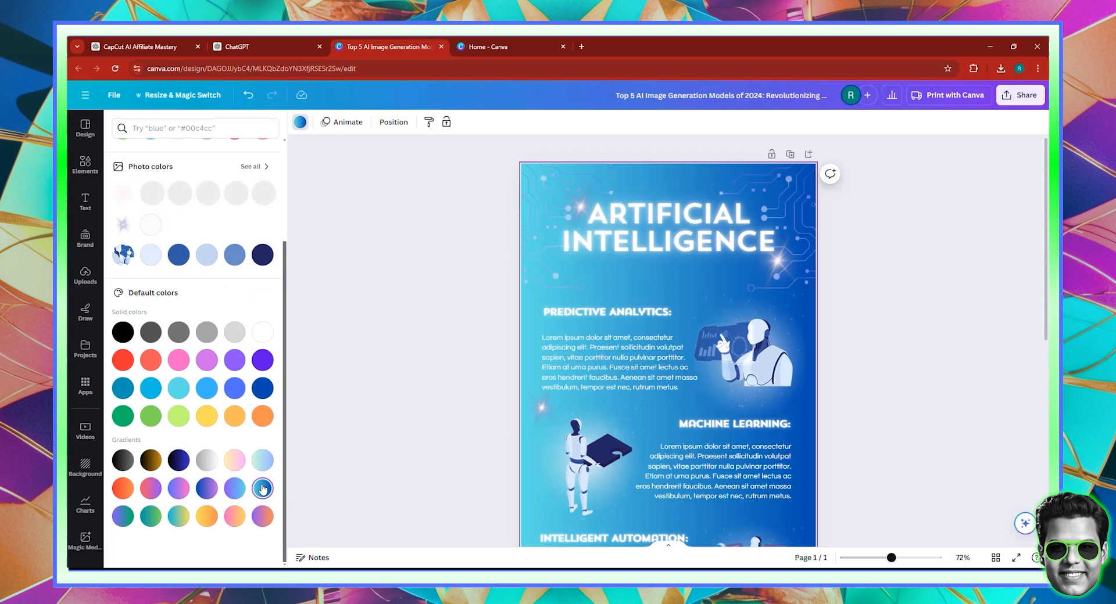
pyautogui.click(234, 488)
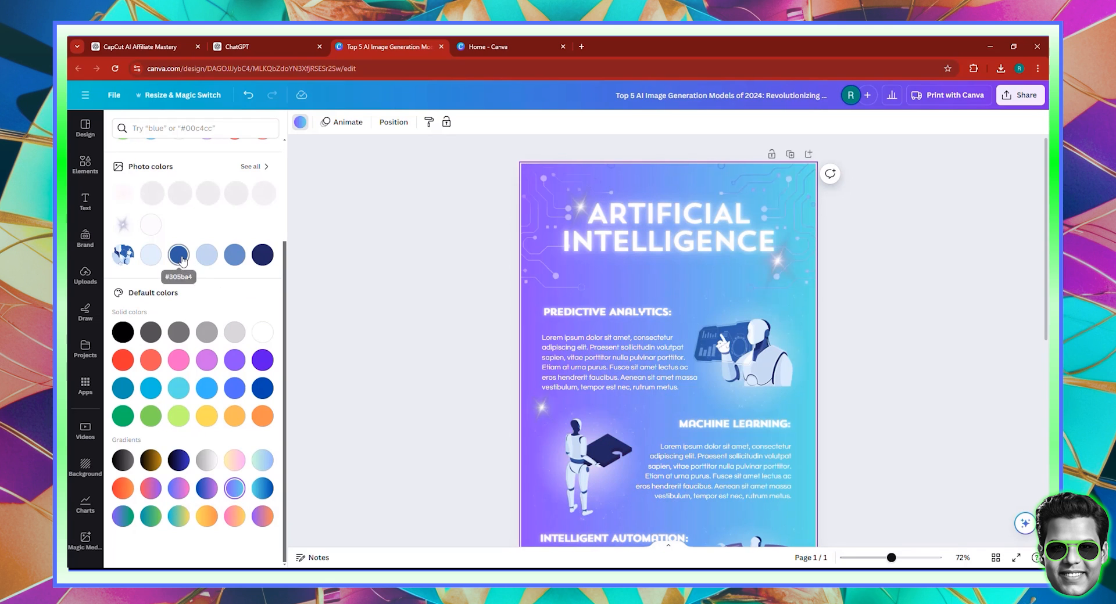
pyautogui.click(177, 256)
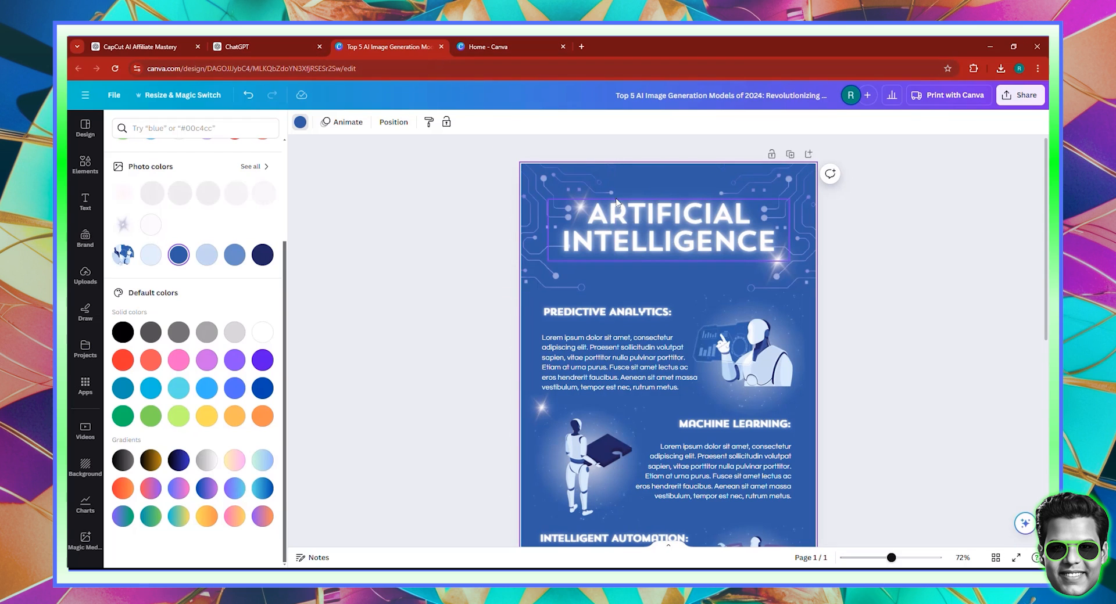
pyautogui.click(720, 95)
pyautogui.write('TOP 5 AI IMAGE GENERATION MODELS OF 2024')
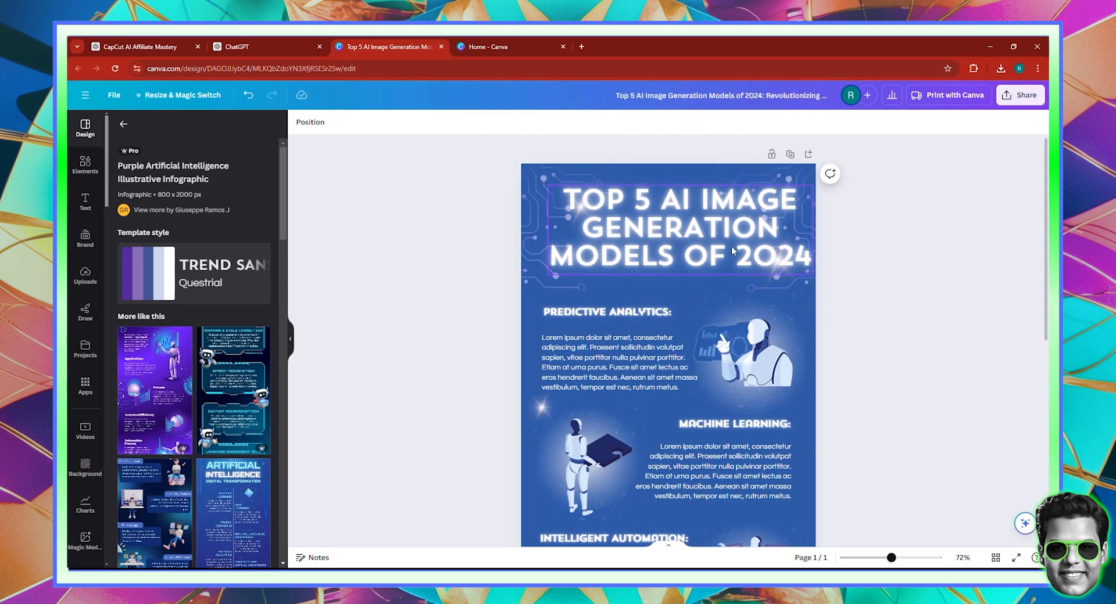
# Step: Make the heading read 'TOP 5 AI IMAGE GENERATION MODELS OF 2024', shrunk to size 55
pyautogui.click(679, 228)
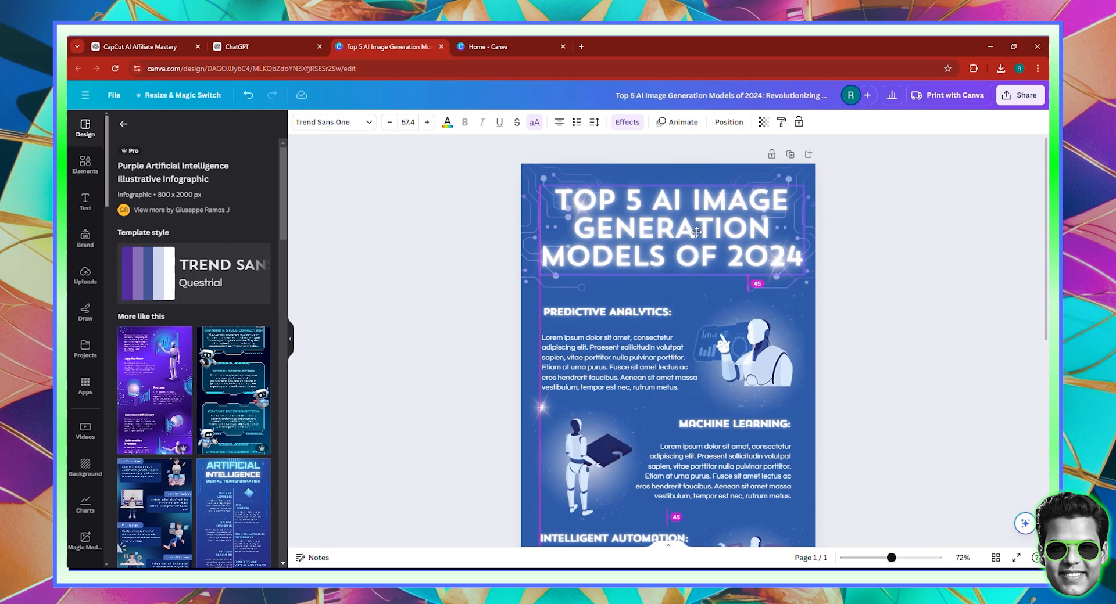
pyautogui.click(668, 228)
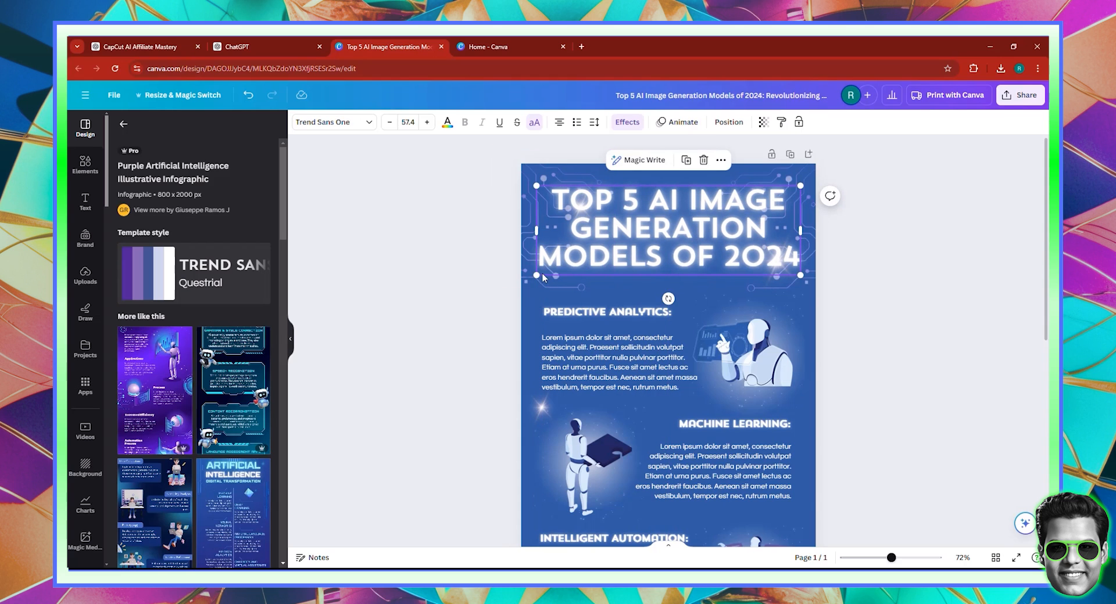
pyautogui.moveTo(536, 275); pyautogui.dragTo(544, 274)
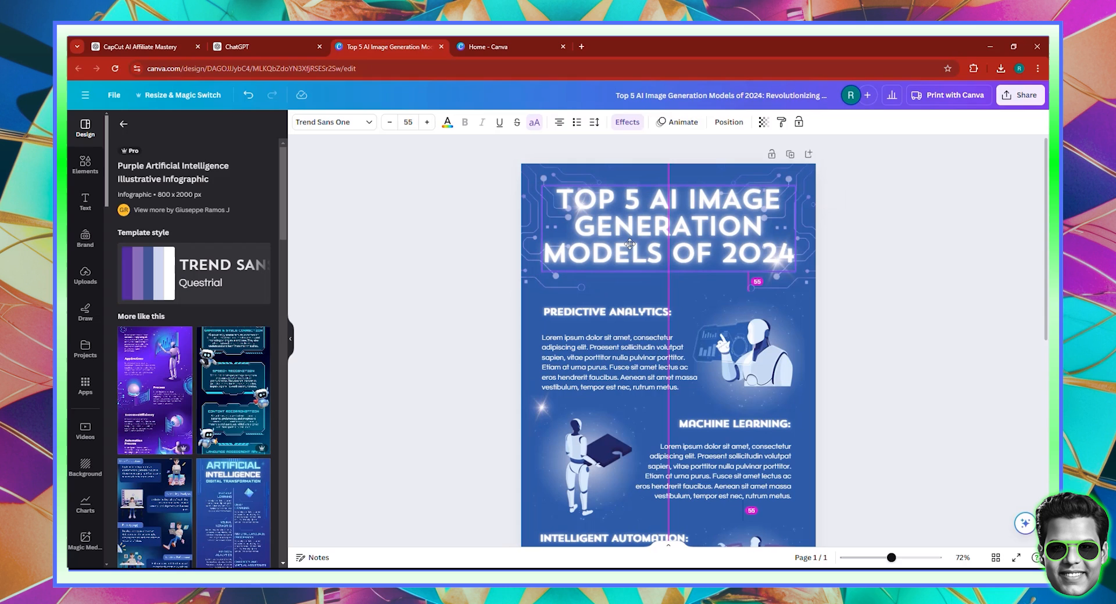
# Step: Raise the heading's Neon effect intensity to 40 and colour it light green
pyautogui.click(625, 121)
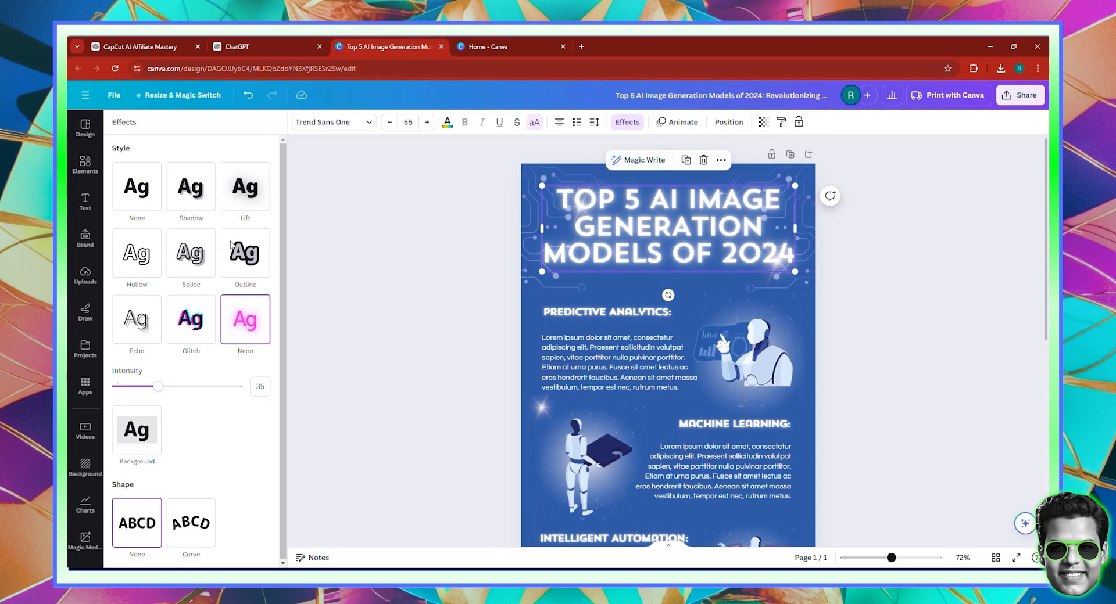
pyautogui.moveTo(158, 387); pyautogui.dragTo(164, 386)
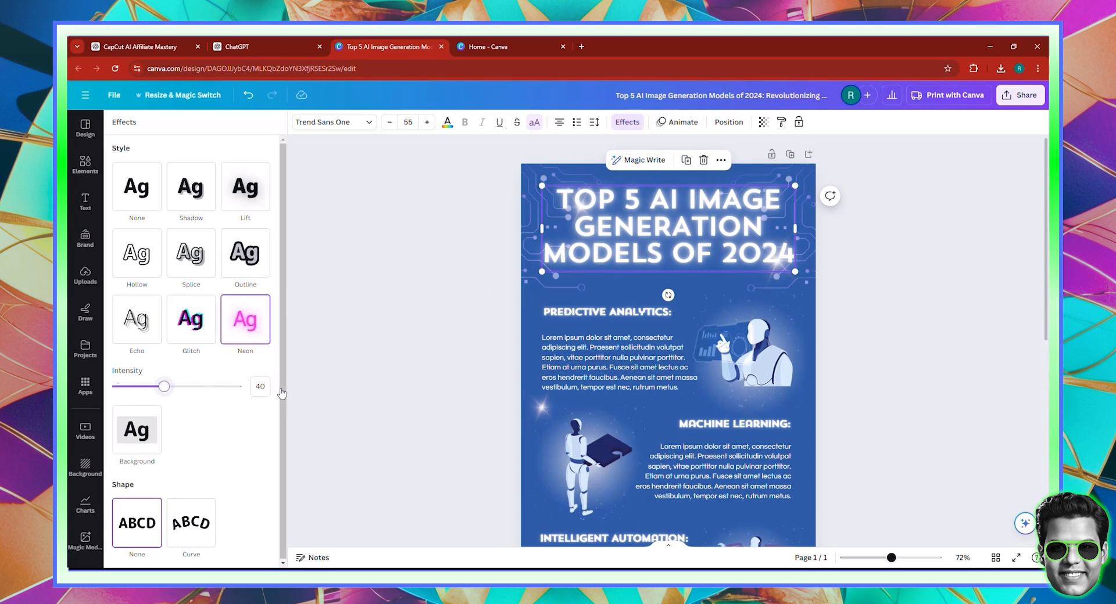
pyautogui.moveTo(165, 385); pyautogui.dragTo(237, 386)
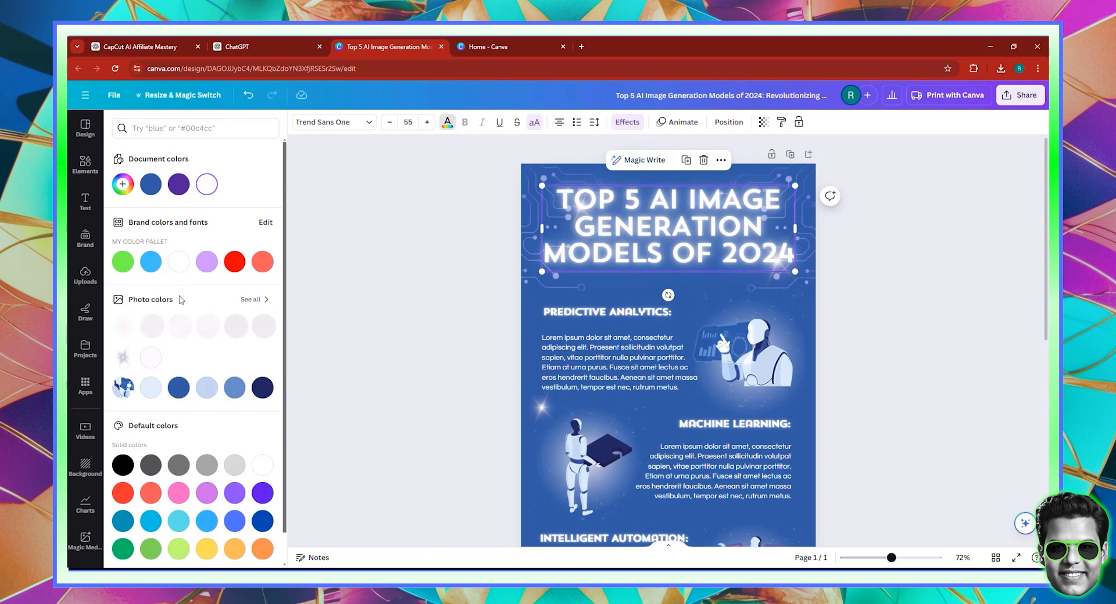
pyautogui.click(122, 261)
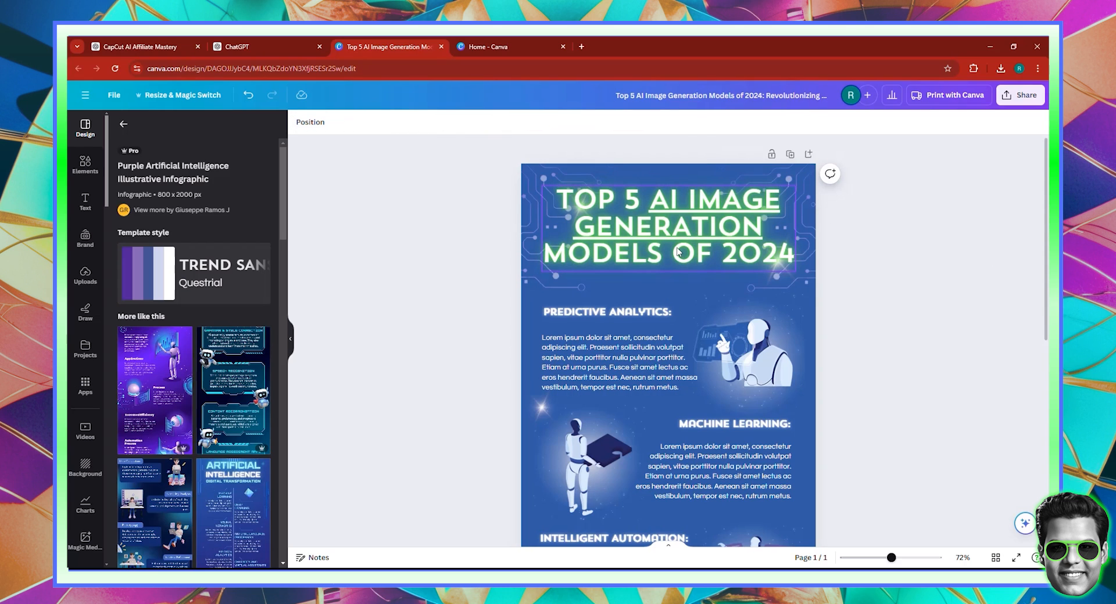
pyautogui.click(665, 227)
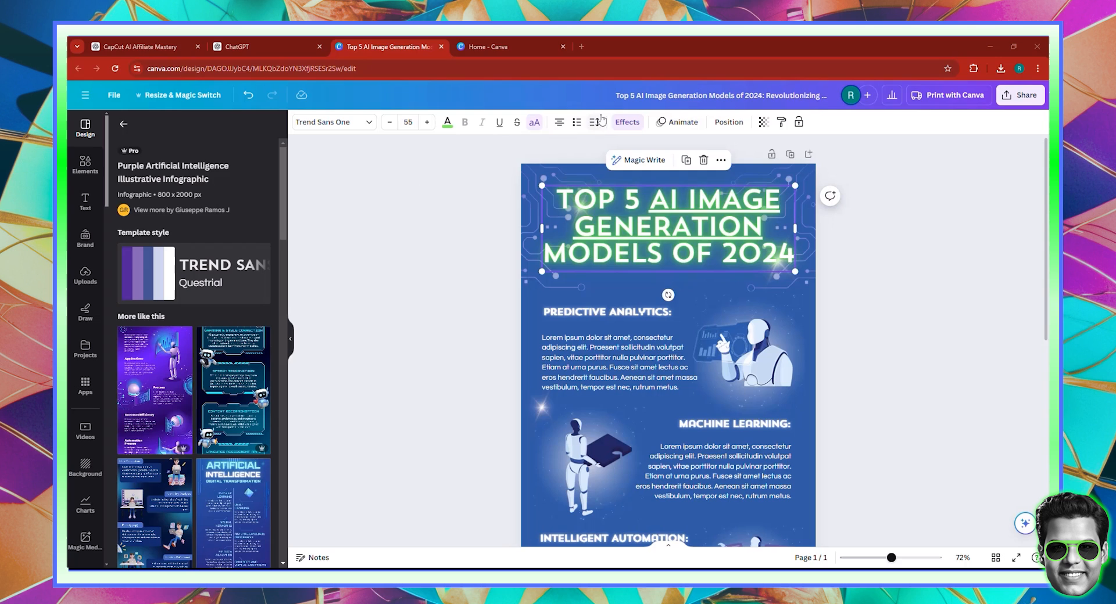
# Step: Widen the heading's line spacing with the Spacing slider
pyautogui.click(595, 121)
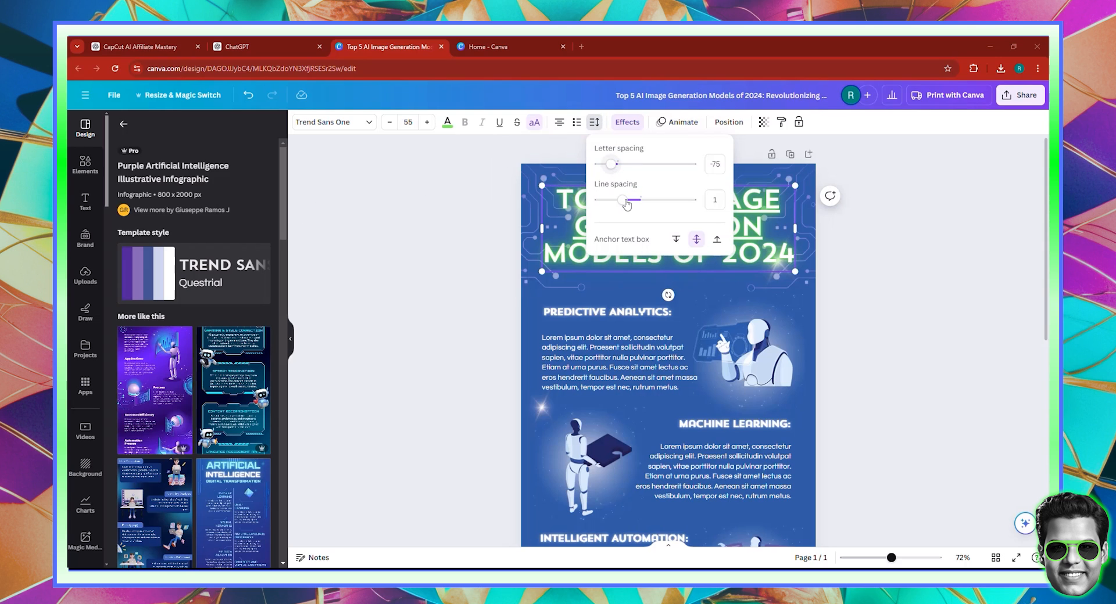
pyautogui.moveTo(616, 200); pyautogui.dragTo(630, 200)
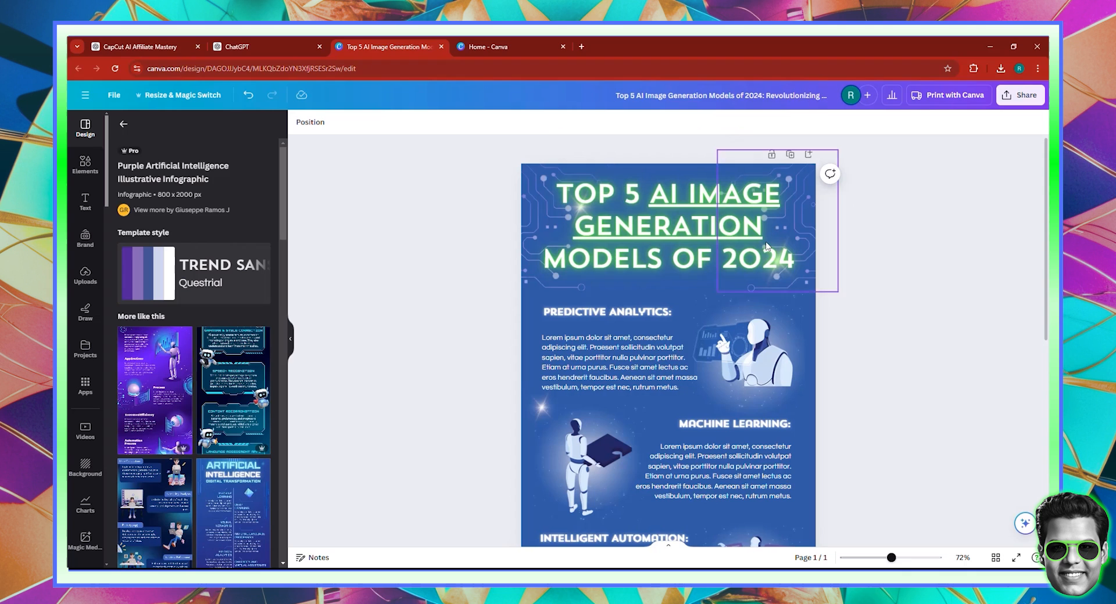
pyautogui.click(667, 228)
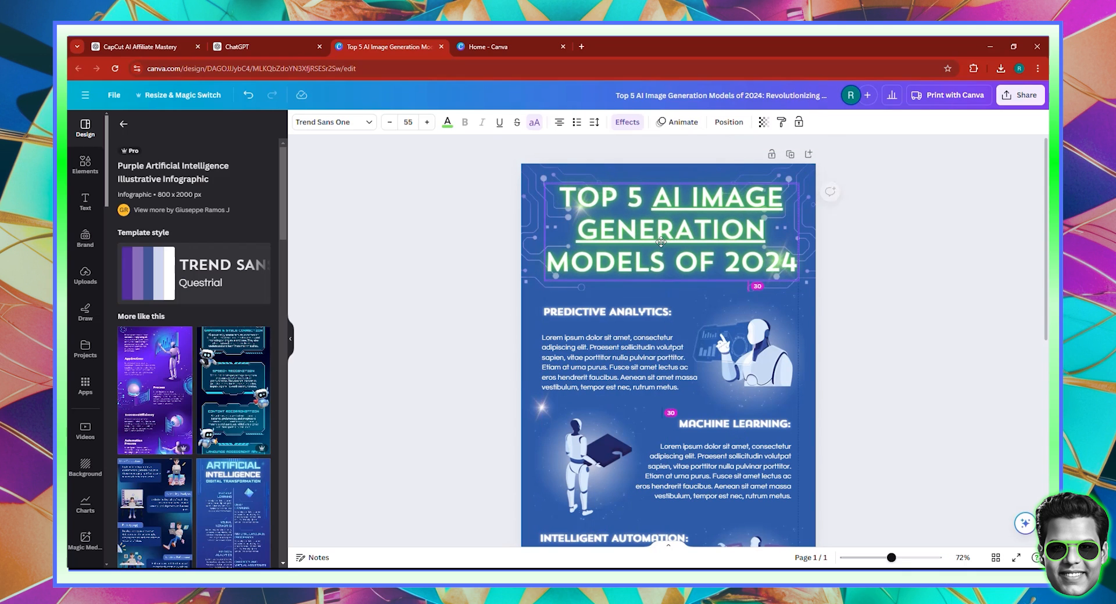
pyautogui.click(668, 229)
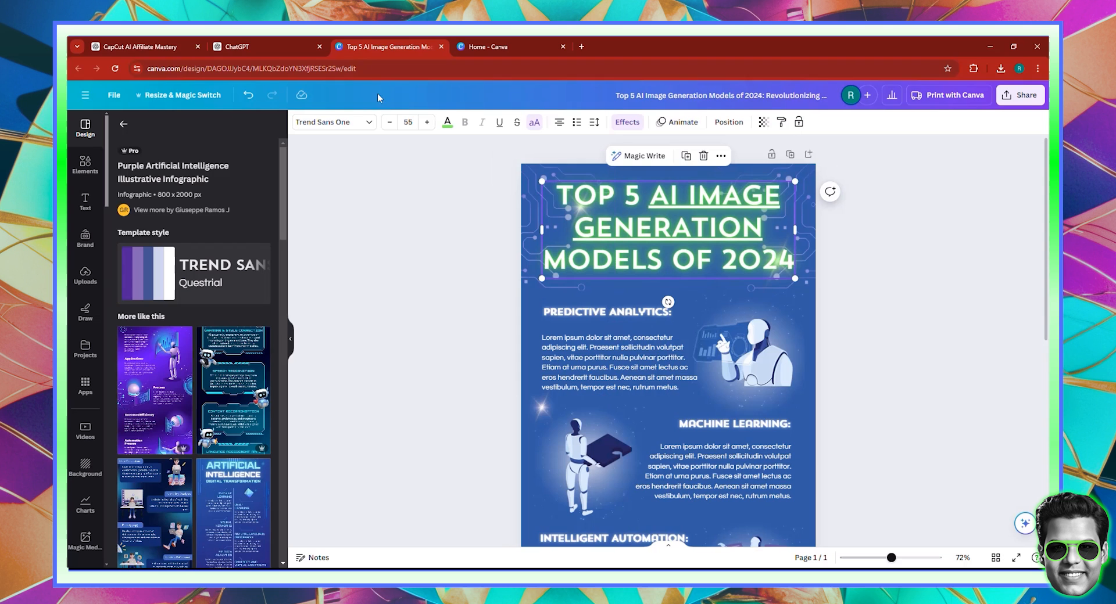
# Step: Find DALL-E 3 in ChatGPT's reply and select Canva's first section heading
pyautogui.click(256, 47)
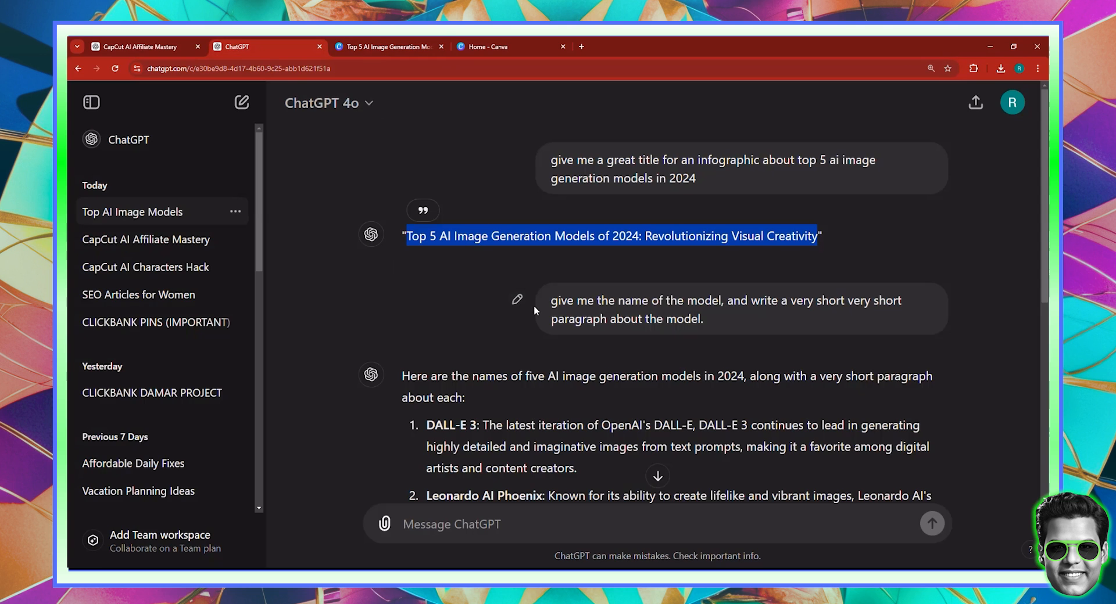
pyautogui.scroll(-3)
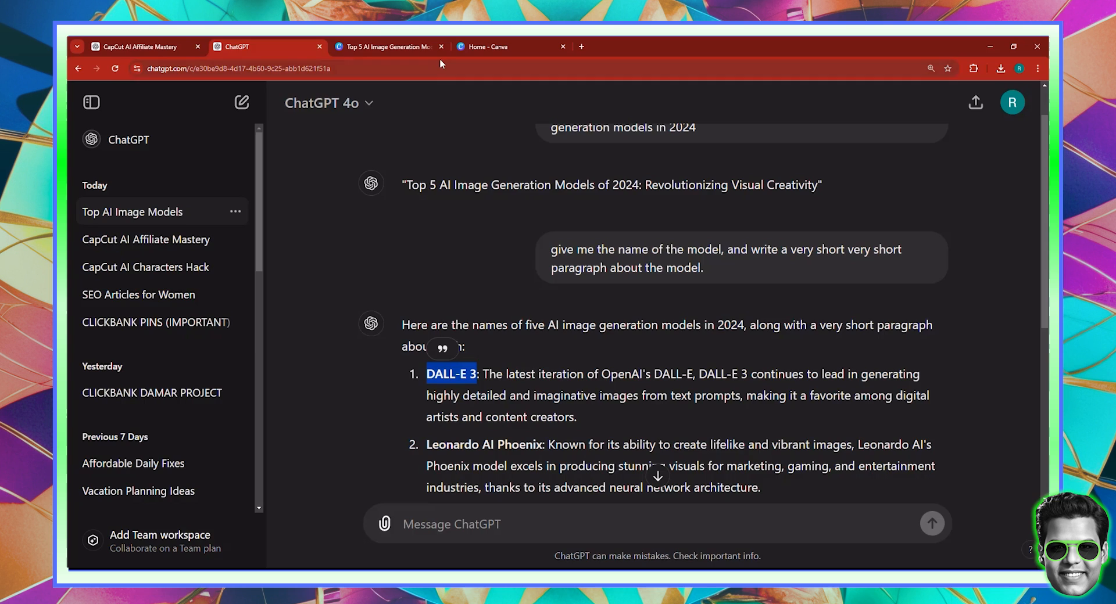
pyautogui.click(386, 46)
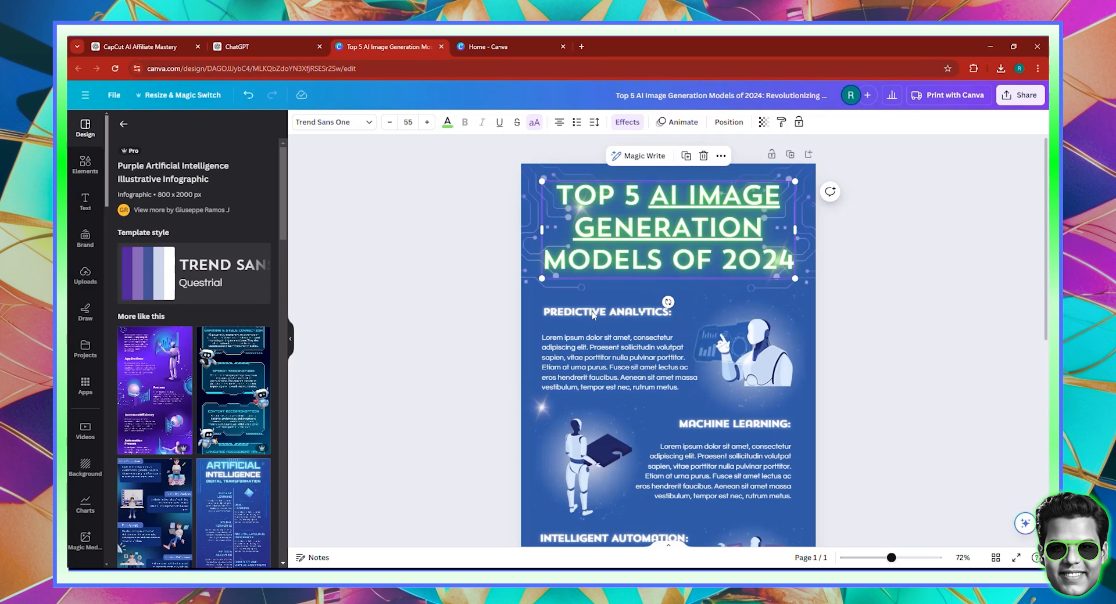
pyautogui.click(606, 312)
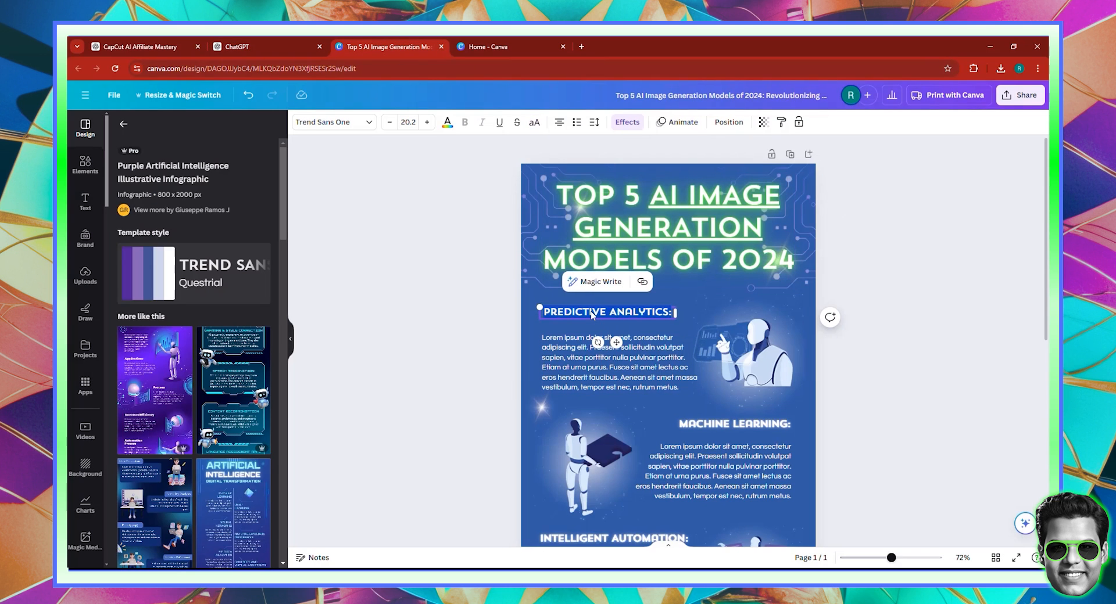
# Step: Paste ChatGPT's DALL-E 3 description into the first paragraph and left-align the heading
pyautogui.click(267, 47)
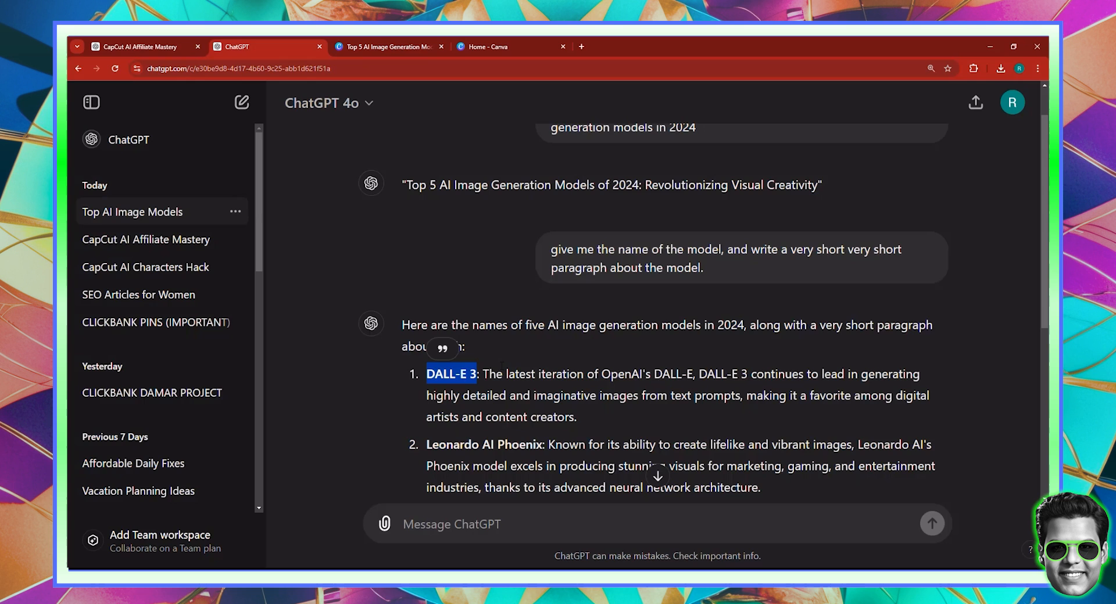
pyautogui.moveTo(427, 374); pyautogui.dragTo(576, 416)
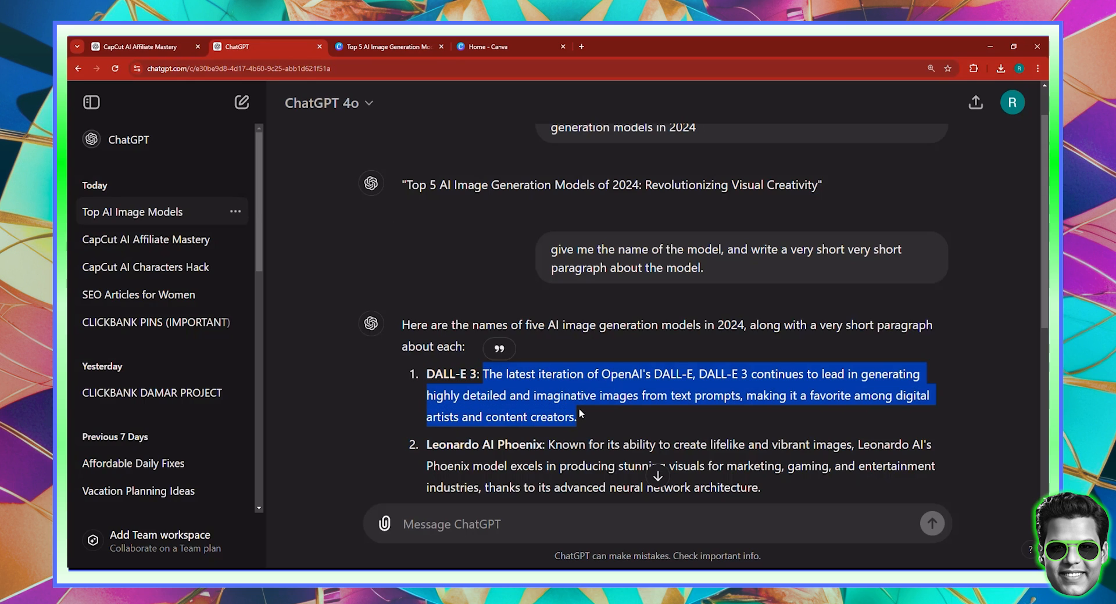
pyautogui.click(384, 46)
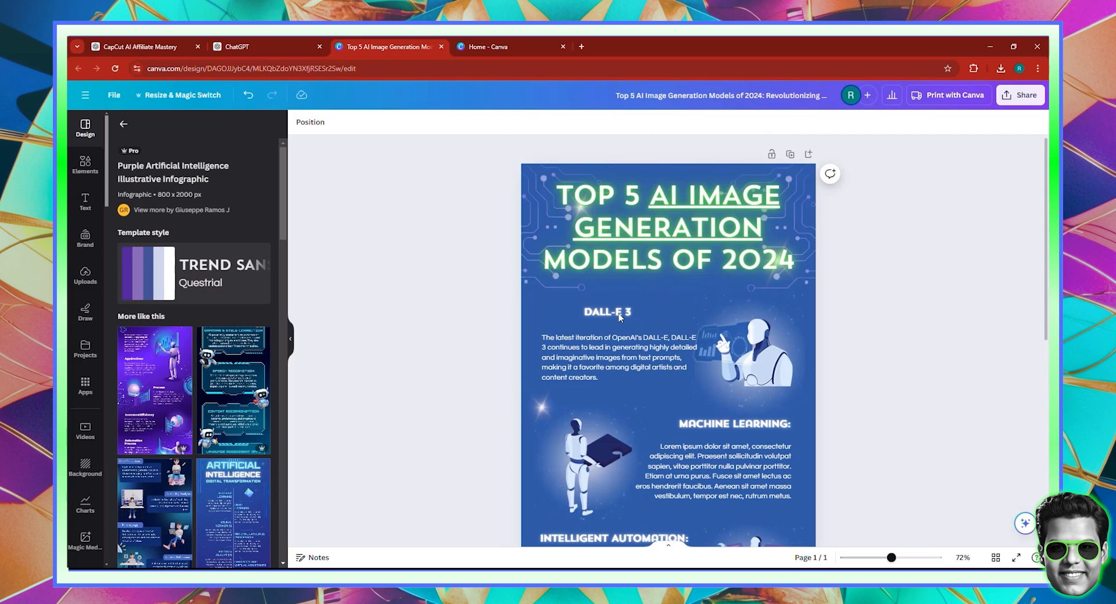
pyautogui.click(619, 357)
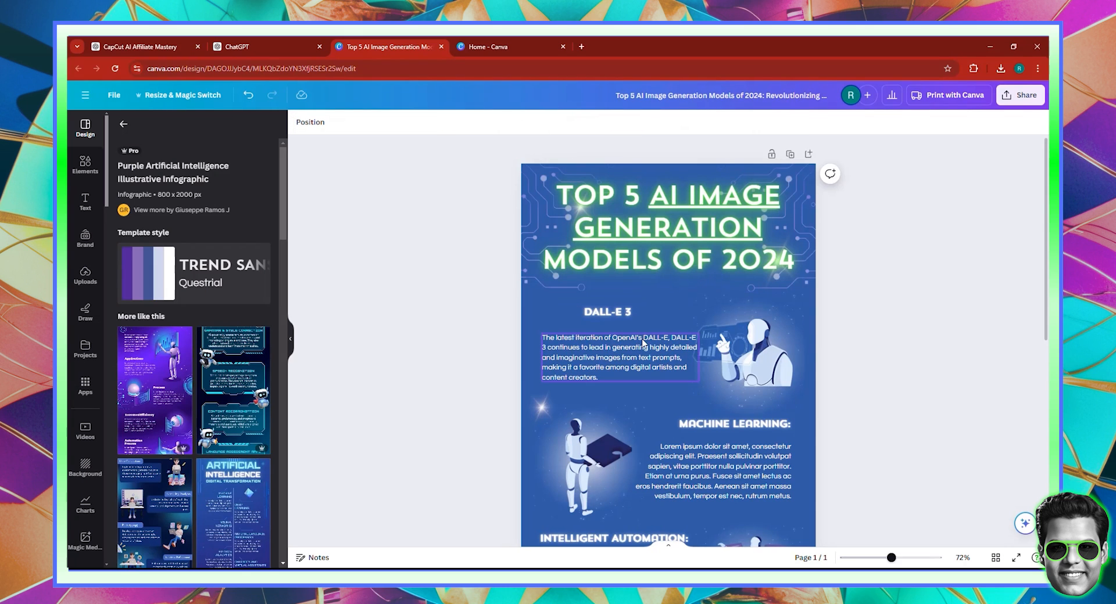
pyautogui.click(606, 312)
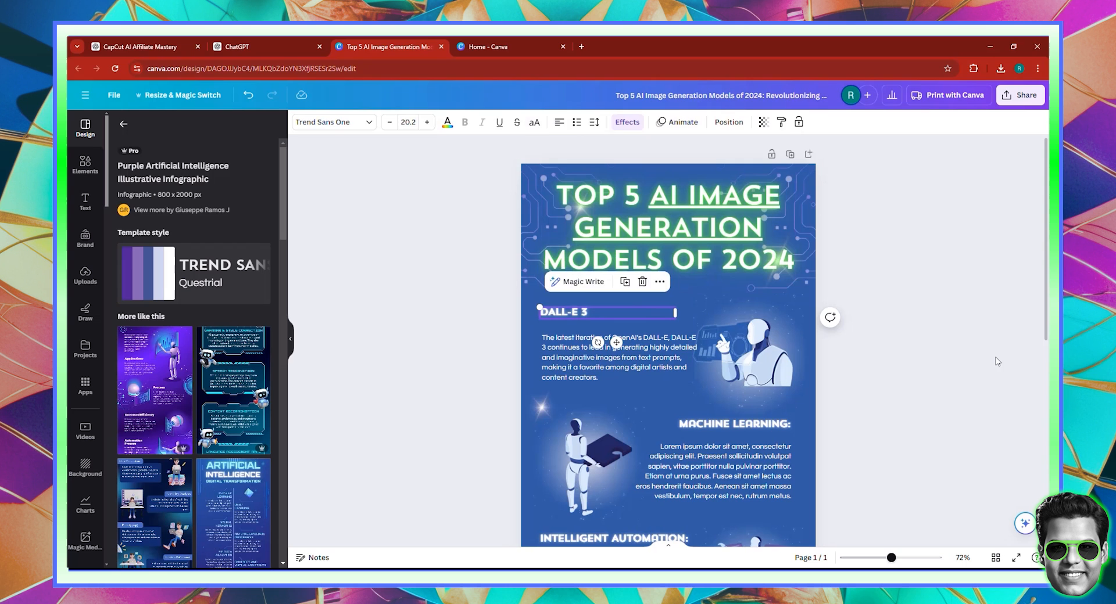
pyautogui.click(234, 46)
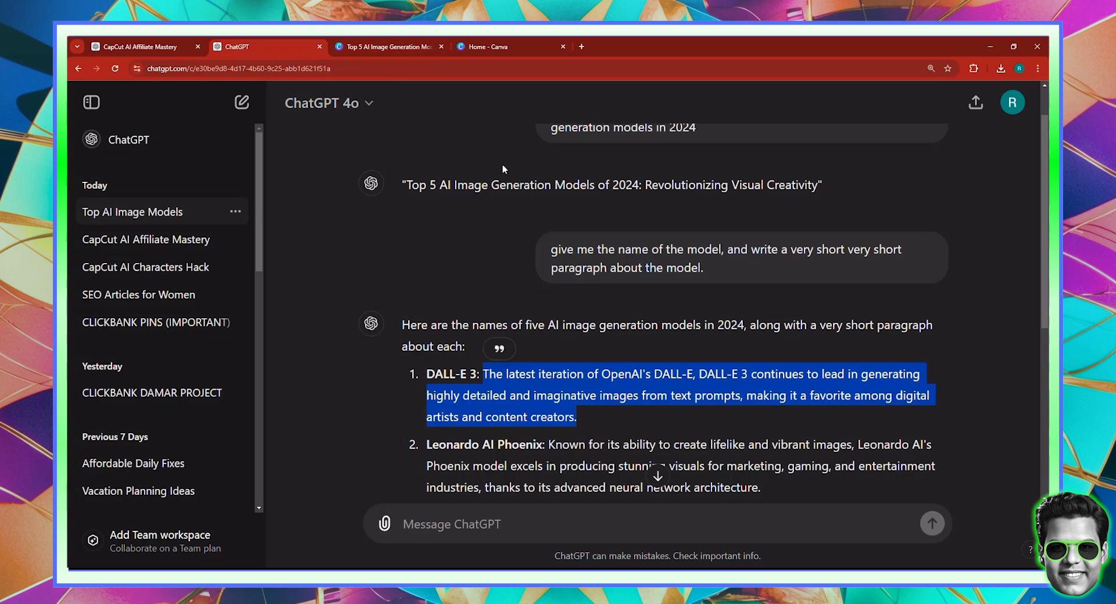
# Step: Replace MACHINE LEARNING with 'Leonardo AI Phoenix' and paste ChatGPT's Phoenix description beneath it
pyautogui.scroll(-3)
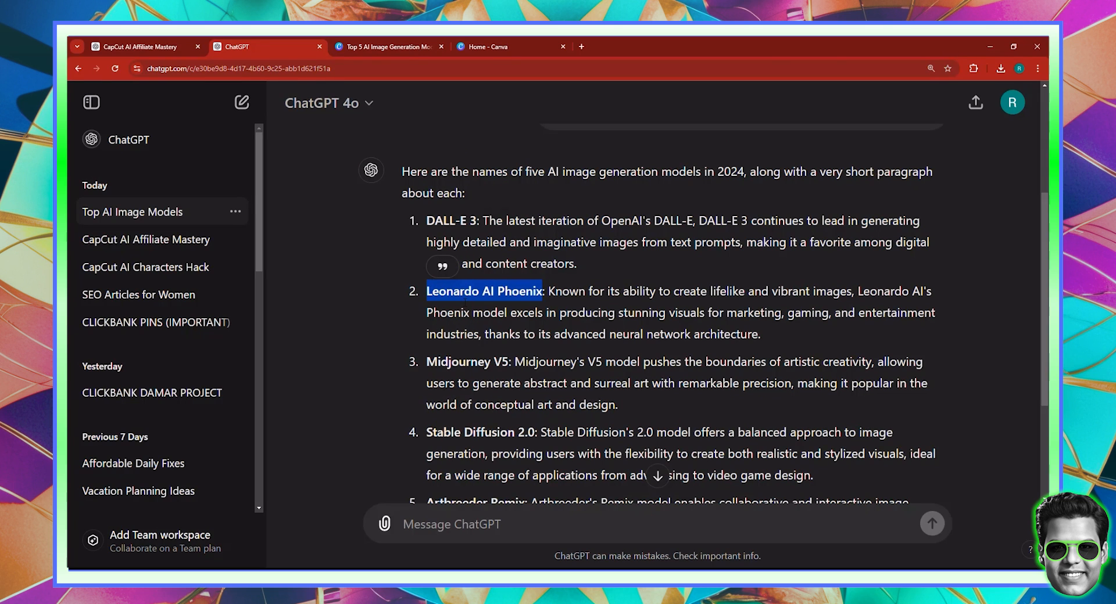
pyautogui.click(384, 47)
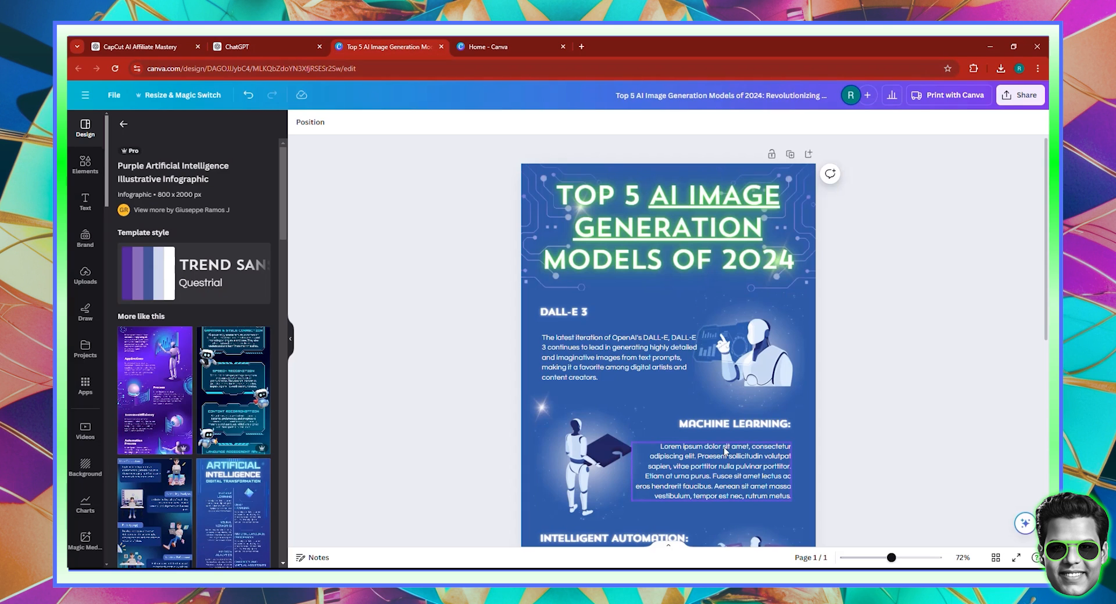
pyautogui.rightClick(733, 423)
pyautogui.write('LEONARDO AI PHOENIX')
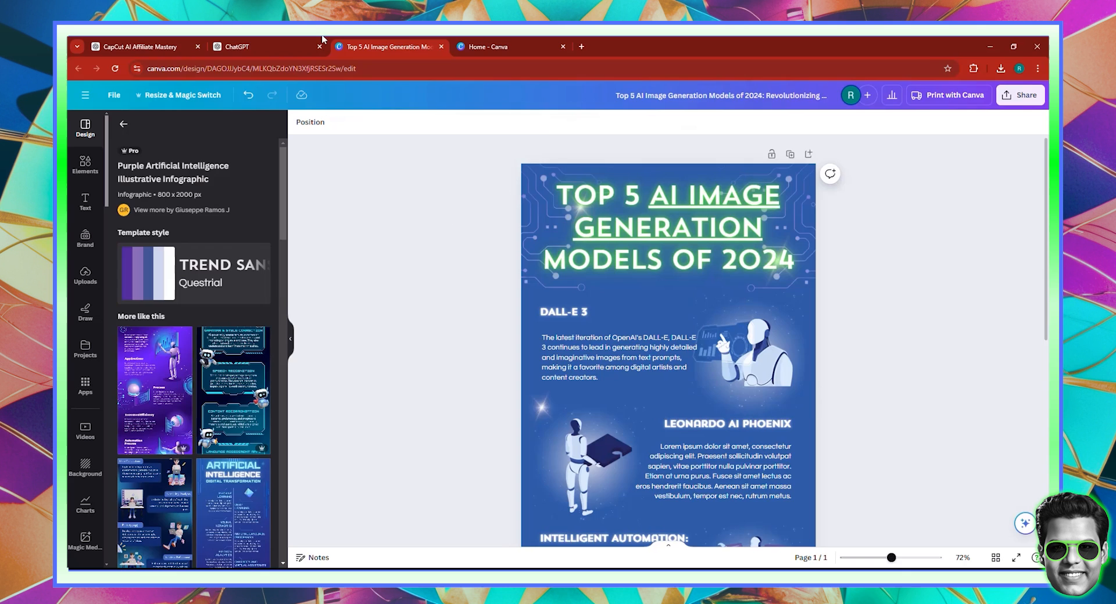
pyautogui.click(235, 47)
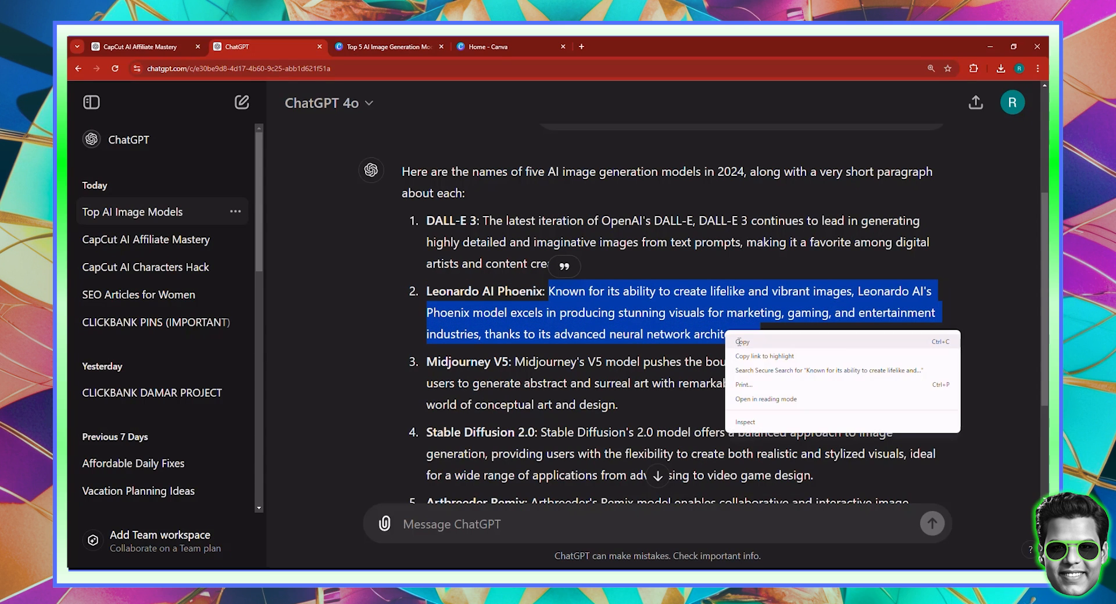
pyautogui.click(384, 47)
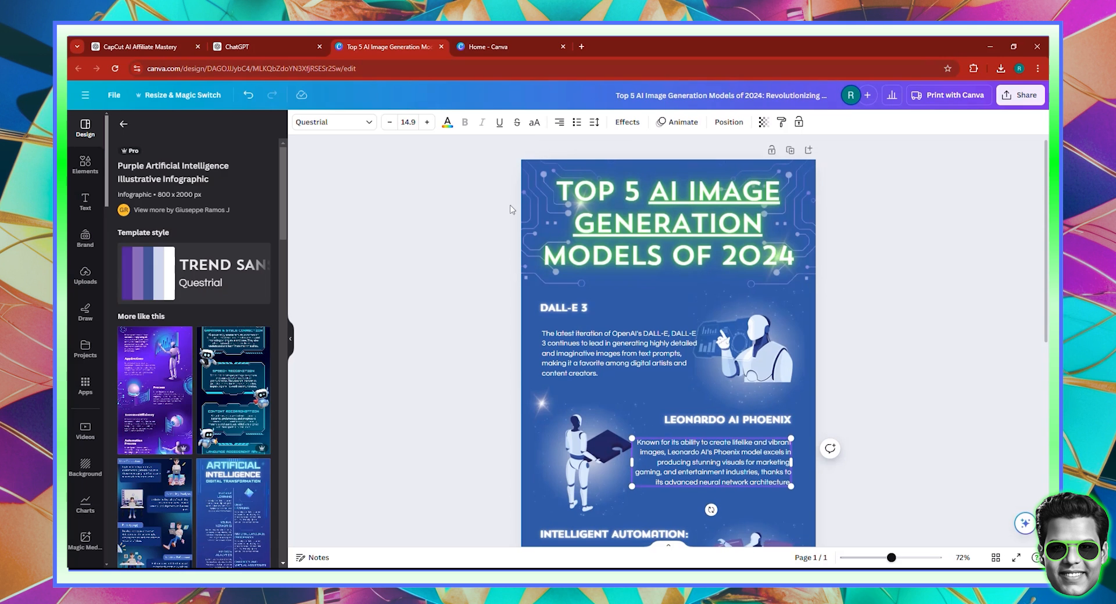
pyautogui.click(234, 47)
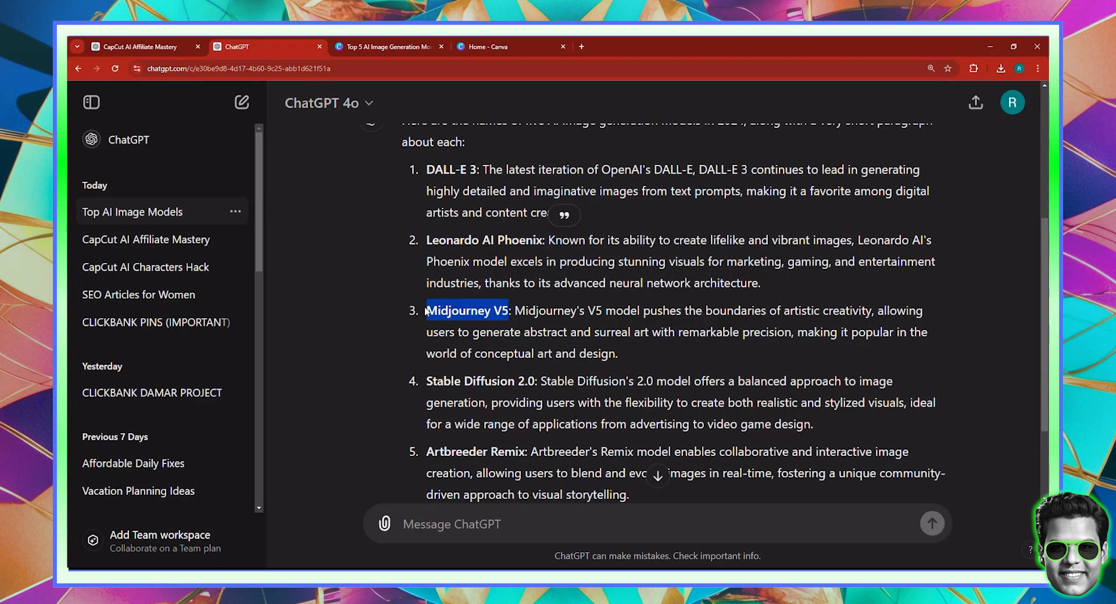
# Step: Retitle the INTELLIGENT AUTOMATION section 'MIDJOURNEY V6' and paste ChatGPT's Midjourney description below
pyautogui.click(386, 47)
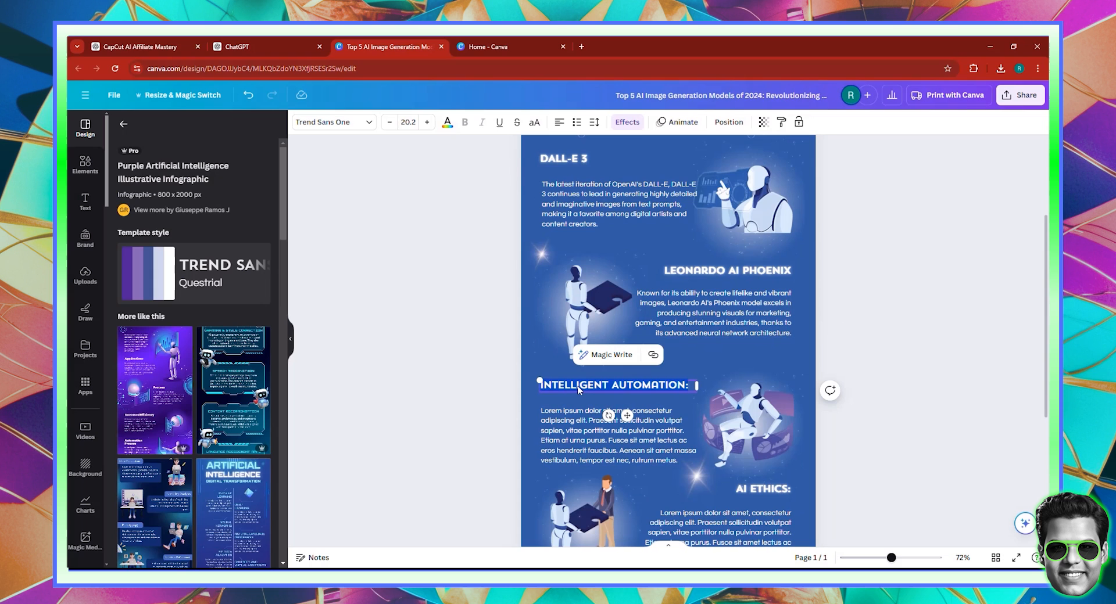
pyautogui.write('MIDJOURNEY V')
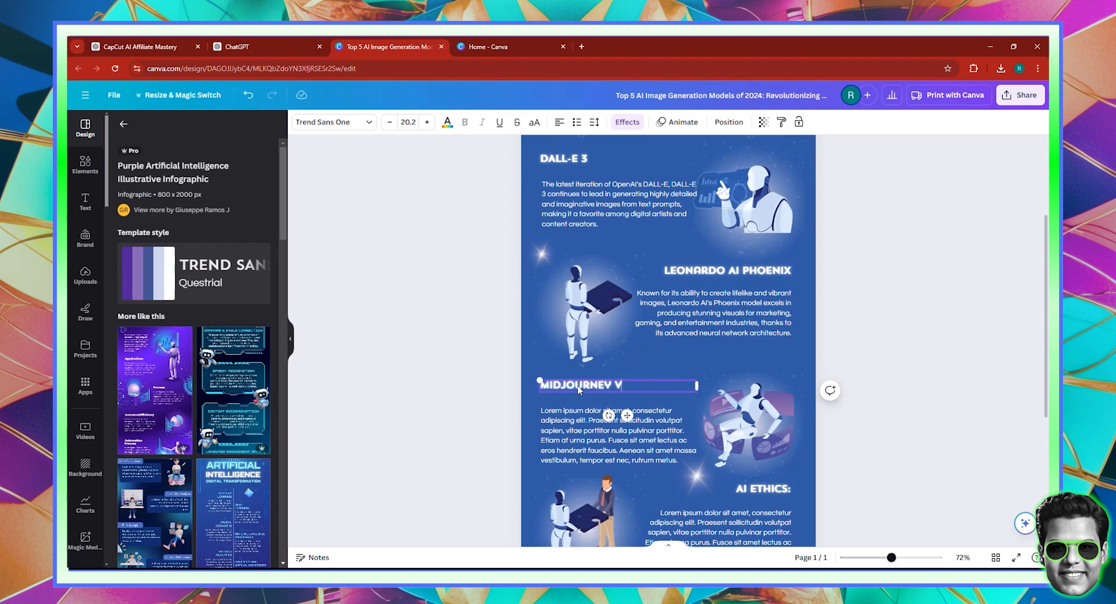
pyautogui.click(235, 46)
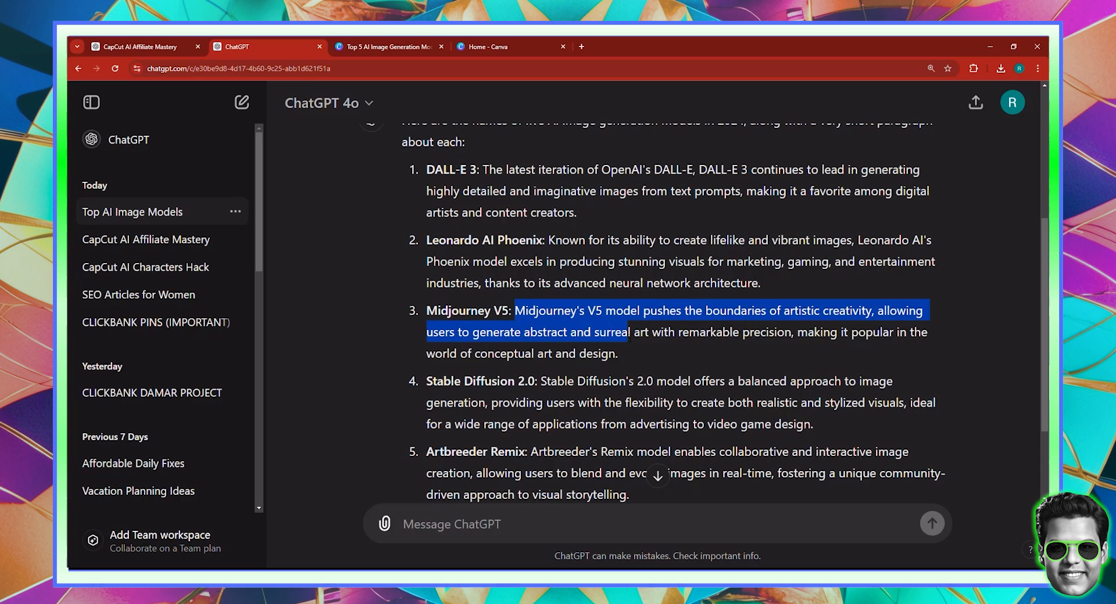
pyautogui.click(386, 46)
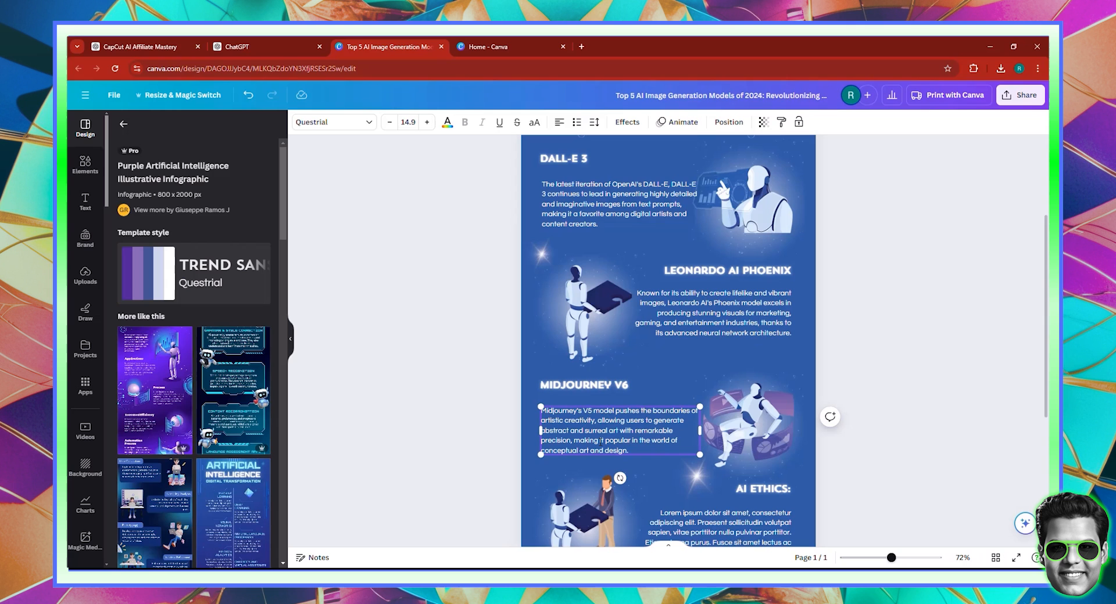
pyautogui.click(267, 46)
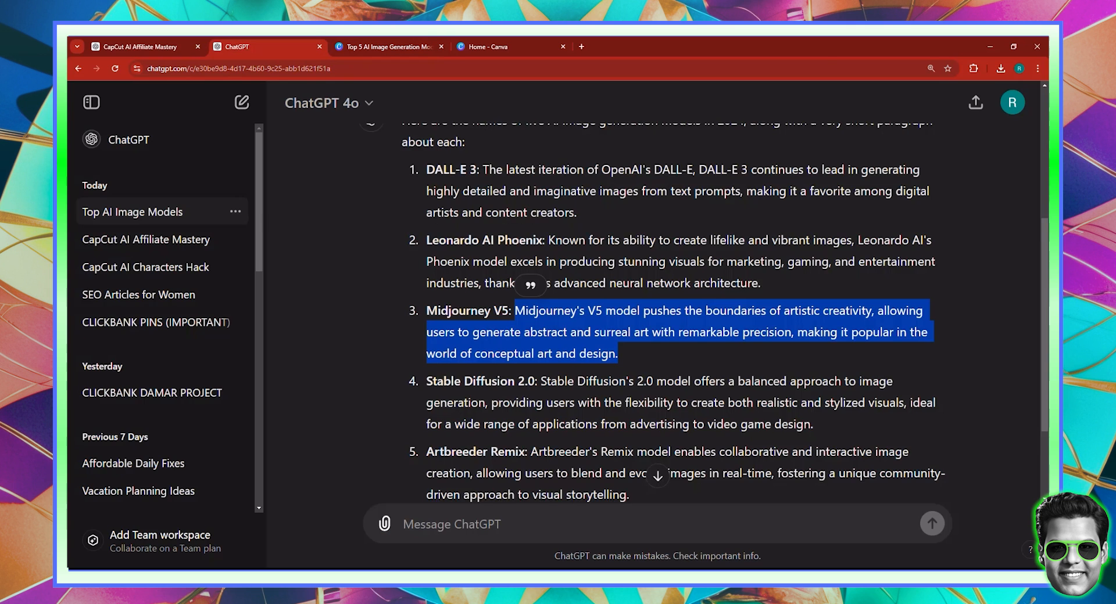
pyautogui.scroll(-3)
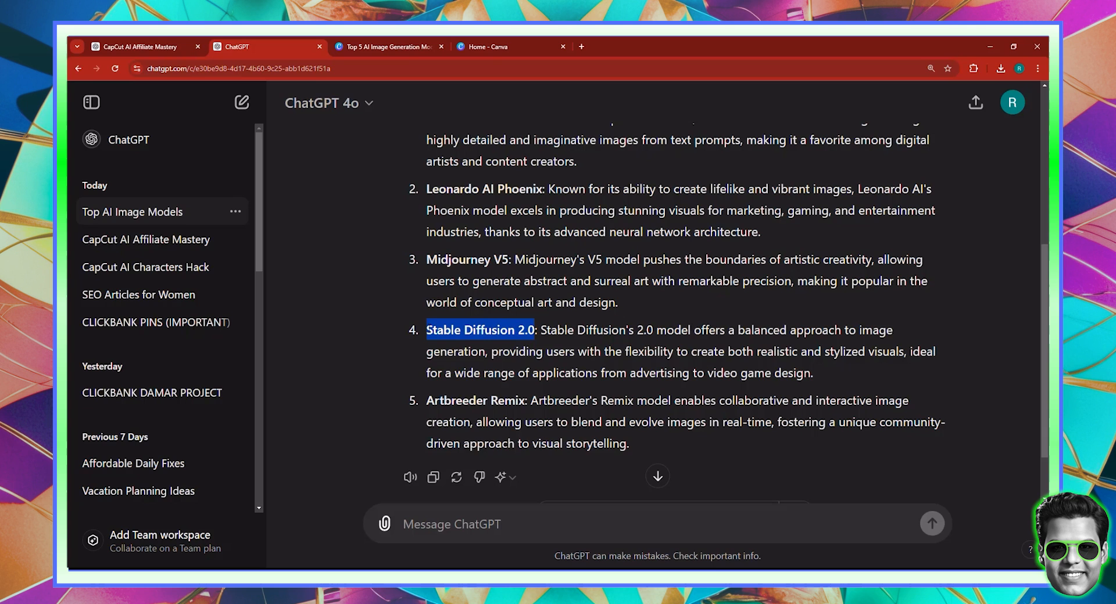
# Step: Replace AI ETHICS with 'Stable Diffusion 2.0', then select 'Artbreeder Remix' in ChatGPT
pyautogui.click(384, 46)
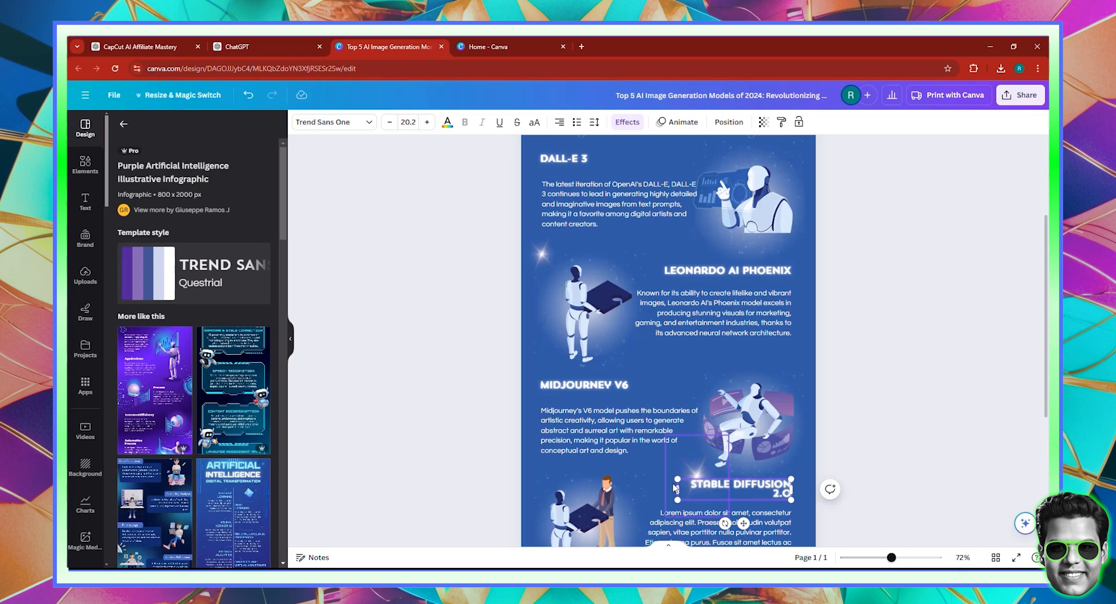
pyautogui.click(853, 423)
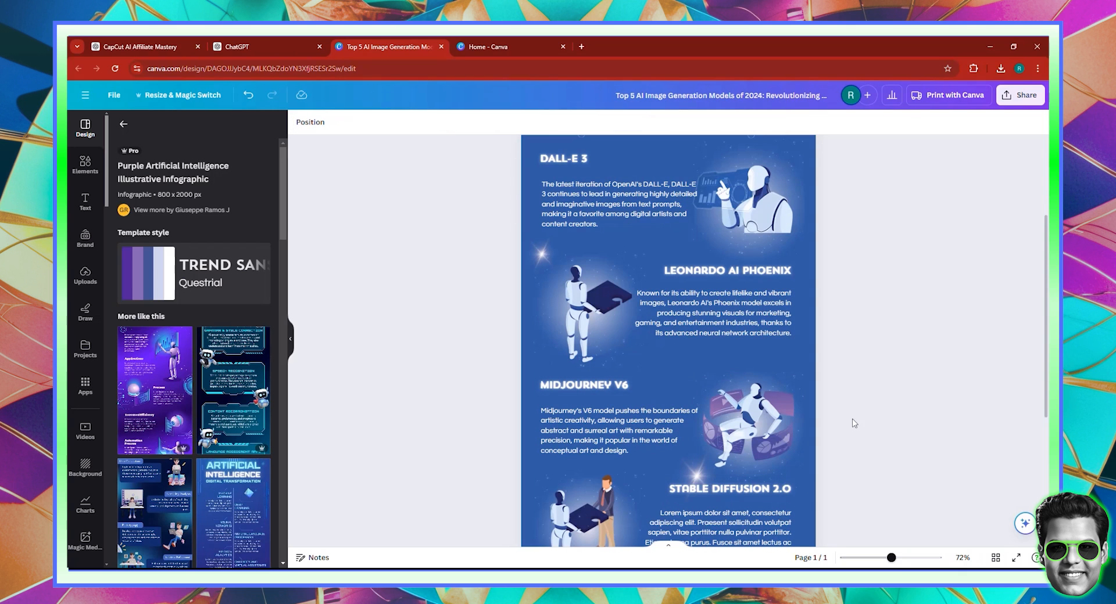
pyautogui.click(234, 46)
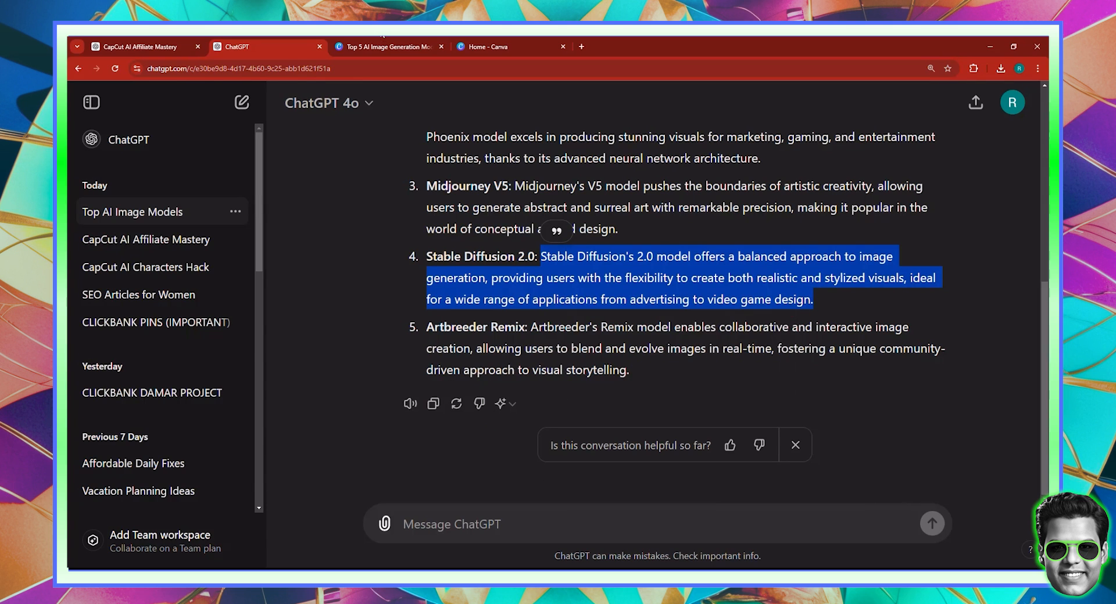
pyautogui.click(387, 46)
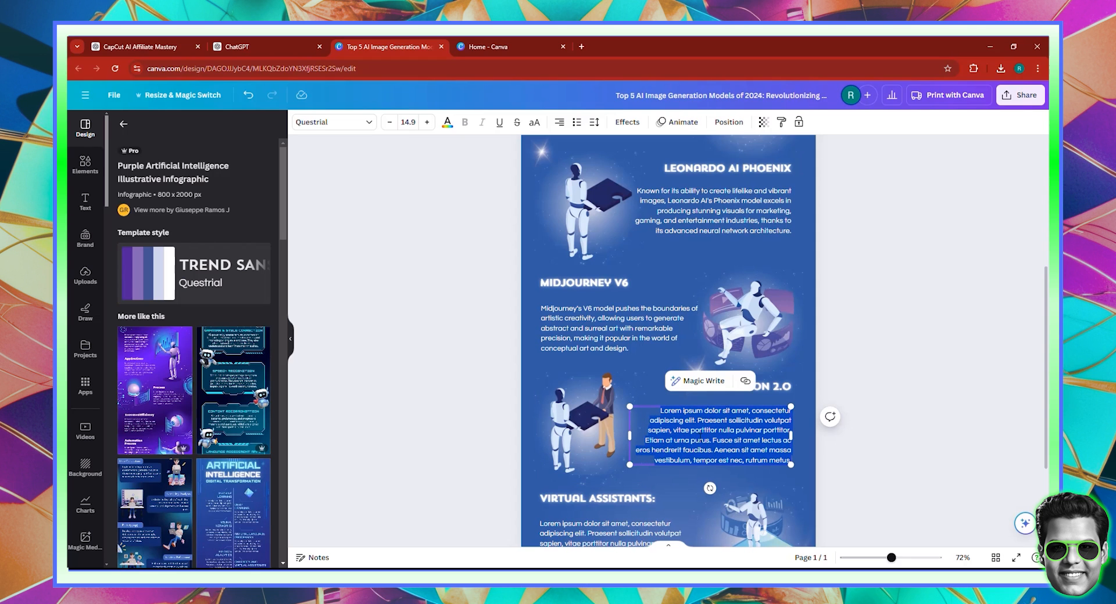
pyautogui.click(256, 47)
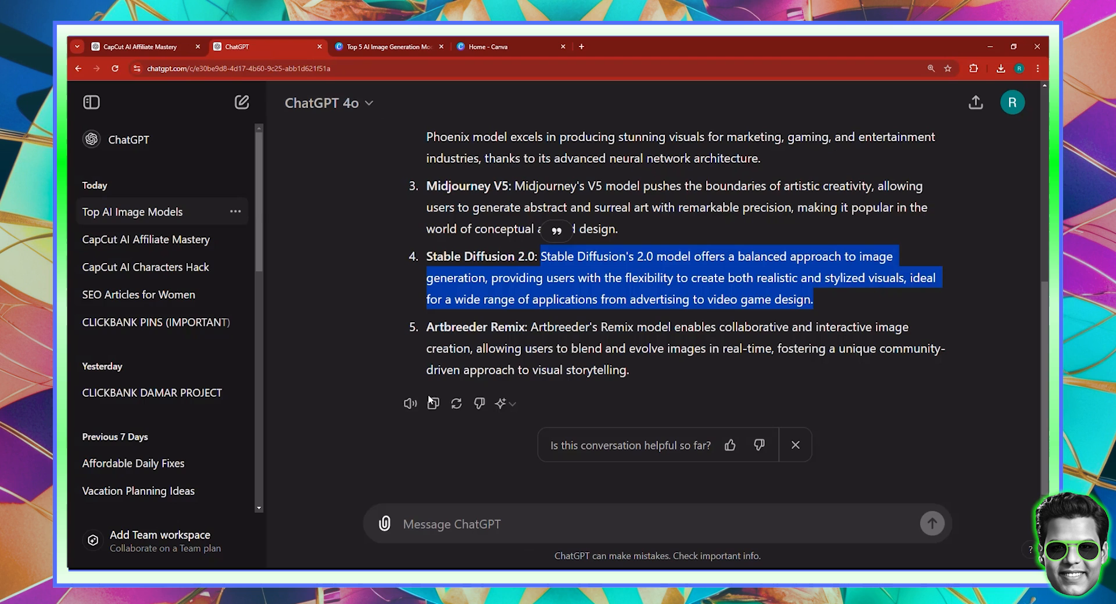
pyautogui.doubleClick(504, 326)
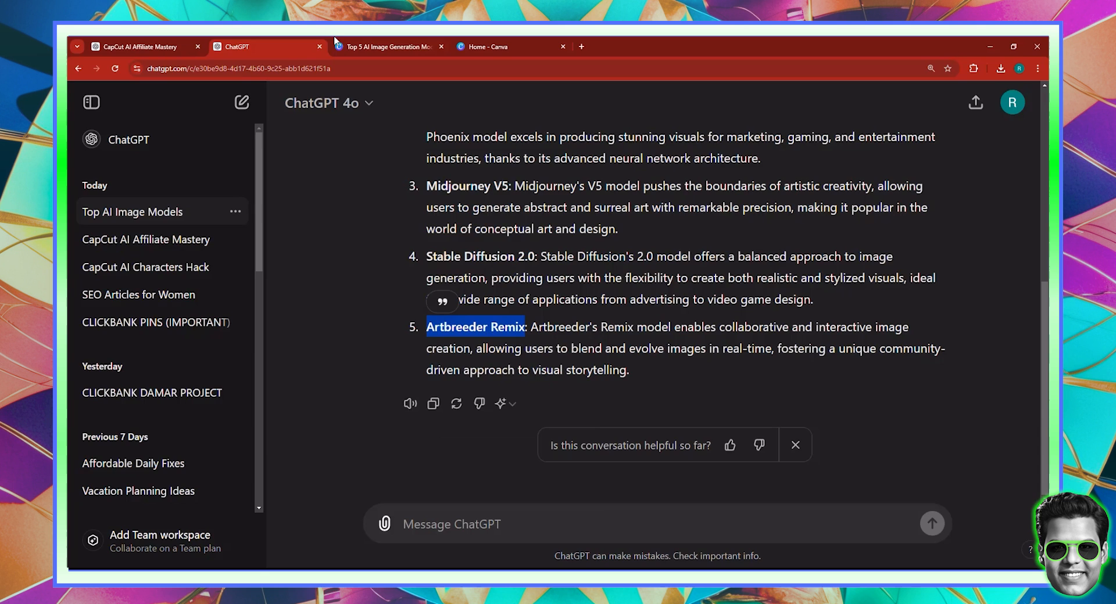
# Step: Paste 'Artbreeder Remix' into the last heading and bring over its ChatGPT description
pyautogui.click(387, 47)
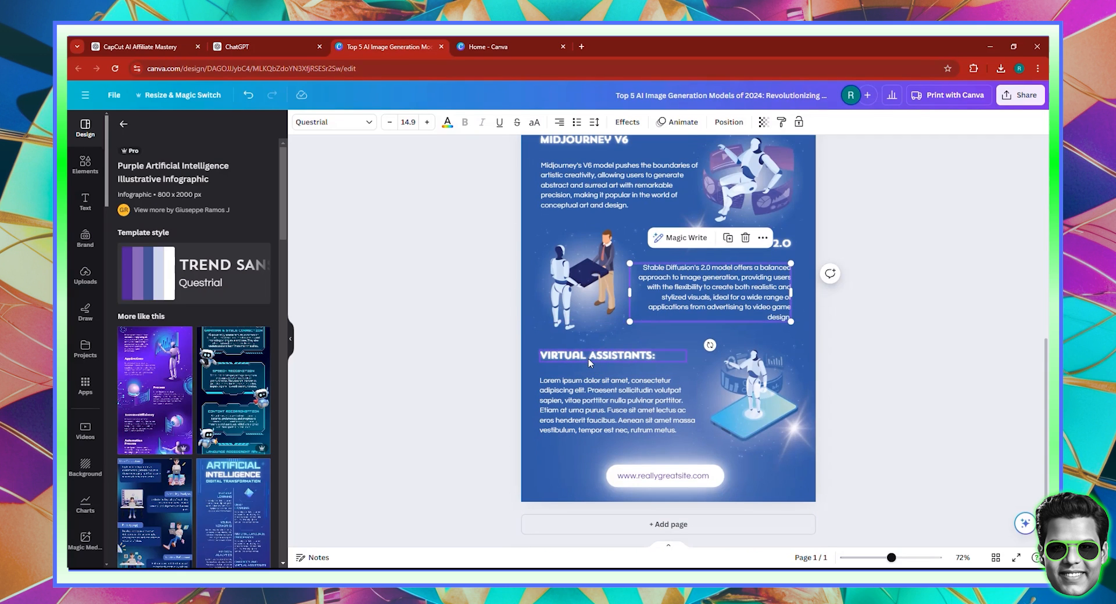
pyautogui.rightClick(597, 355)
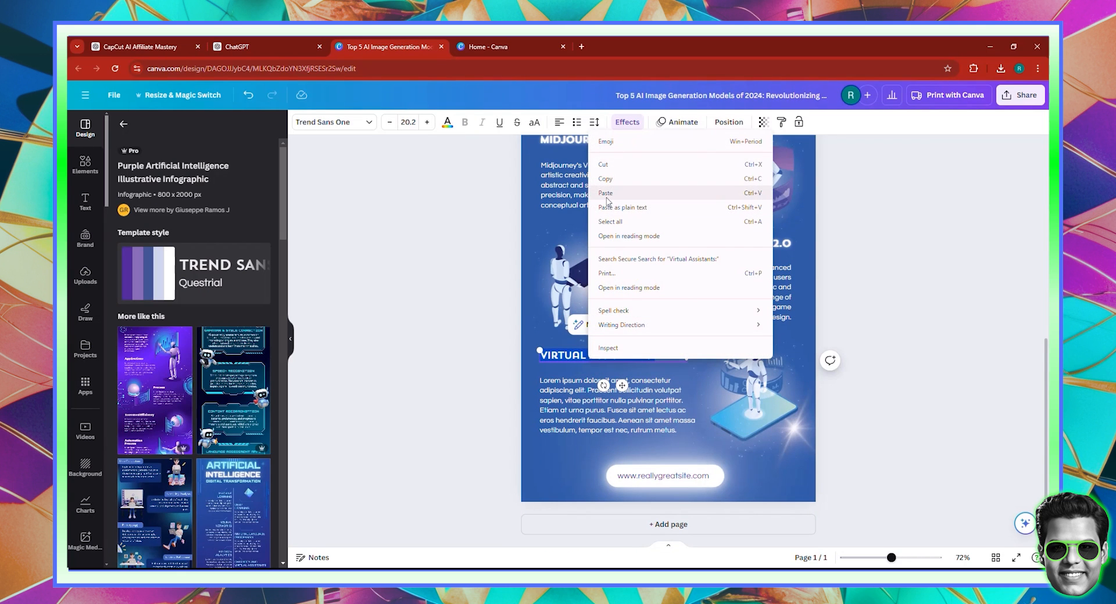
pyautogui.click(256, 46)
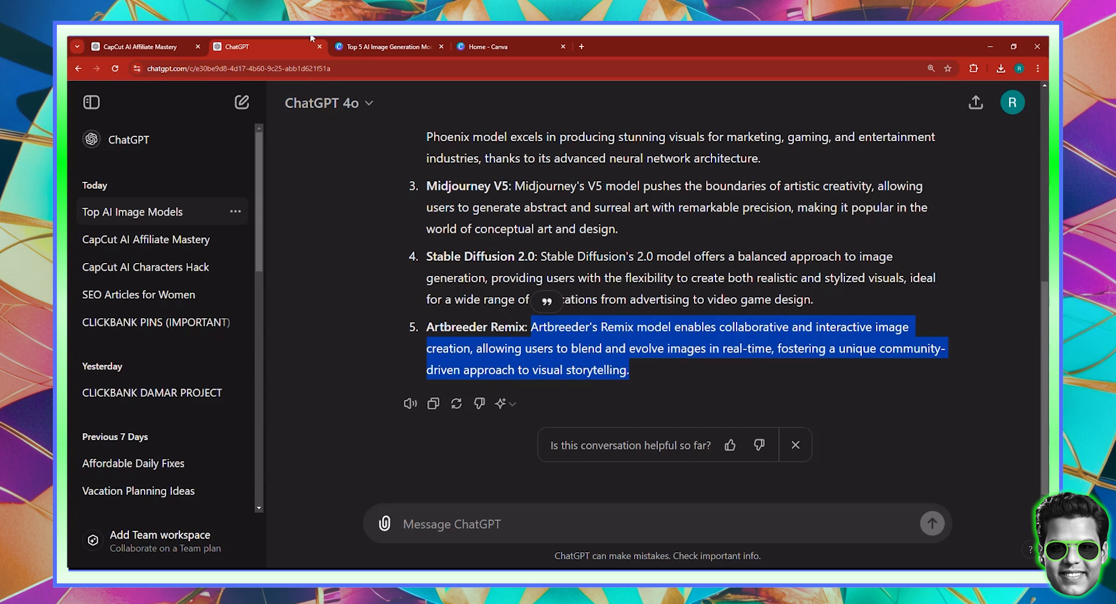
pyautogui.click(384, 46)
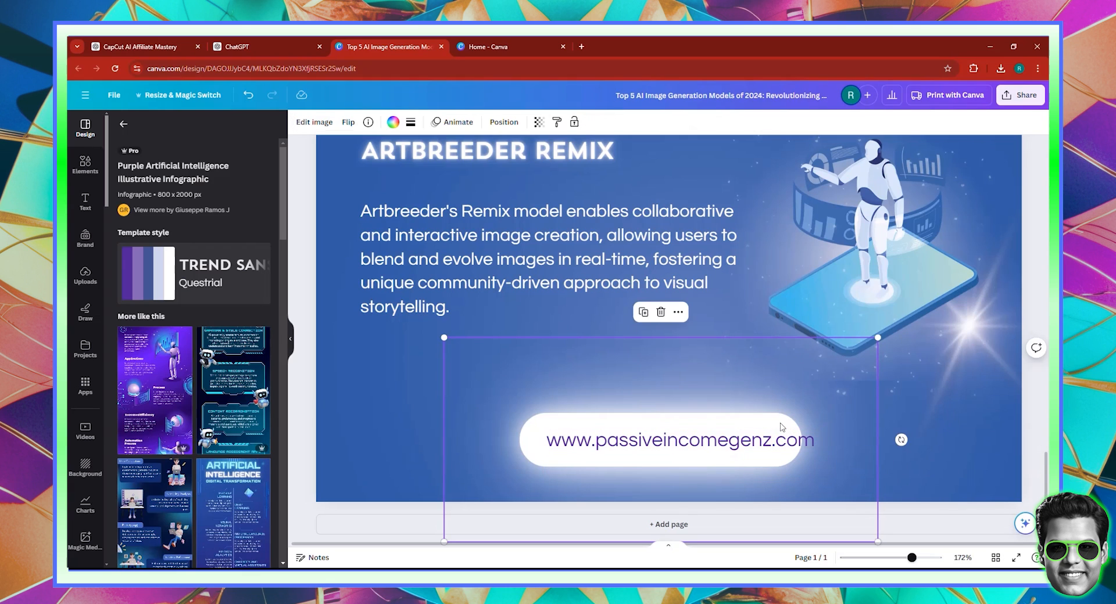
pyautogui.moveTo(878, 337); pyautogui.dragTo(897, 327)
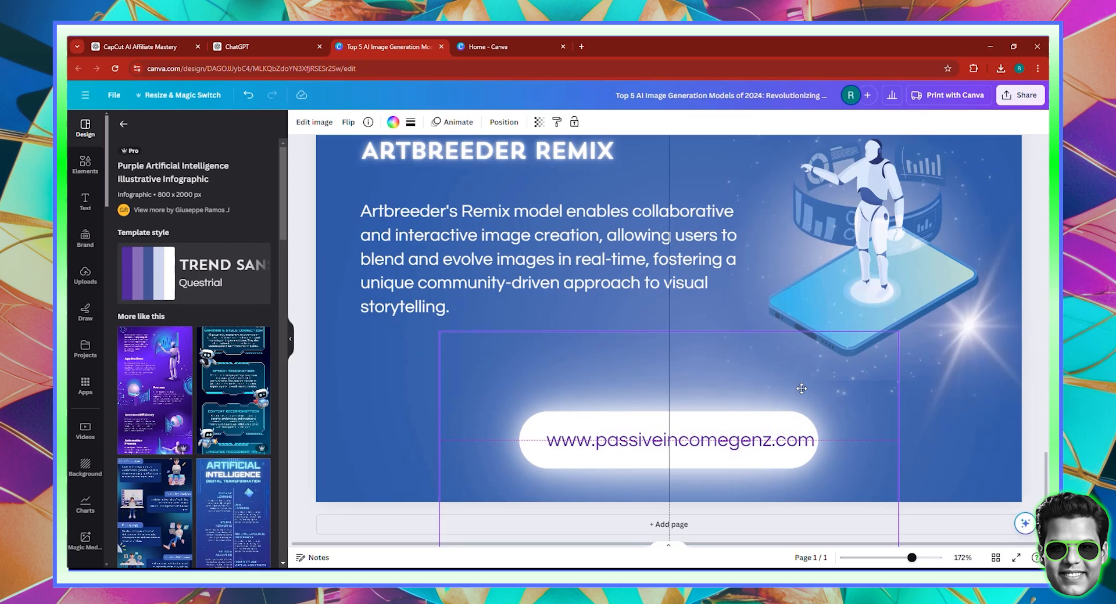
pyautogui.doubleClick(678, 440)
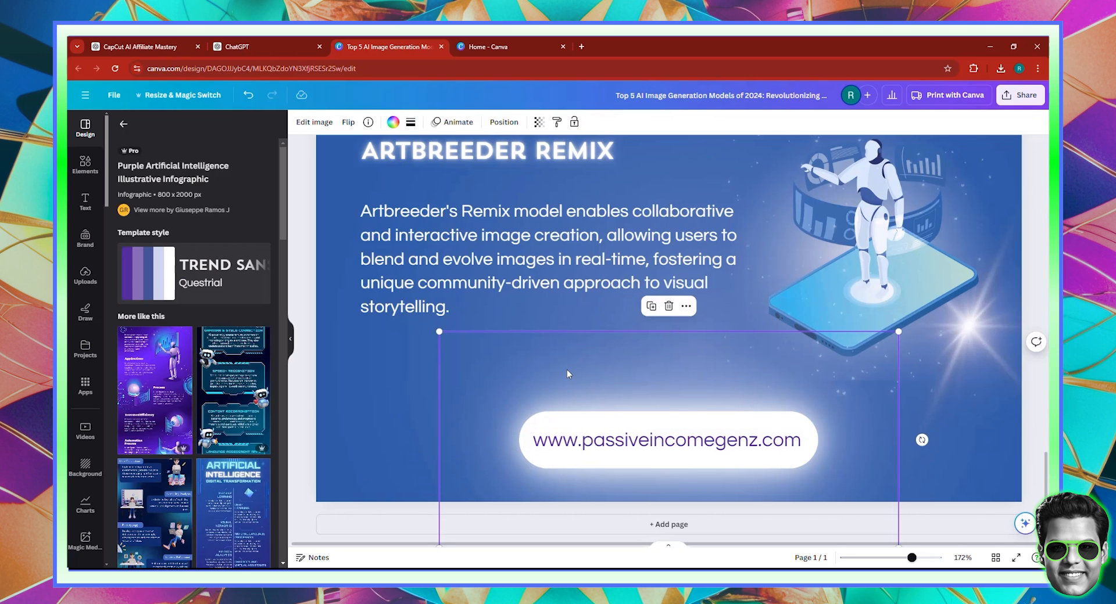
pyautogui.doubleClick(666, 439)
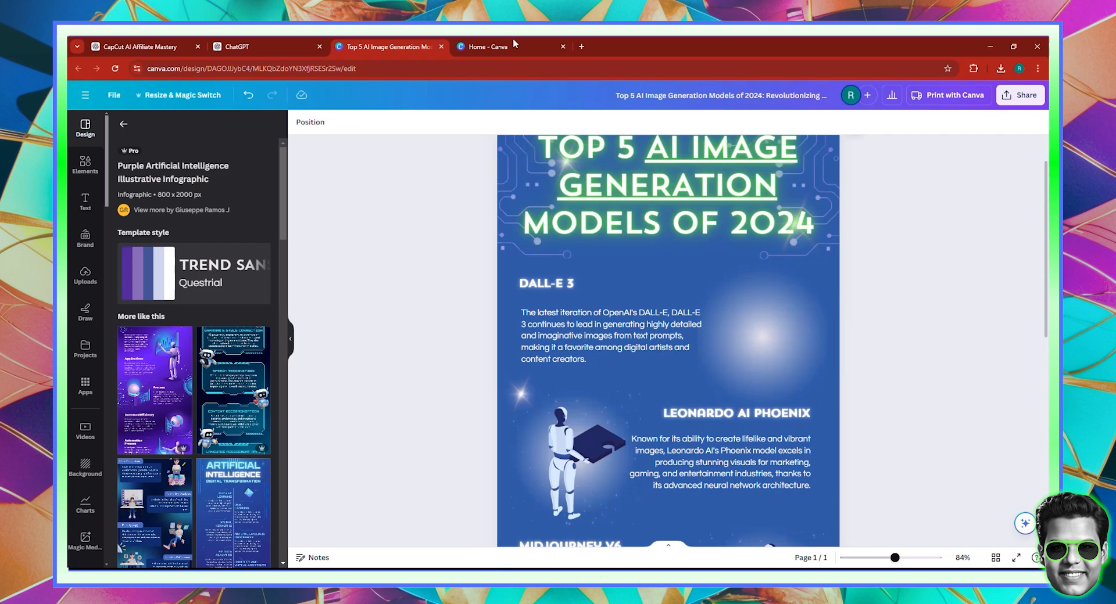
# Step: Load the Google homepage in the spare Home - Canva browser tab
pyautogui.click(488, 47)
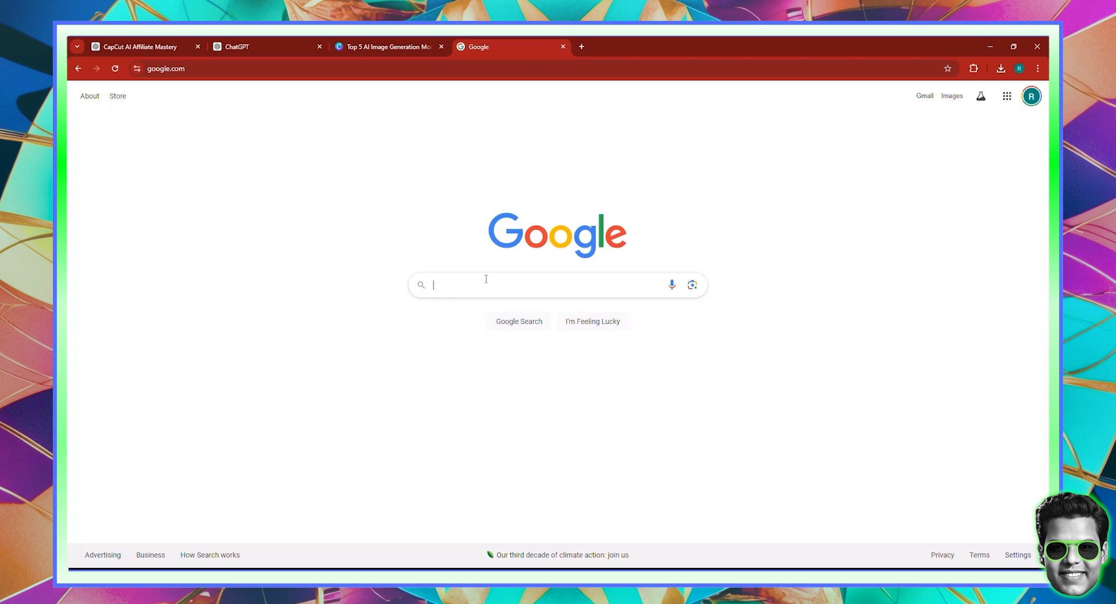
# Step: Search Google Images for 'dalle3' and copy the black DALL·E 3 logo from neurohive.io
pyautogui.write('dalle3')
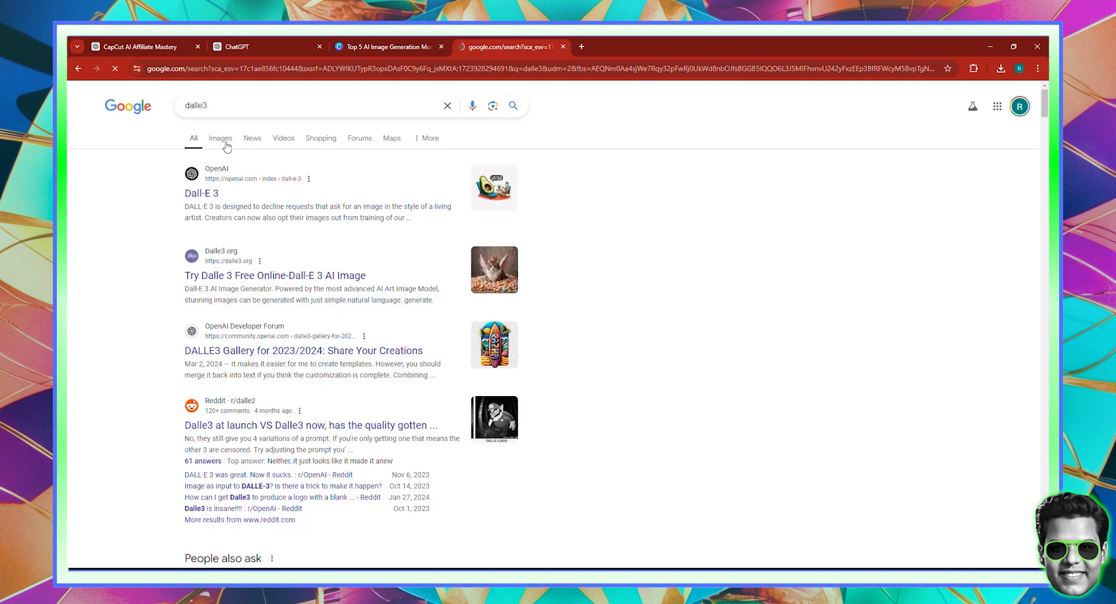
pyautogui.click(220, 138)
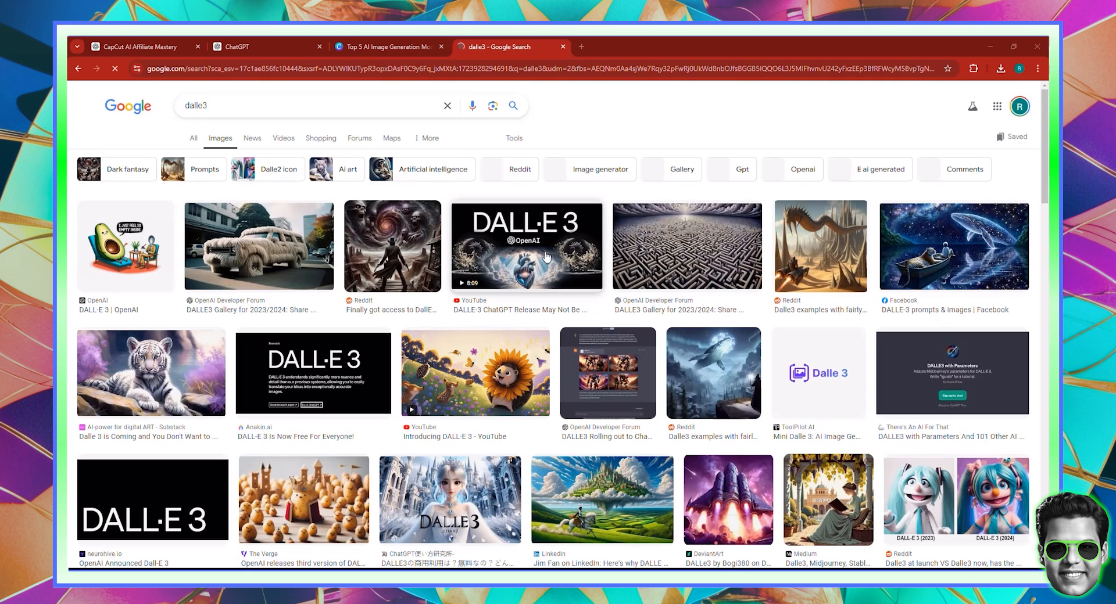
pyautogui.scroll(-3)
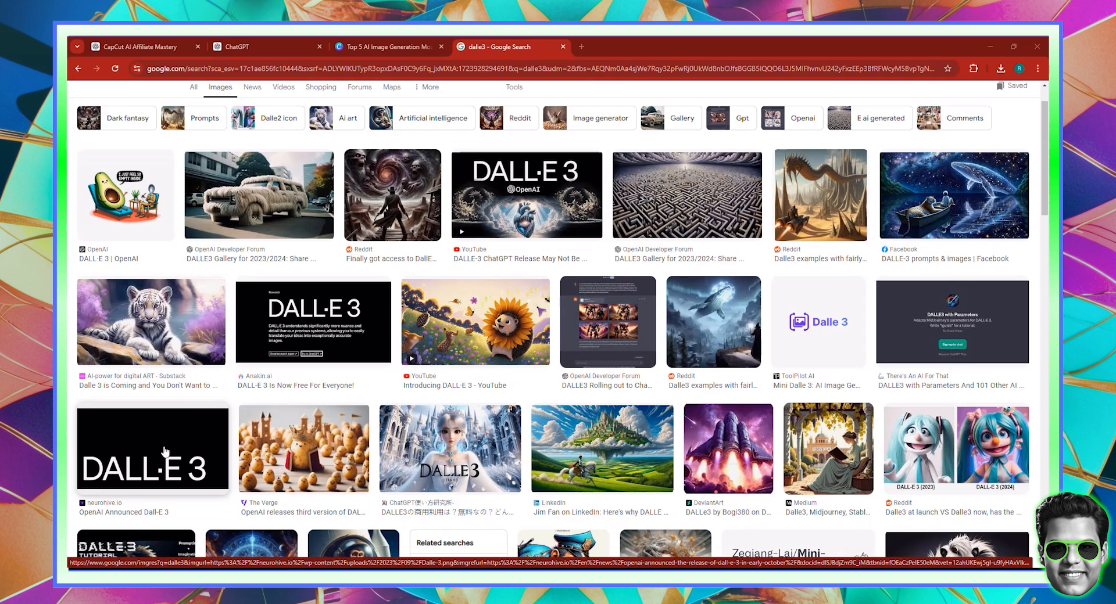
pyautogui.click(152, 449)
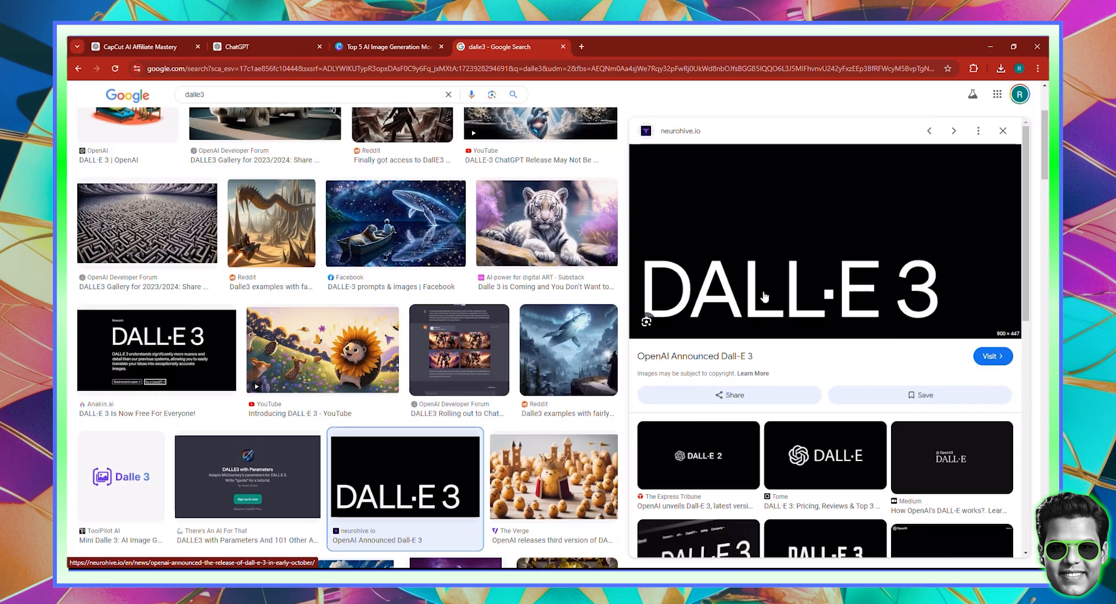
pyautogui.rightClick(765, 295)
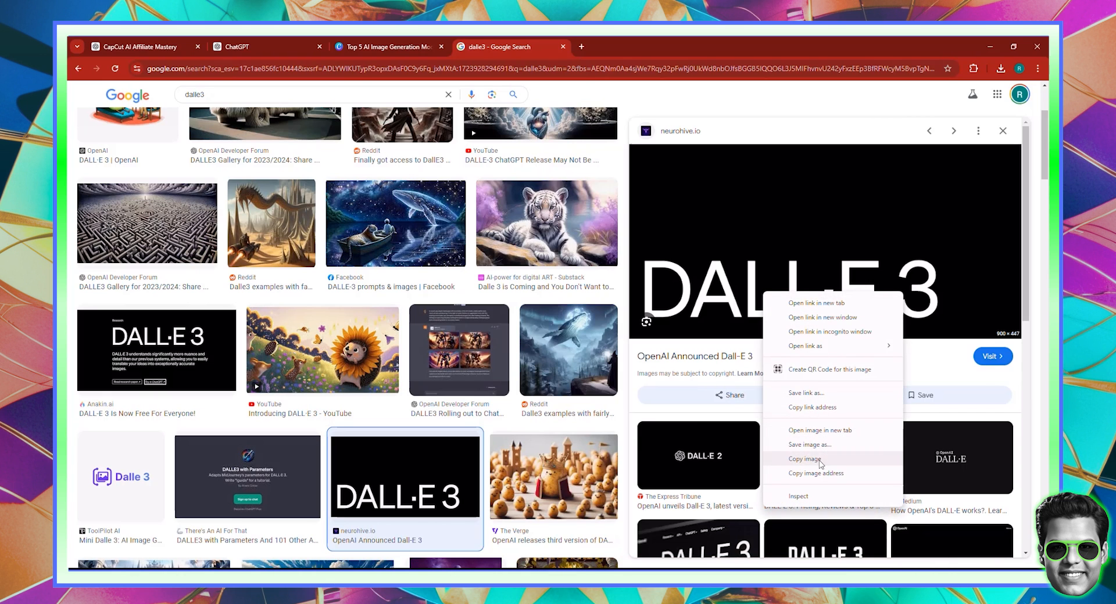
pyautogui.click(386, 46)
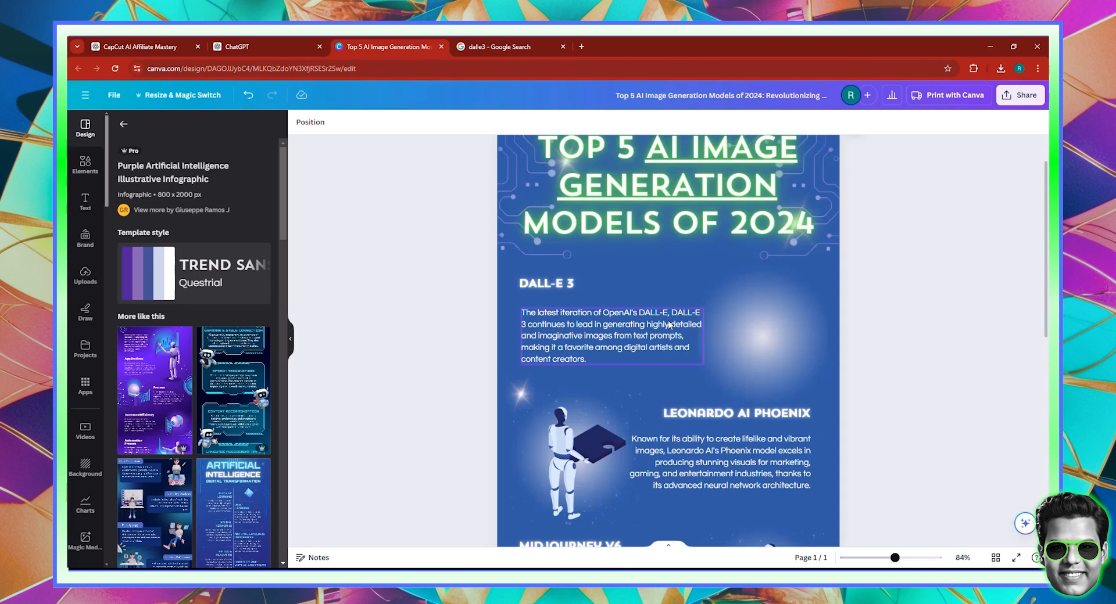
# Step: Paste and resize the DALL·E 3 logo to the right of the DALL-E 3 section text
pyautogui.click(761, 335)
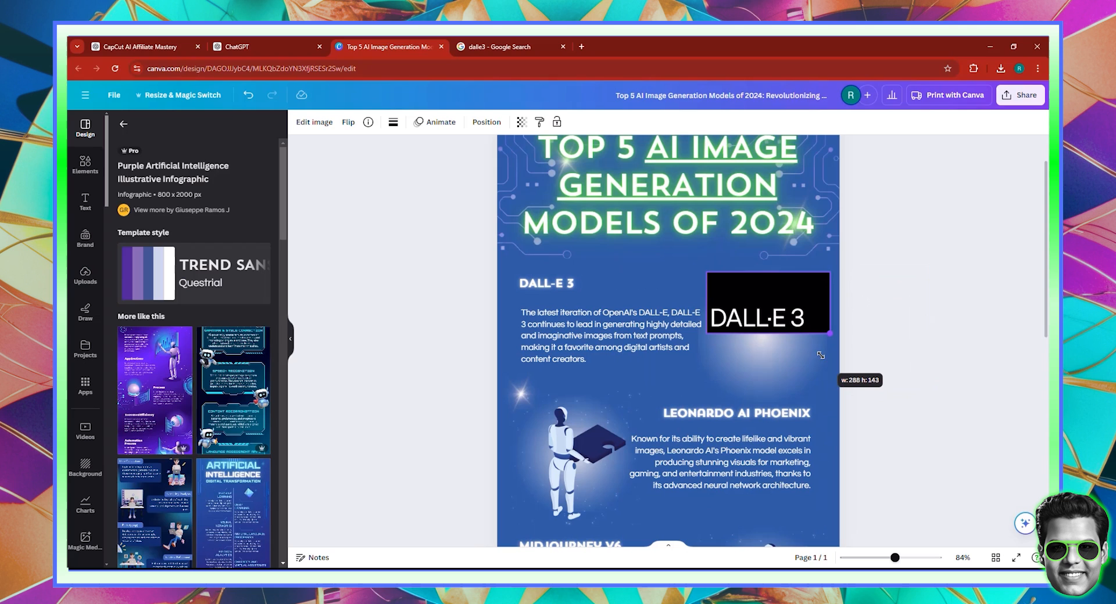
pyautogui.click(767, 303)
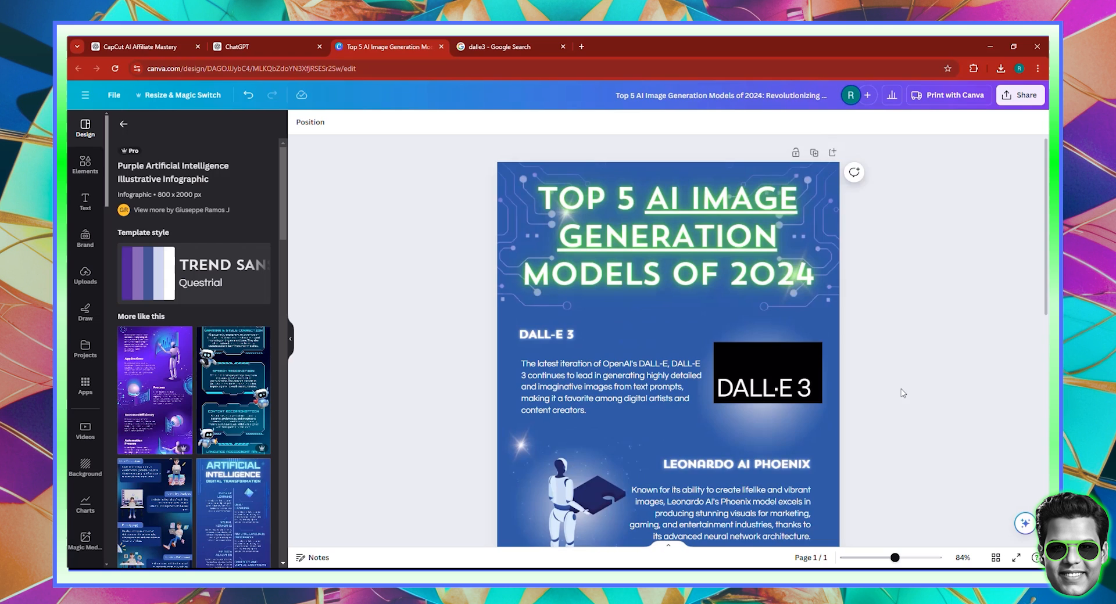
pyautogui.scroll(-3)
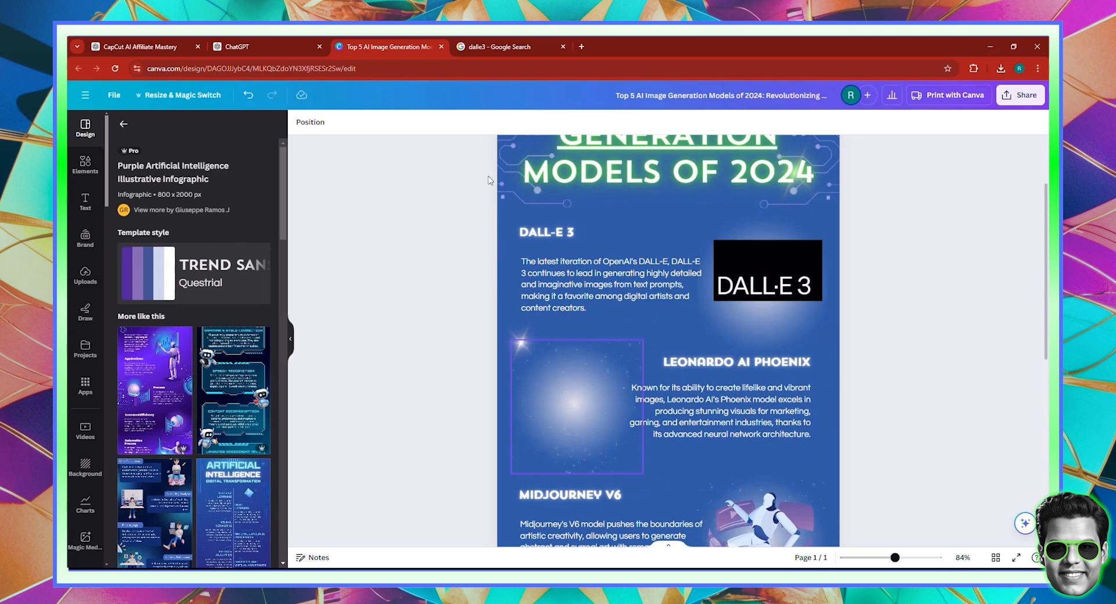
pyautogui.click(501, 47)
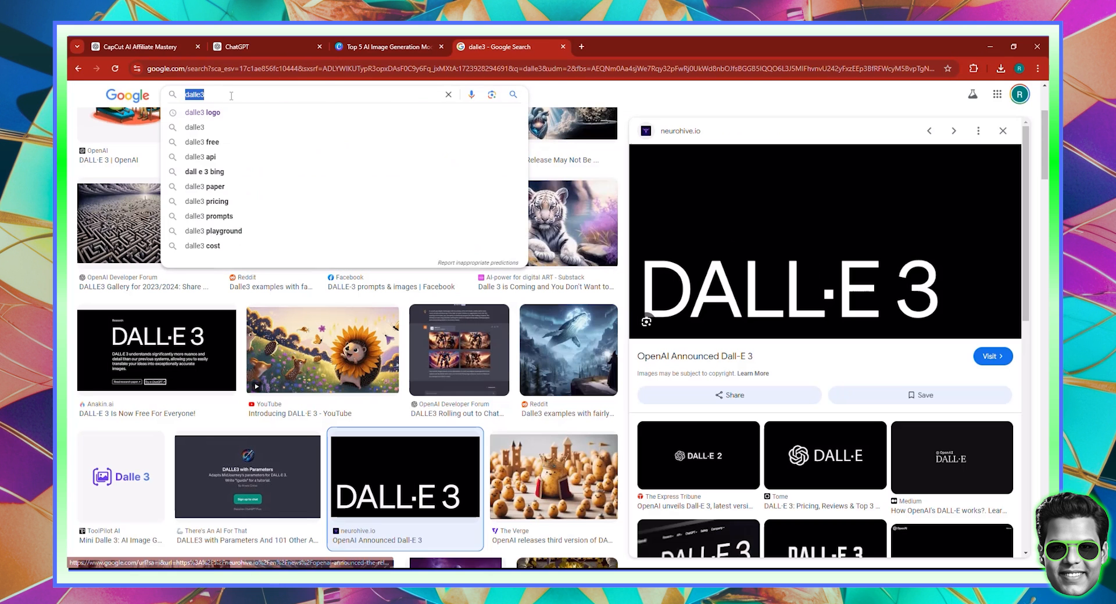
# Step: Search Google Images for 'leonardo ai logo' and preview the transparent DeviantArt logo
pyautogui.write('leonardo ai lgoo')
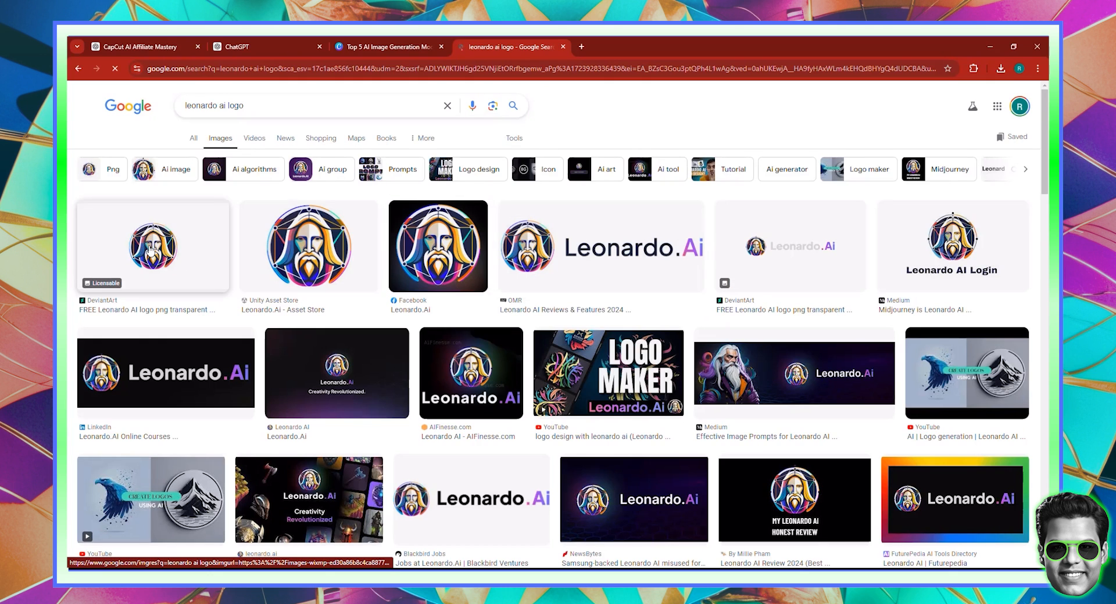
pyautogui.click(152, 246)
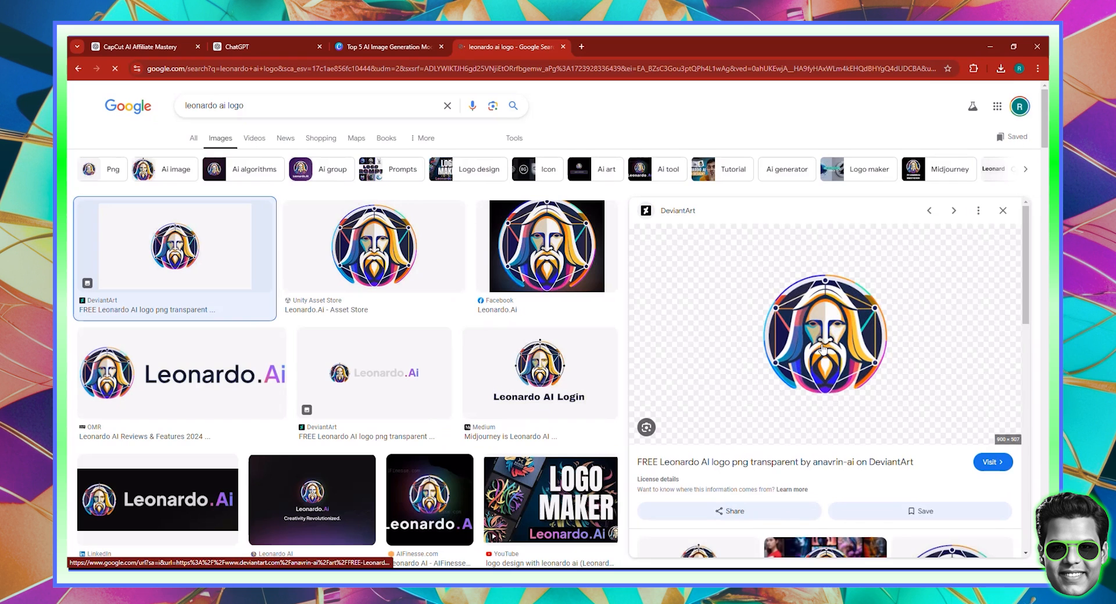
pyautogui.click(384, 46)
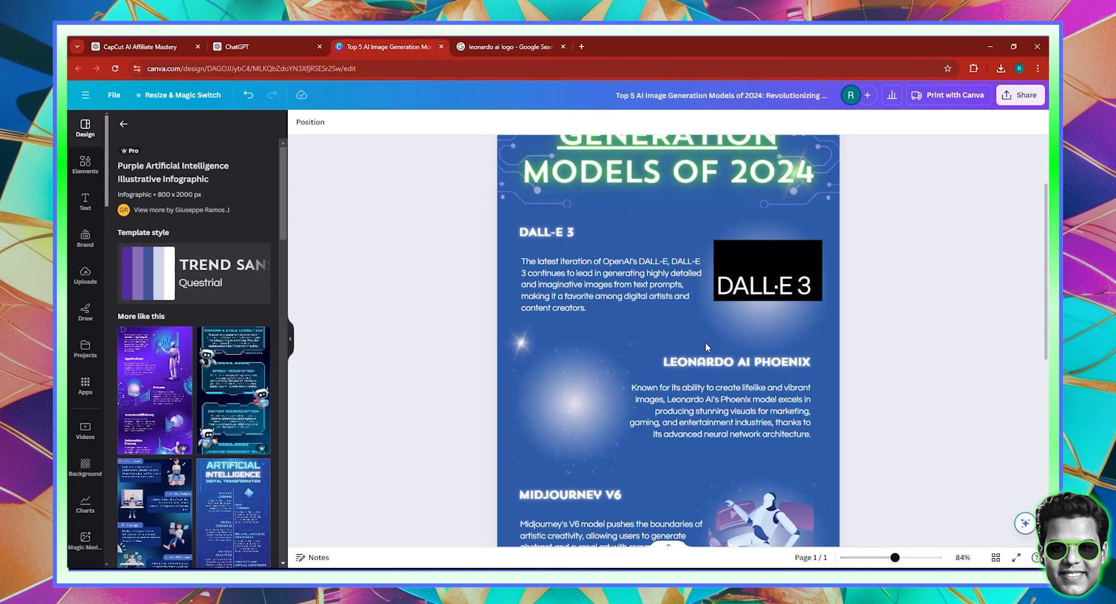
# Step: Paste the Leonardo AI logo and drag it beside the Leonardo AI Phoenix description
pyautogui.click(577, 405)
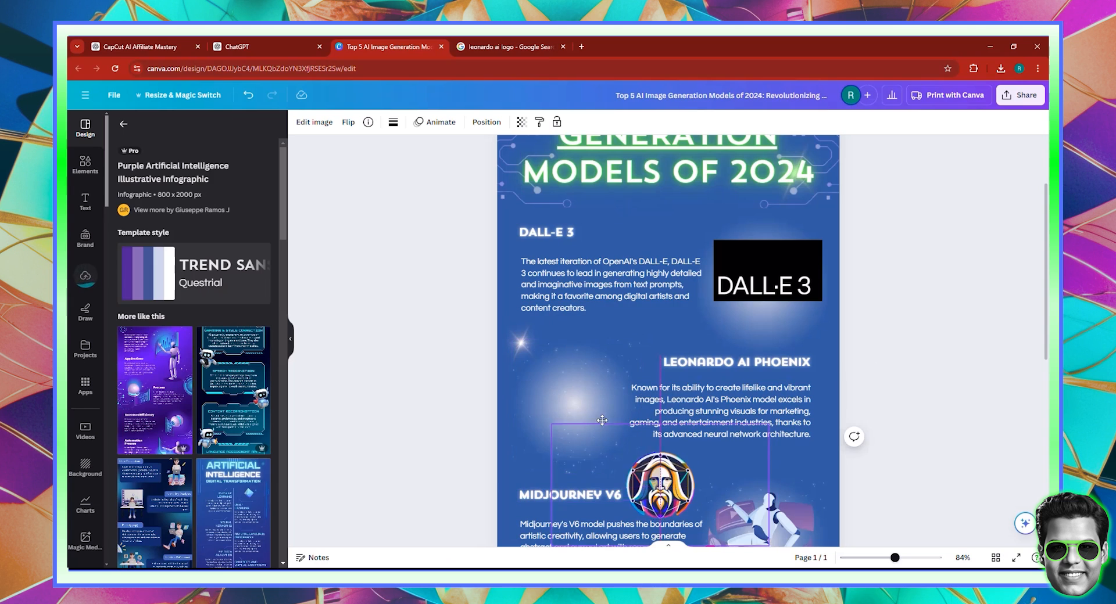
pyautogui.moveTo(662, 487); pyautogui.dragTo(566, 404)
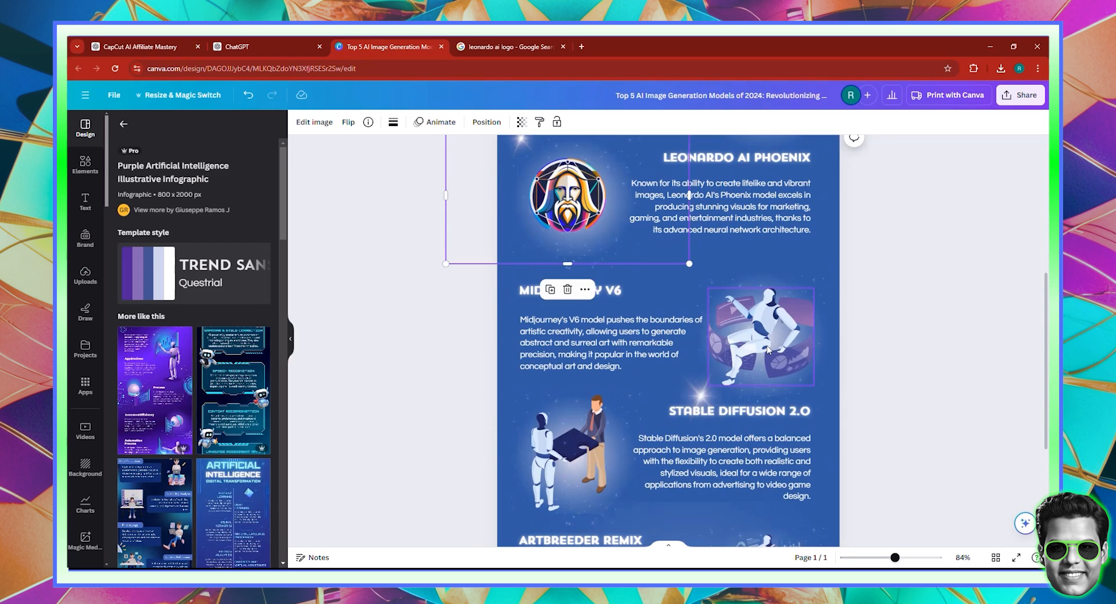
pyautogui.click(507, 47)
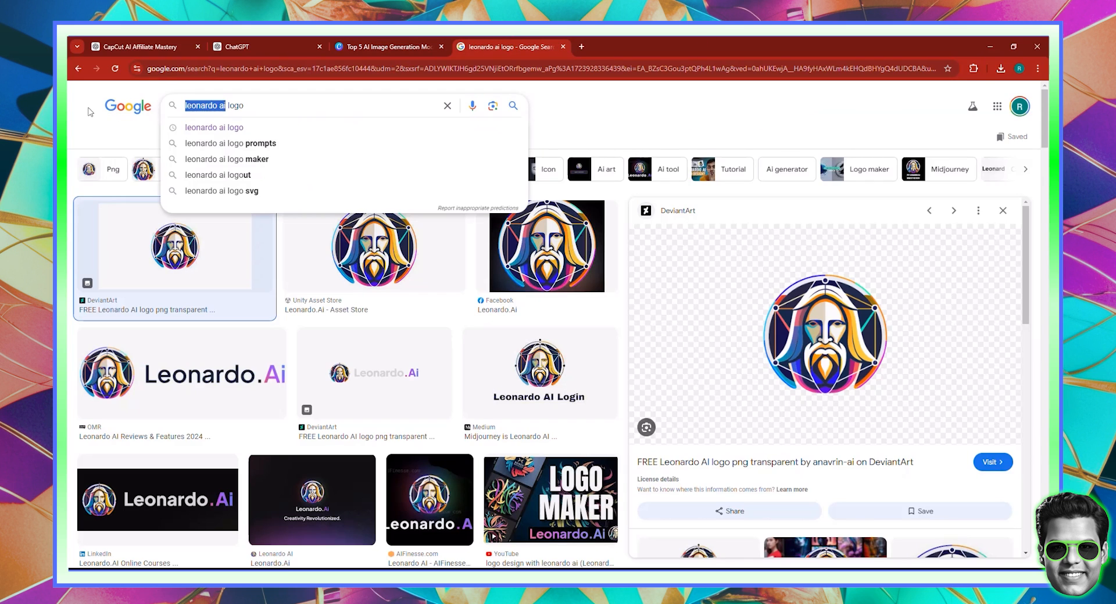
# Step: Search Google Images for 'midjourney logo' and preview the rainbow-sail Wikimedia Midjourney emblem
pyautogui.write('midjourney logo')
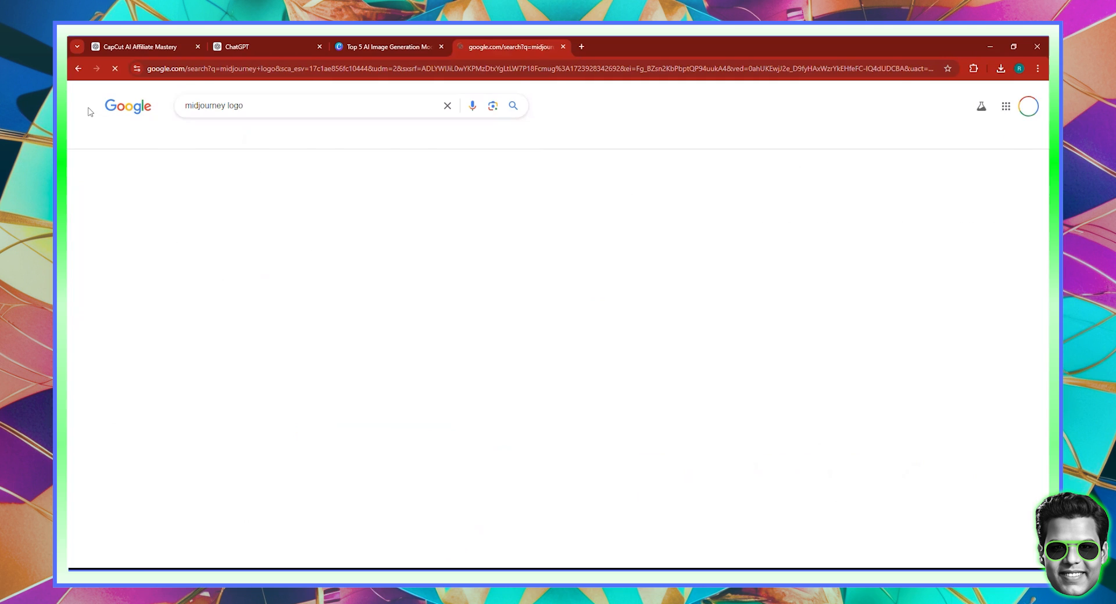
pyautogui.click(220, 138)
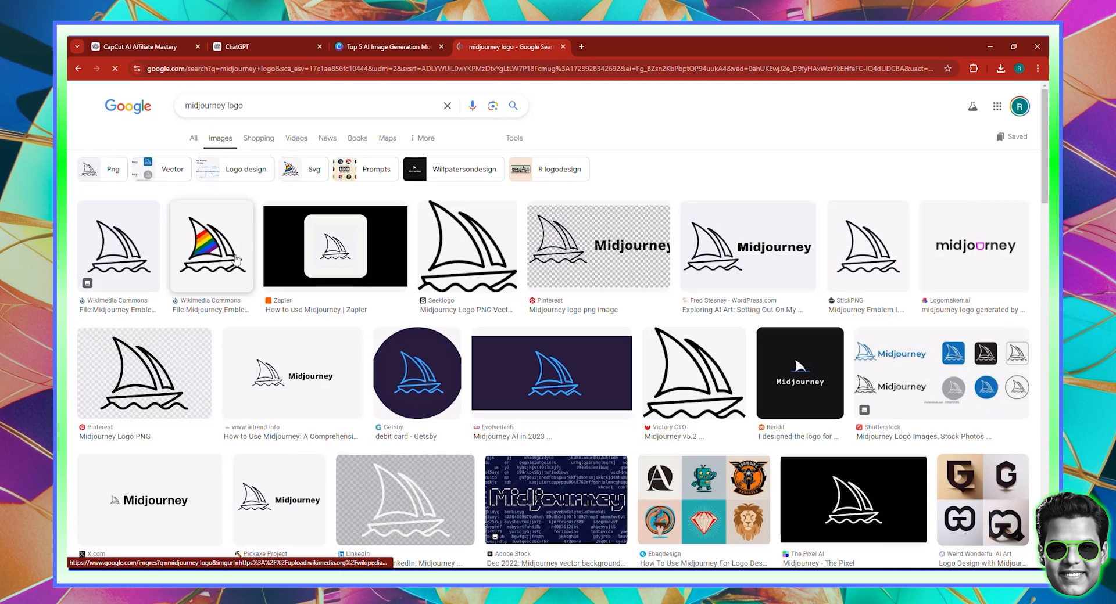
pyautogui.click(131, 246)
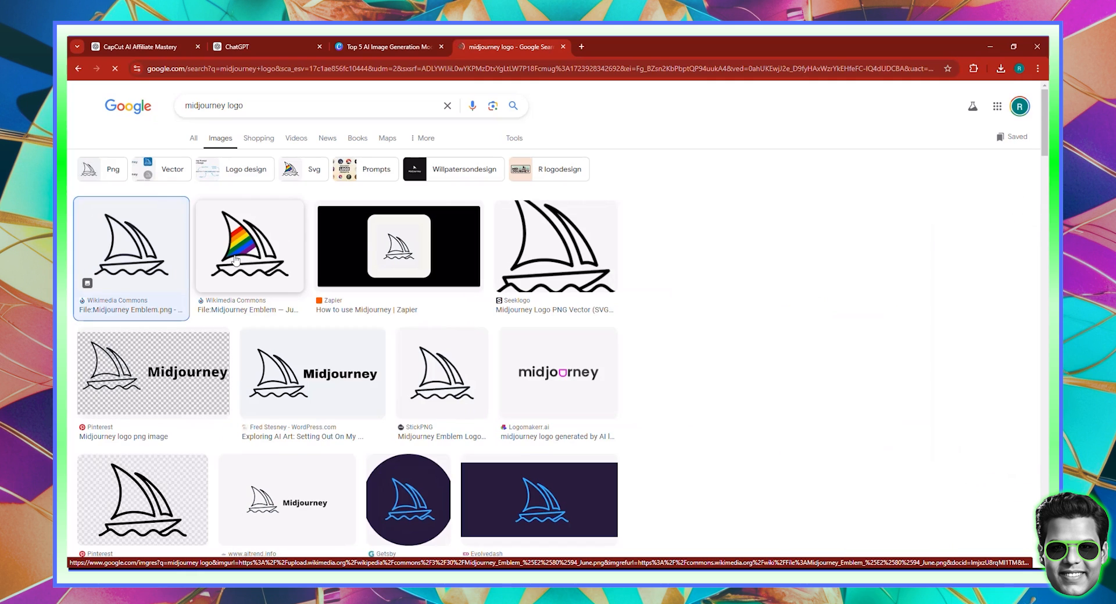
pyautogui.click(249, 244)
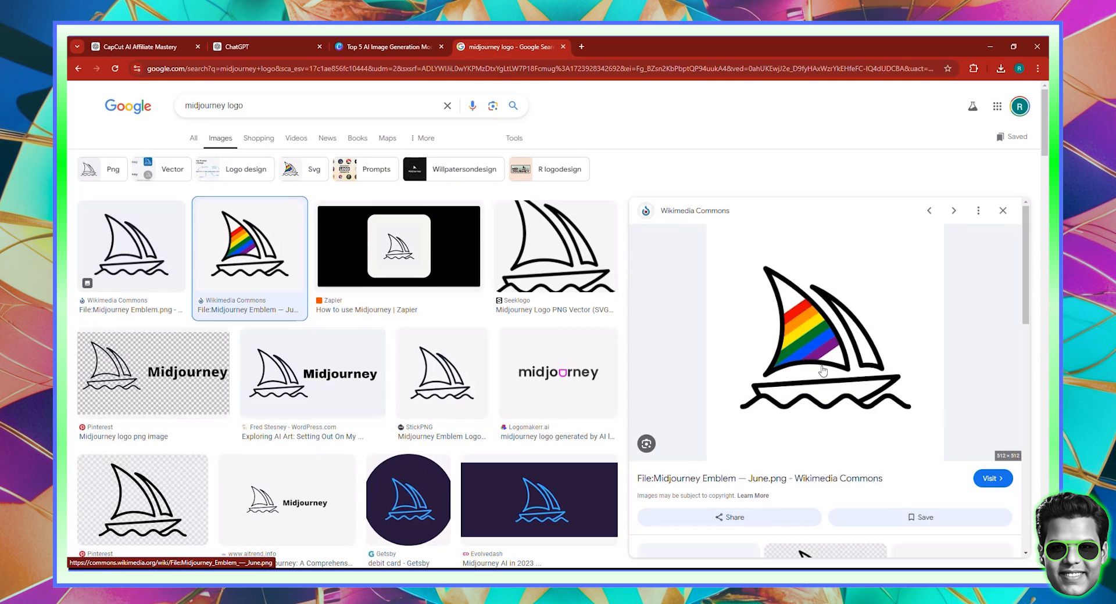
pyautogui.click(387, 46)
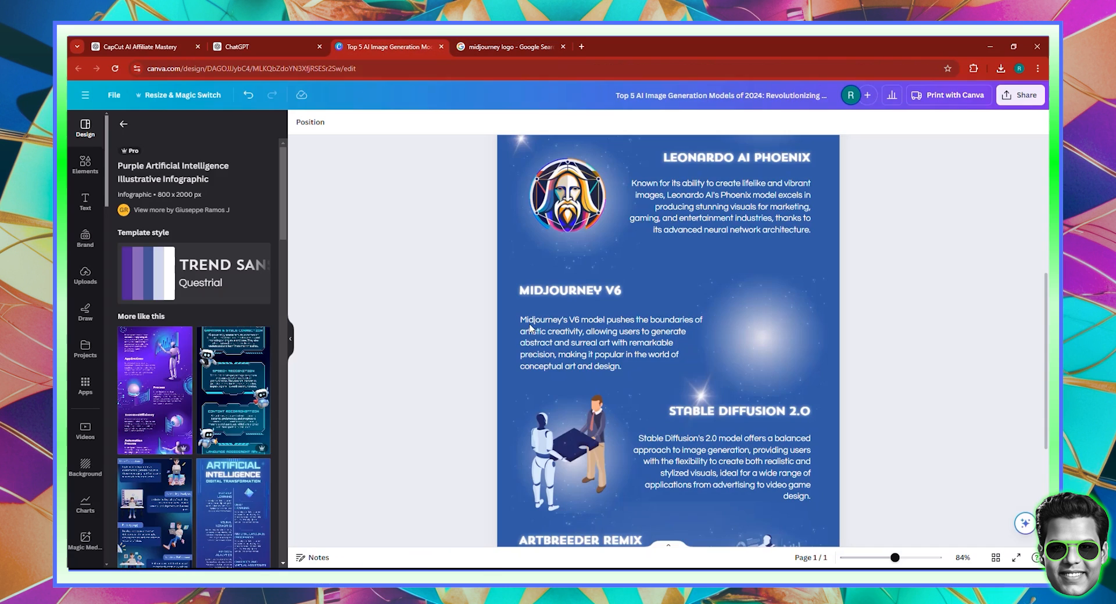
# Step: Paste and shrink the Midjourney logo beside Midjourney V6, then select the Stable Diffusion robot illustration
pyautogui.click(760, 343)
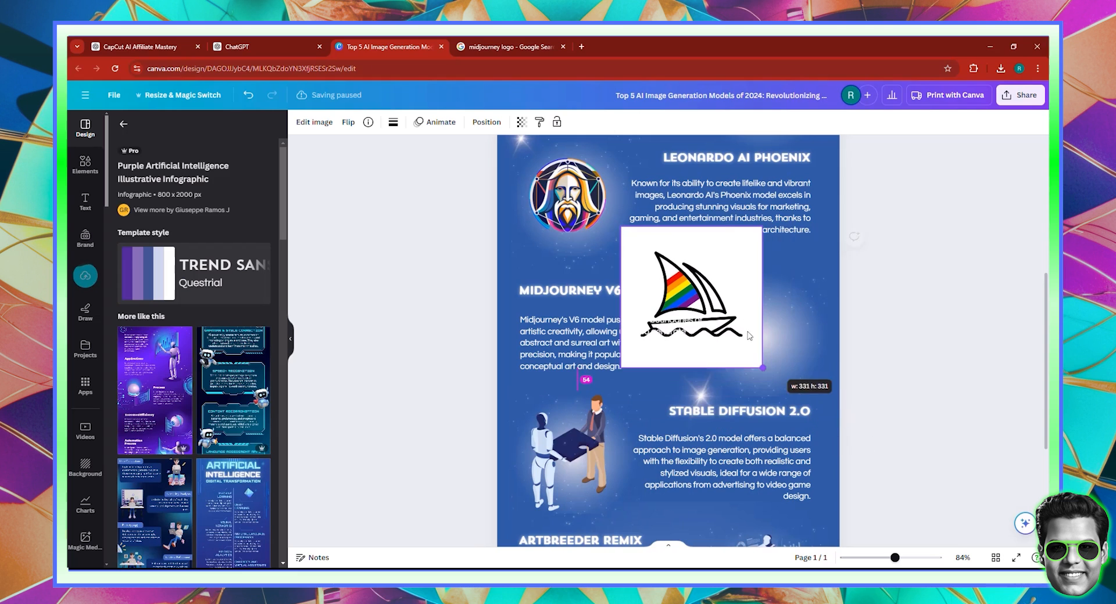
pyautogui.moveTo(764, 366); pyautogui.dragTo(757, 364)
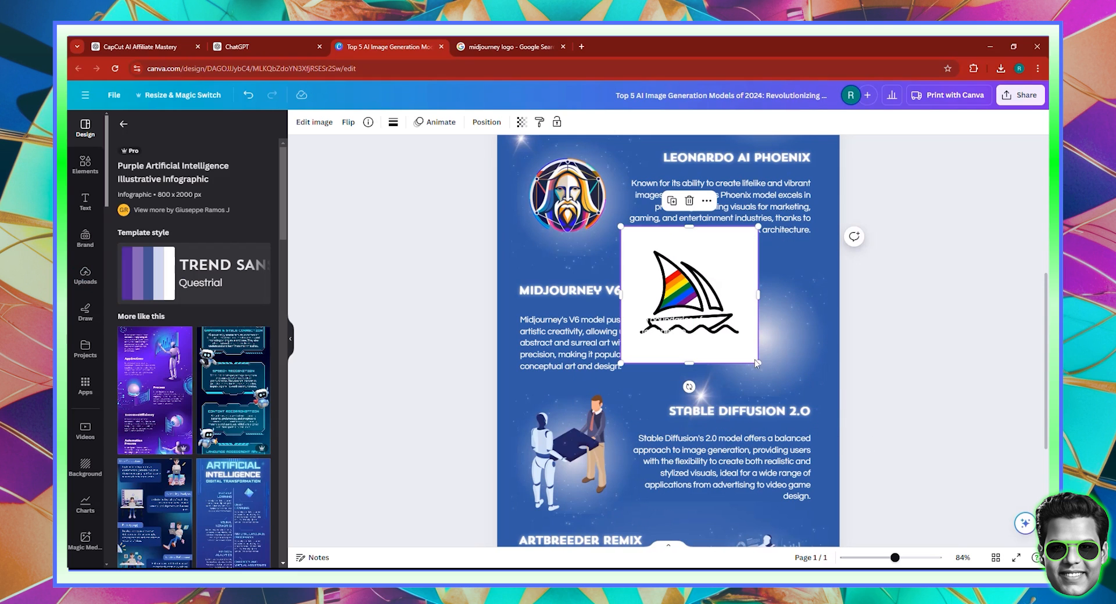
pyautogui.moveTo(689, 295); pyautogui.dragTo(753, 320)
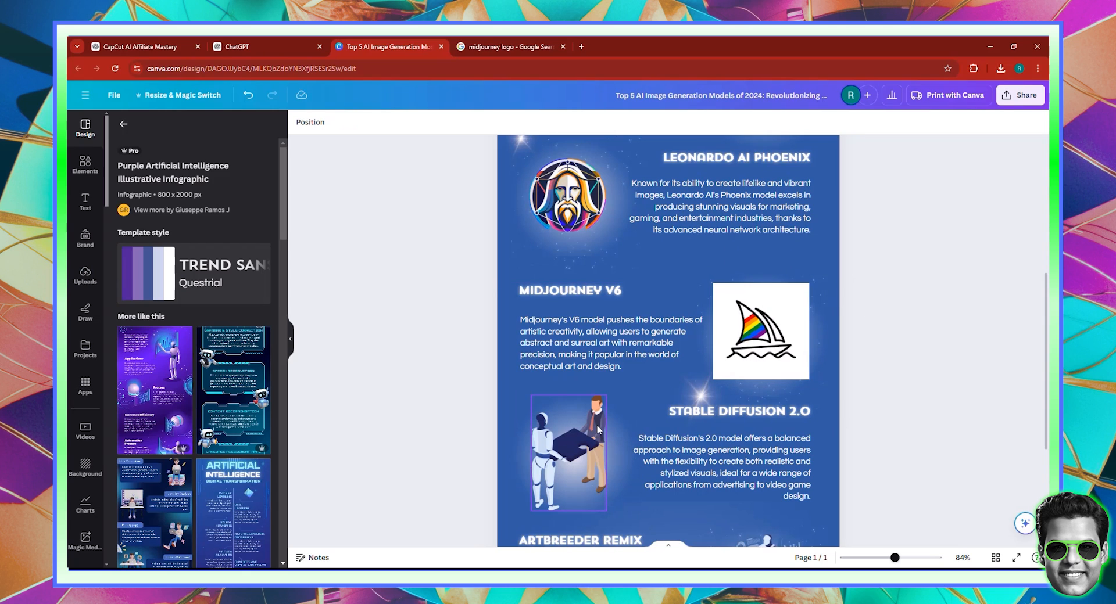
pyautogui.click(568, 452)
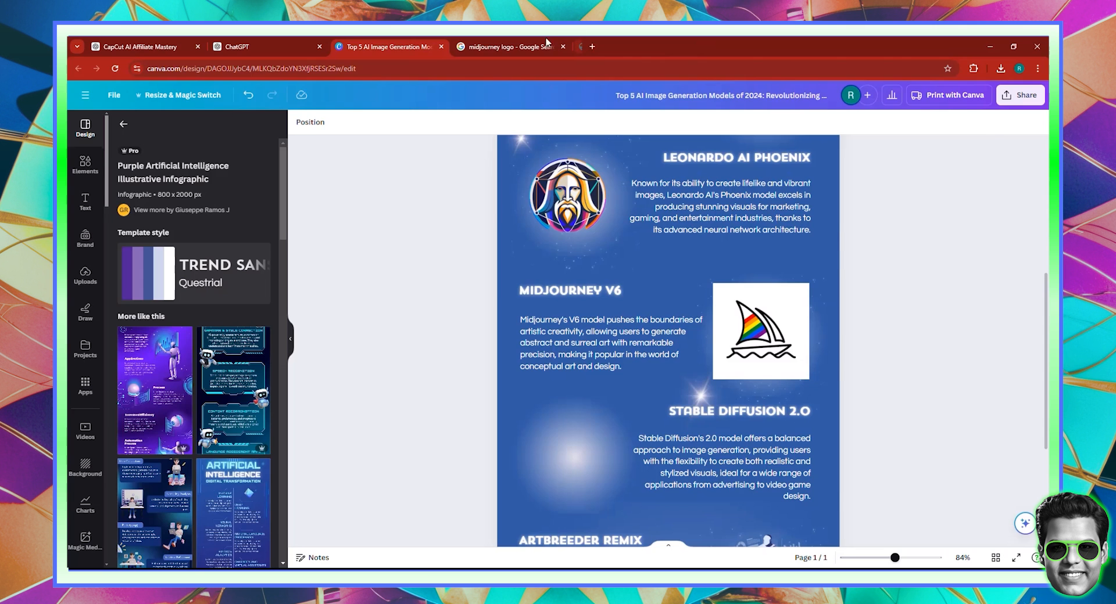
# Step: Preview the round blue palette Stable Diffusion logo in the Google image results
pyautogui.click(507, 46)
pyautogui.write('stable dffusion logo')
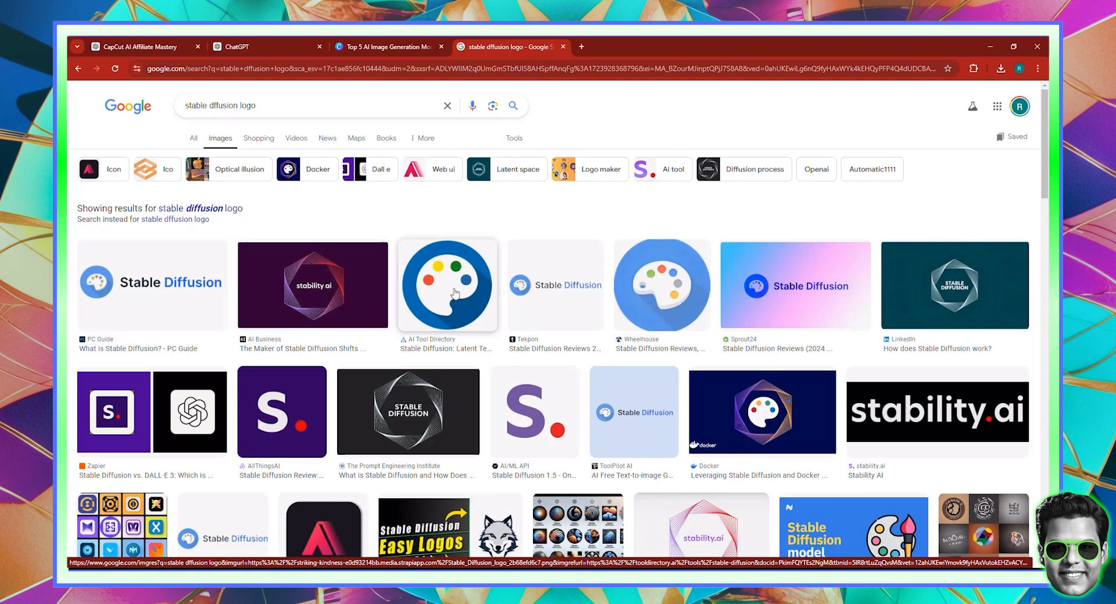
pyautogui.click(447, 284)
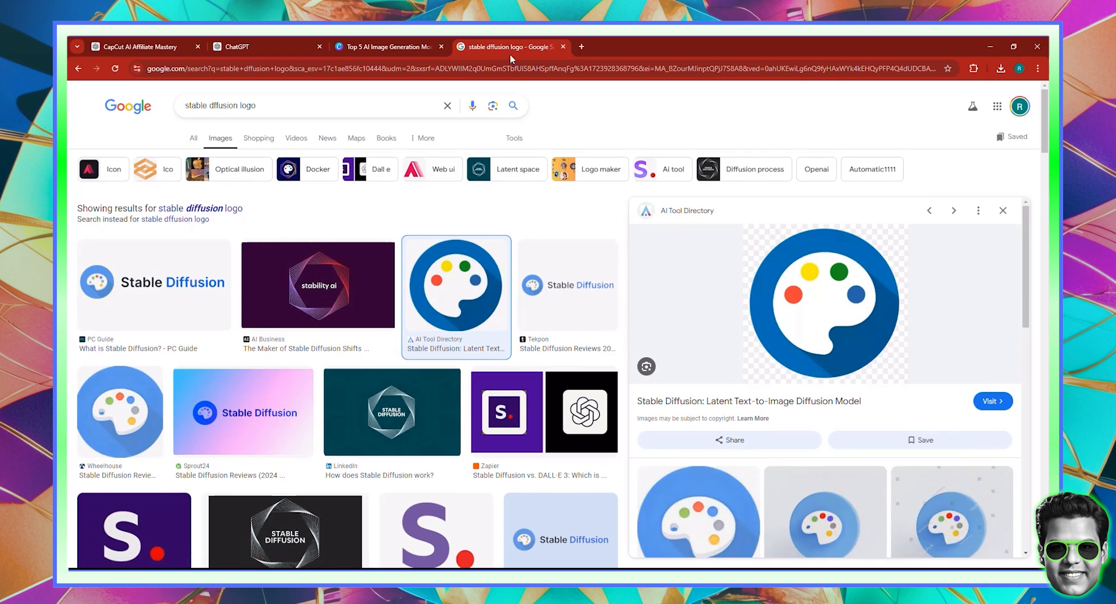
pyautogui.click(386, 47)
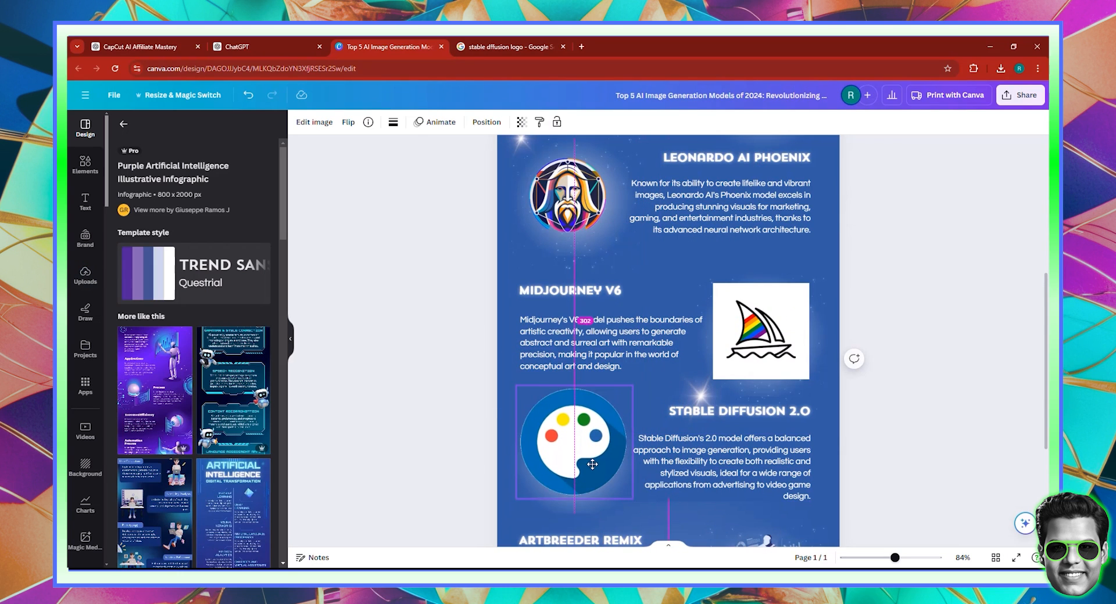
# Step: Place the palette logo left of the Stable Diffusion 2.0 text and scroll down
pyautogui.scroll(-3)
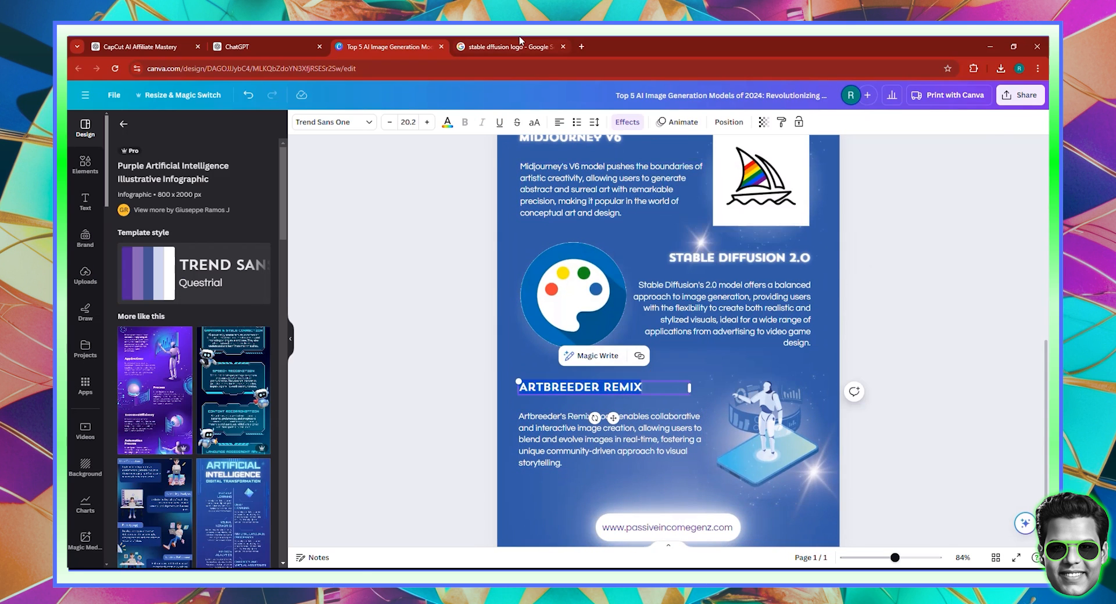
pyautogui.click(507, 47)
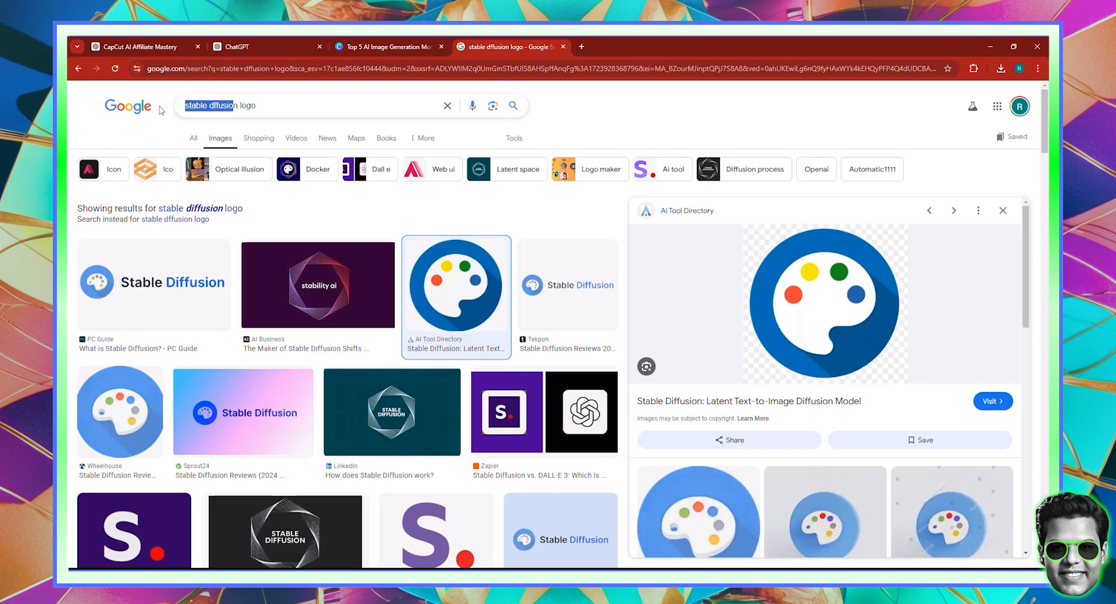
# Step: Search 'Artbreeder Remix logo', preview the black Artbreeder emblem and copy the image
pyautogui.write('logo')
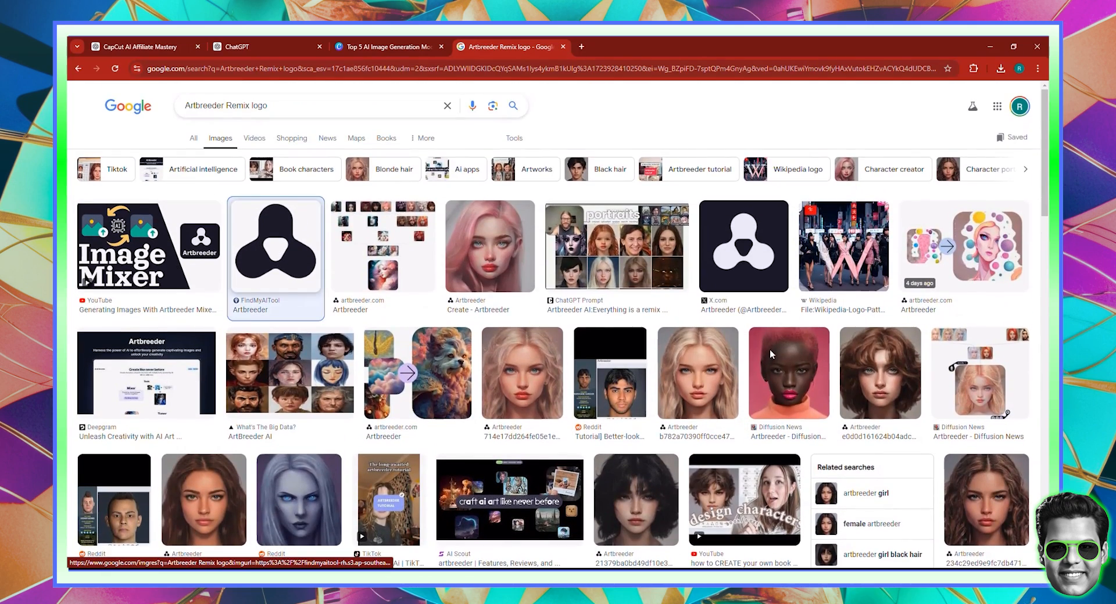
pyautogui.click(275, 245)
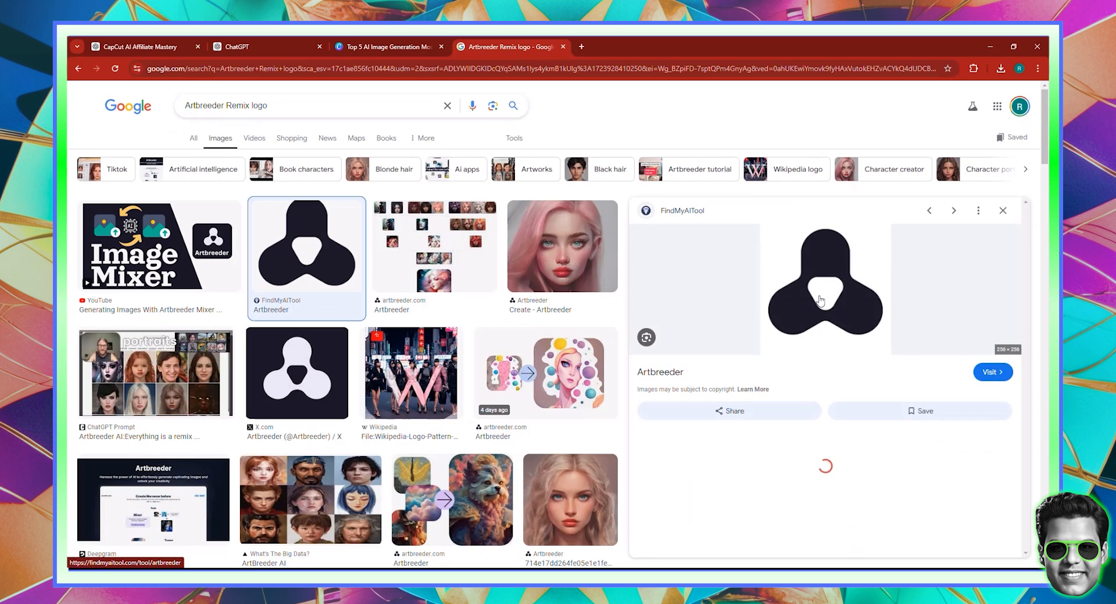
pyautogui.rightClick(822, 299)
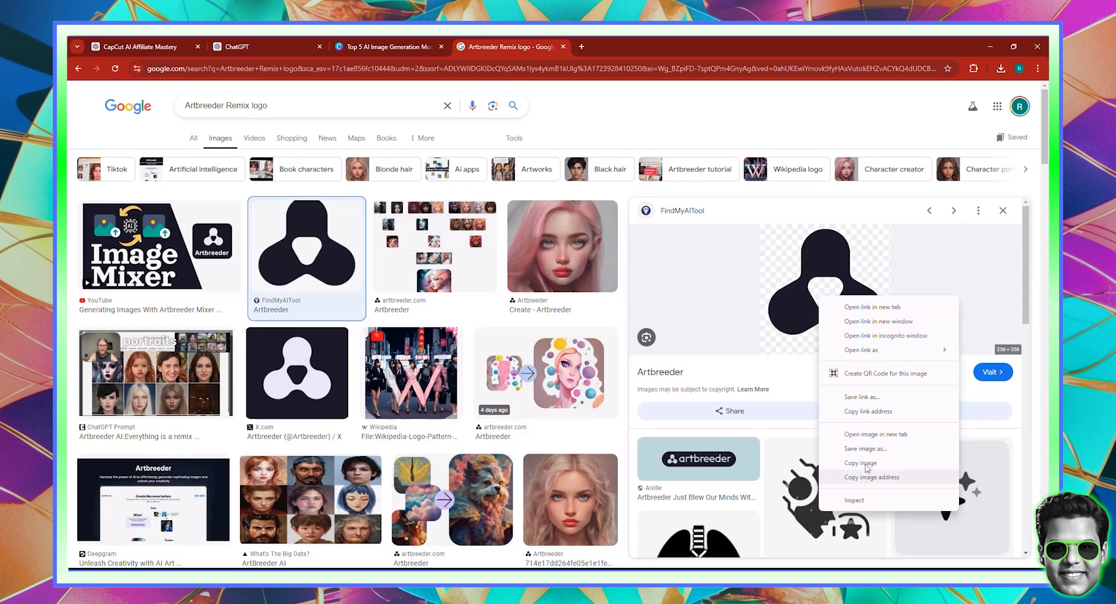
pyautogui.click(384, 47)
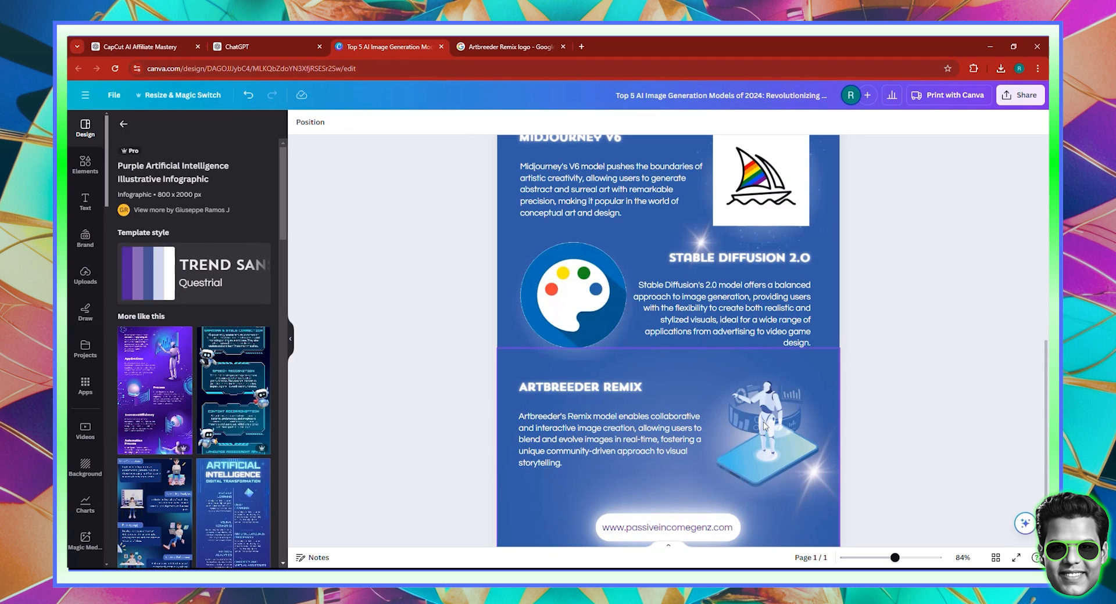
# Step: Delete the robot-and-phone illustration from the Artbreeder Remix section and deselect
pyautogui.click(762, 427)
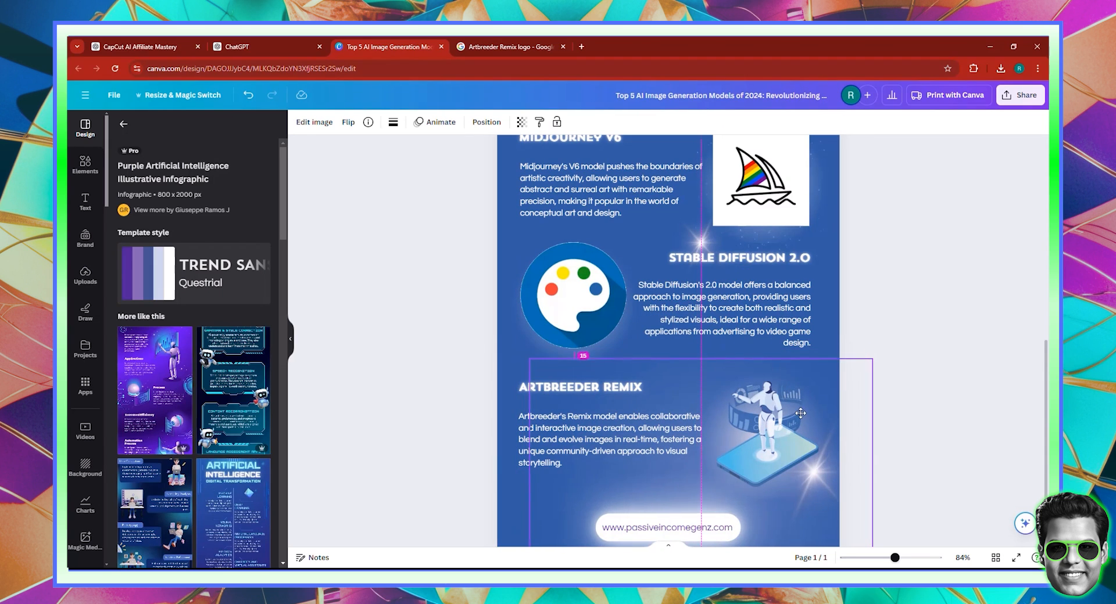
pyautogui.click(767, 430)
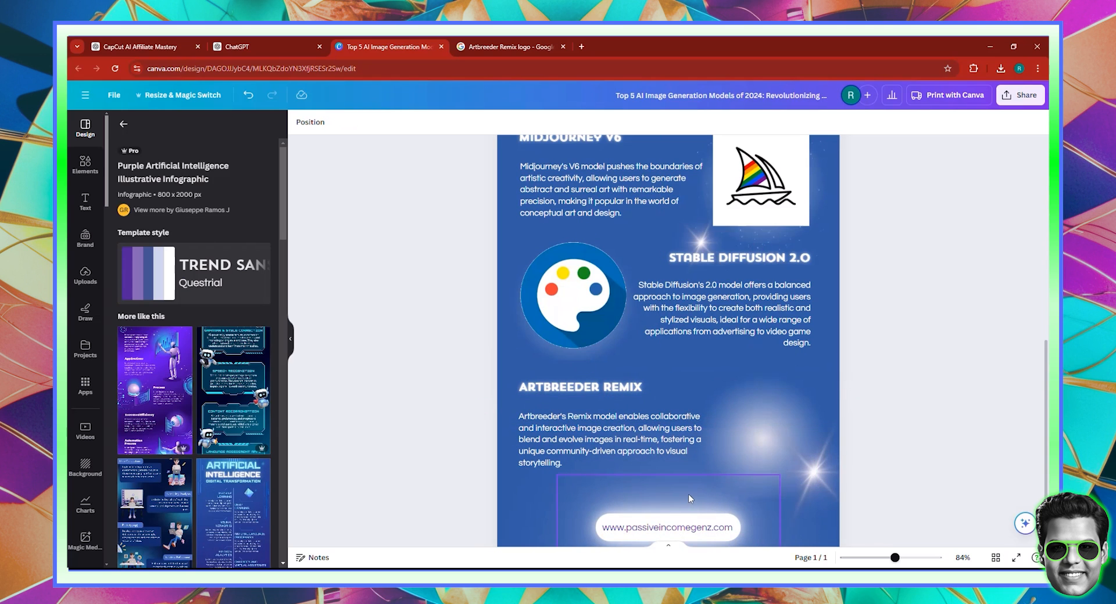
pyautogui.click(666, 431)
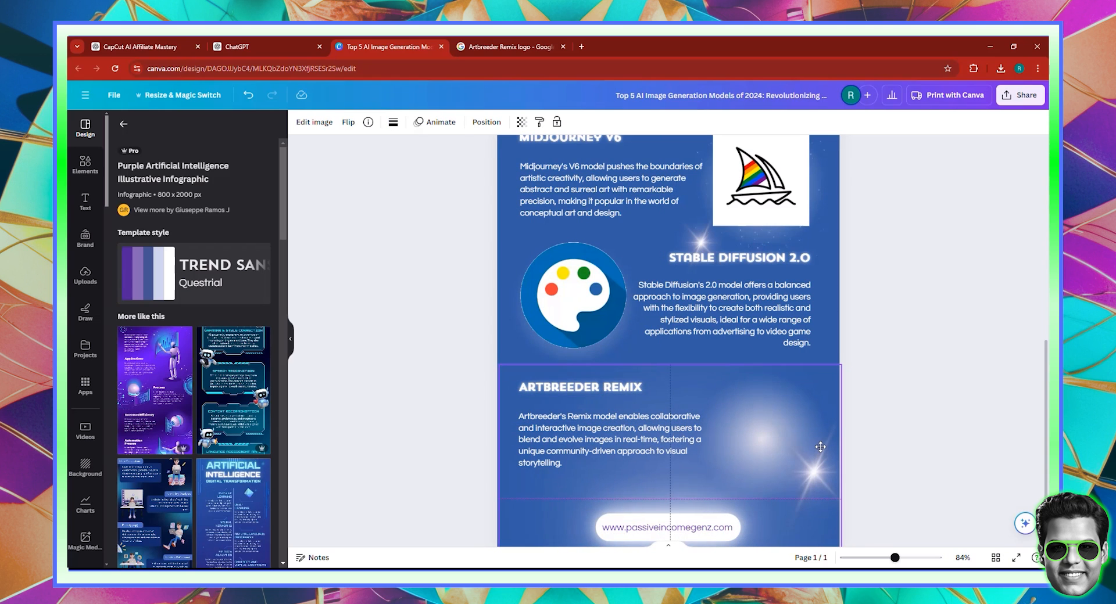
pyautogui.click(608, 439)
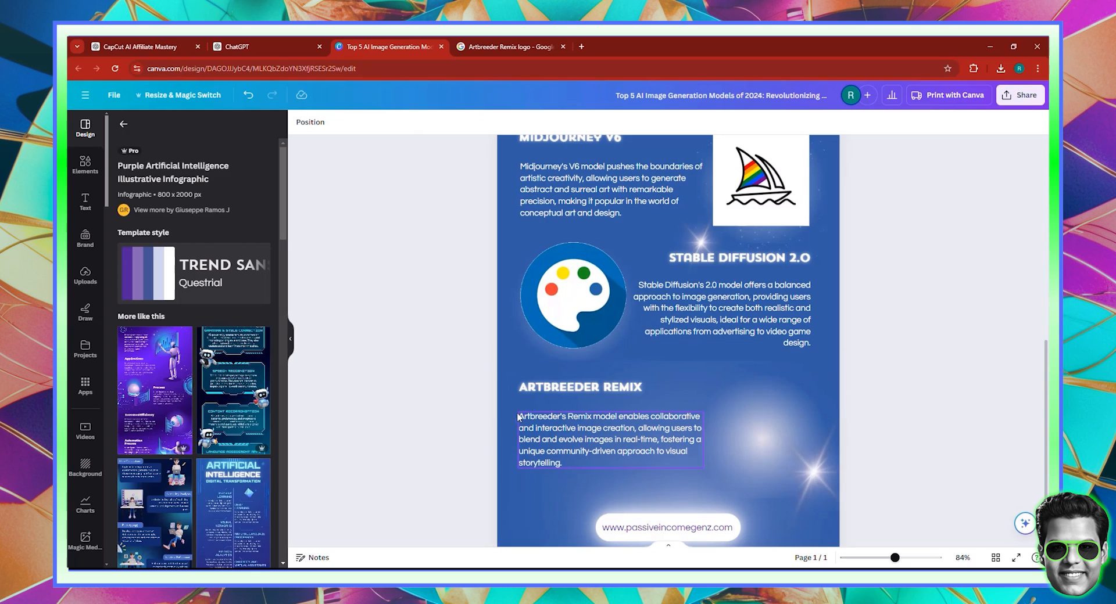
pyautogui.click(491, 414)
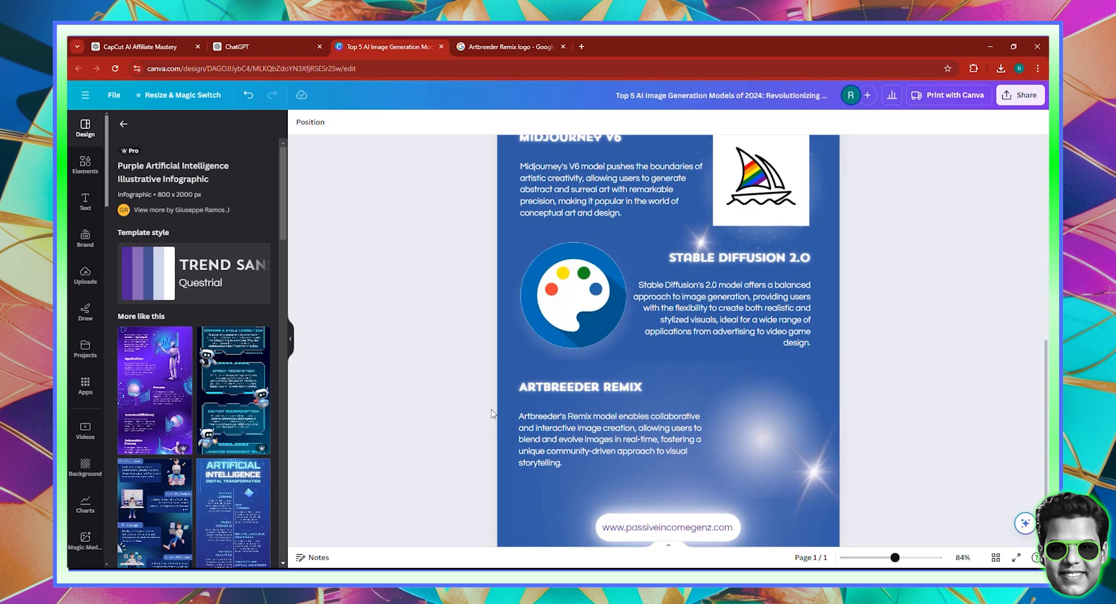
pyautogui.click(760, 177)
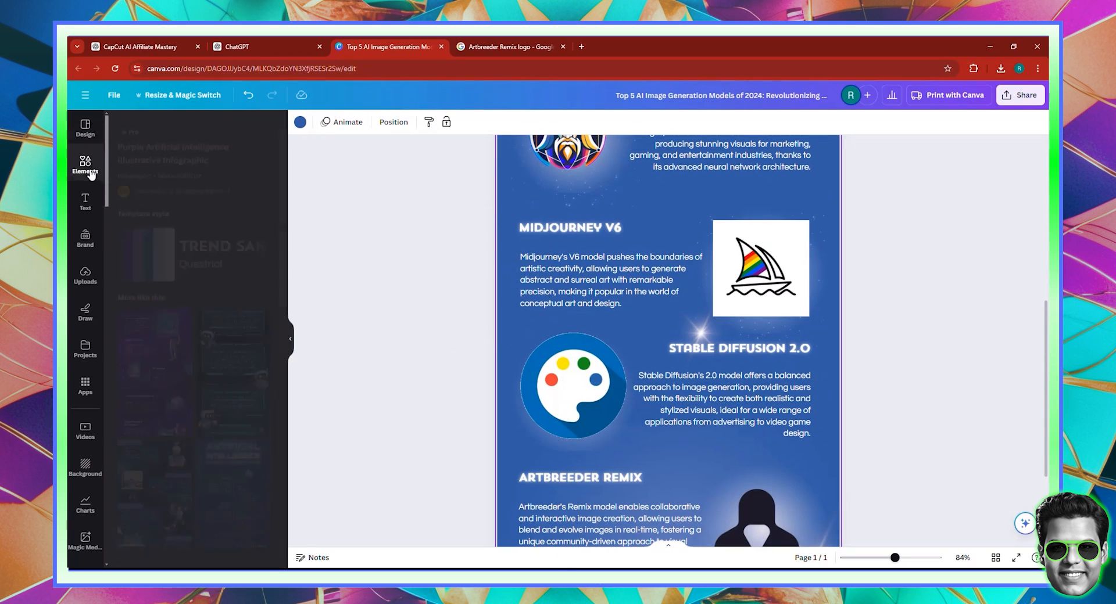
# Step: Search the design templates for 'ai' and scroll through the results
pyautogui.click(85, 127)
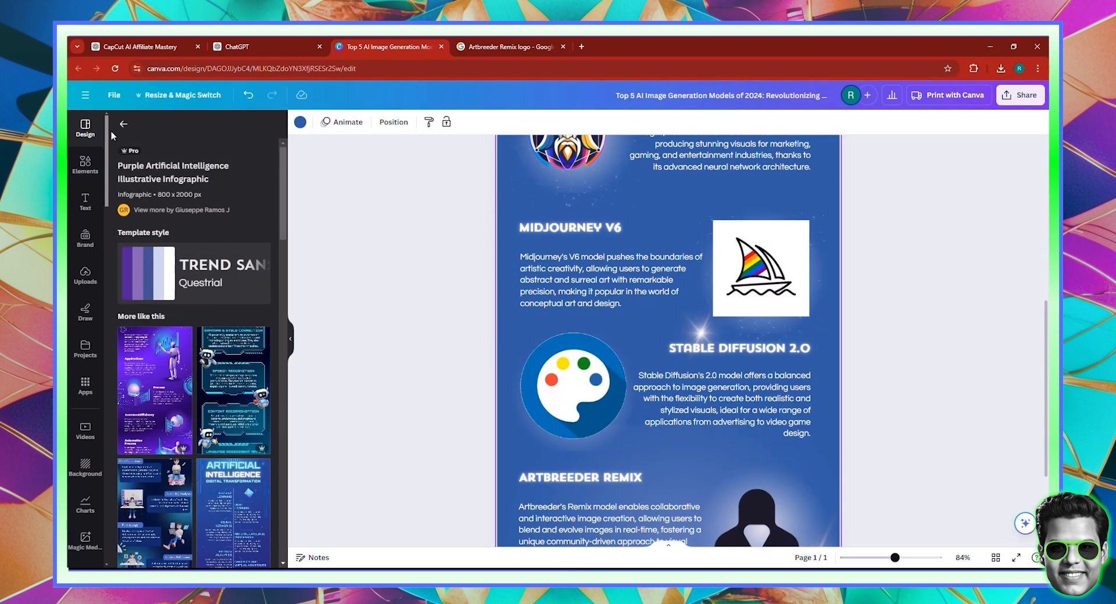
pyautogui.write('ai')
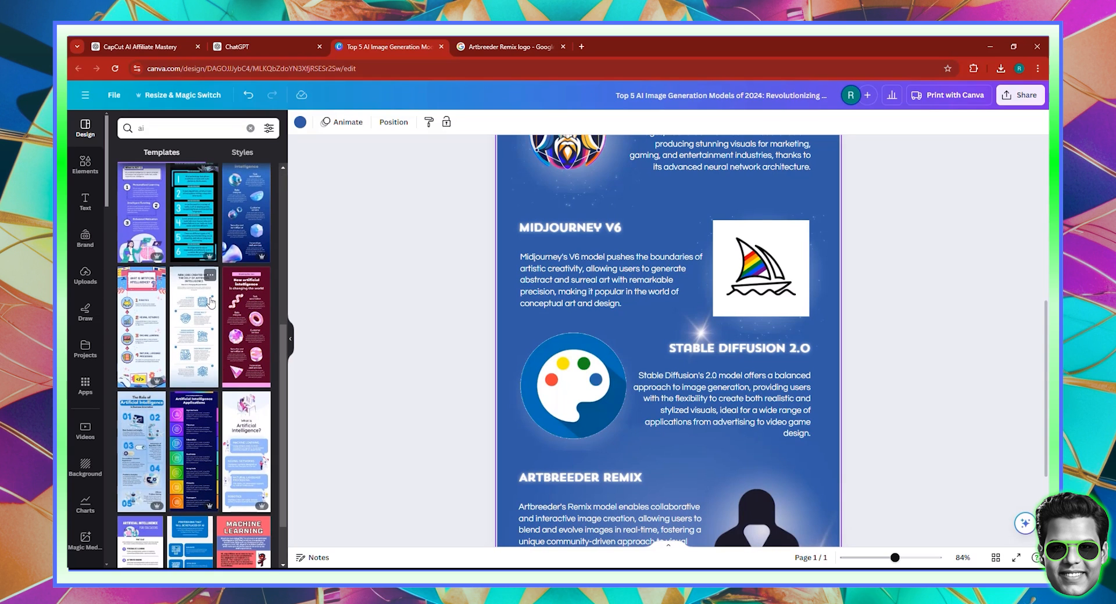
pyautogui.scroll(-3)
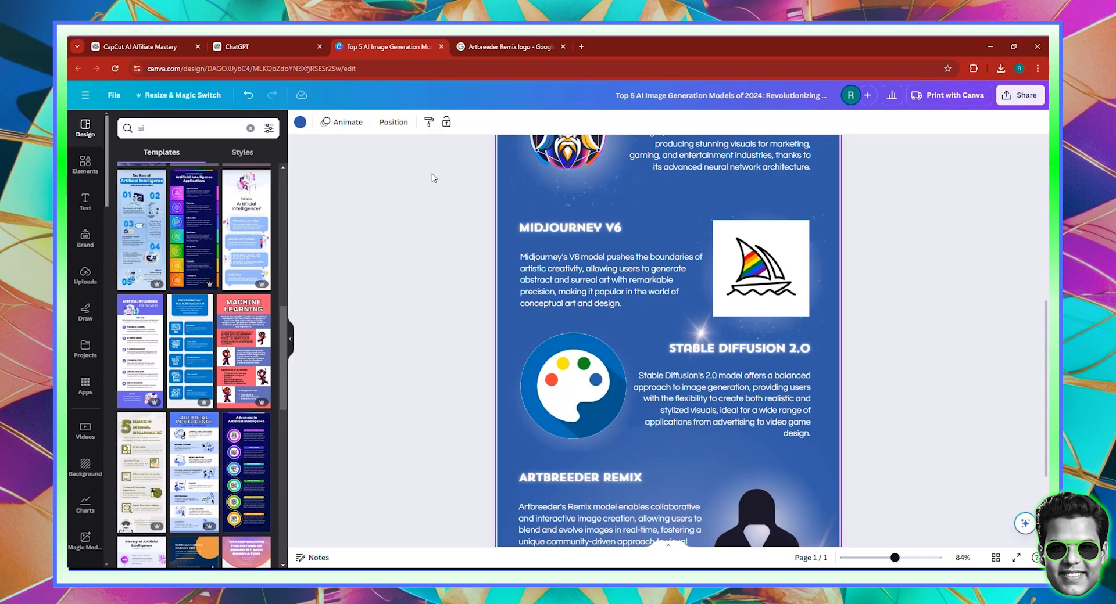
pyautogui.moveTo(409, 231)
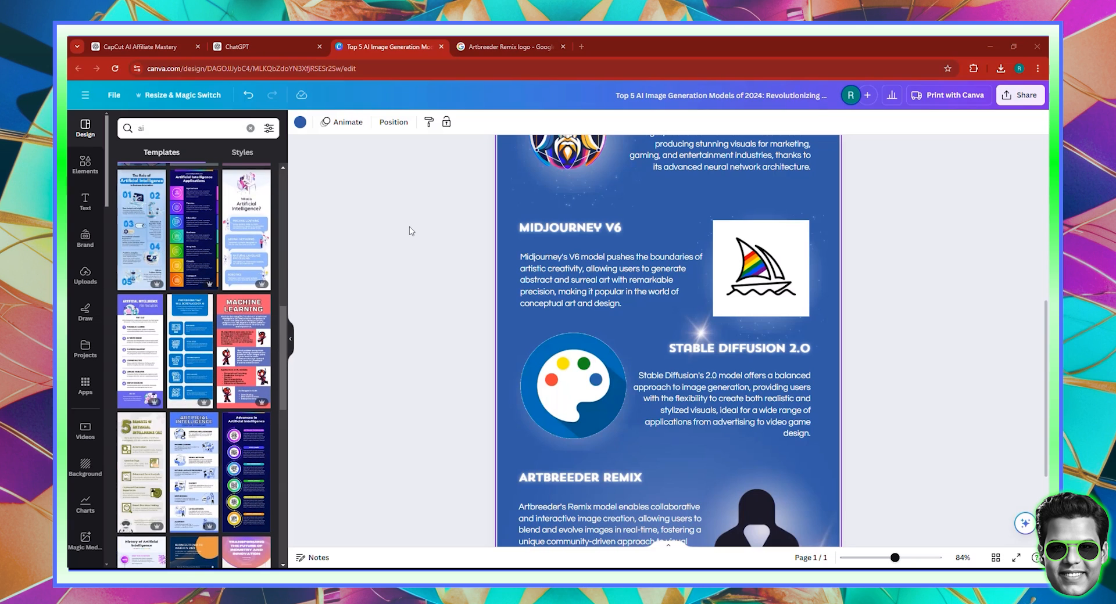
pyautogui.moveTo(437, 245)
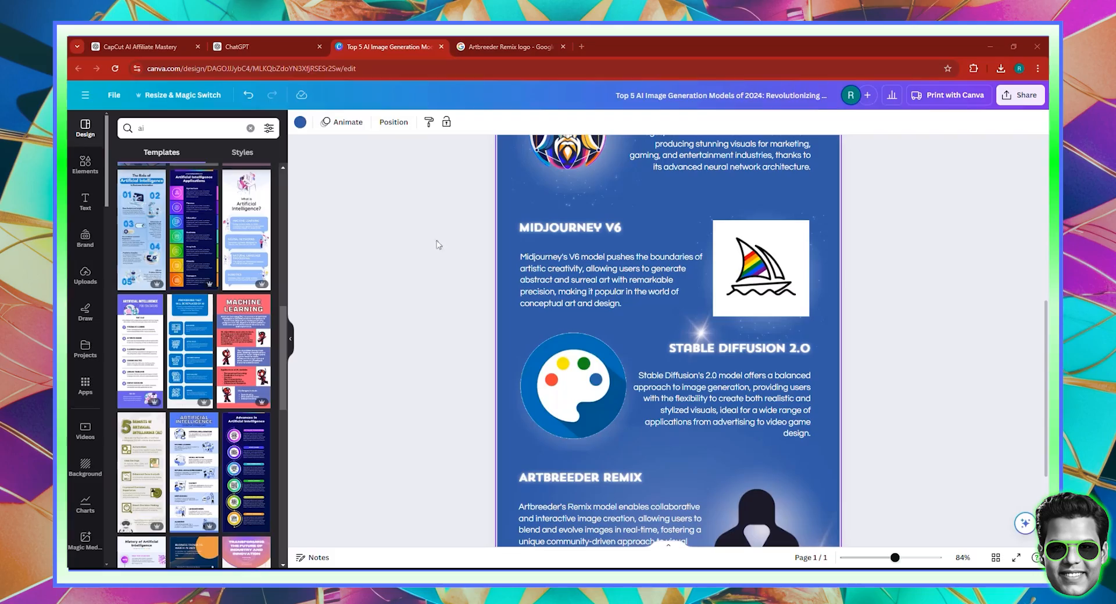